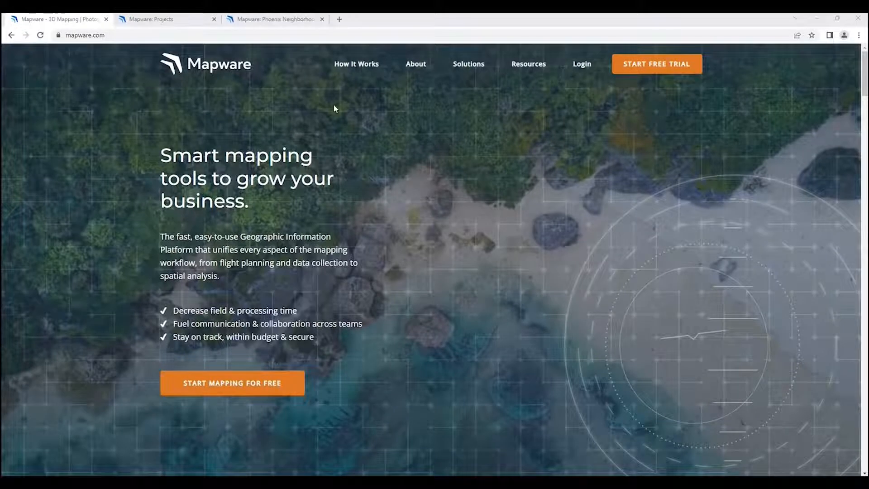
pyautogui.moveTo(222, 150)
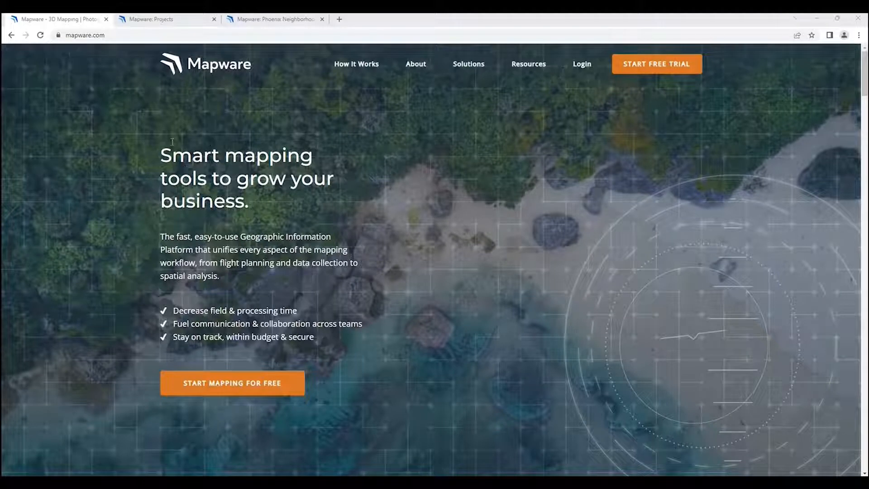
pyautogui.moveTo(148, 118)
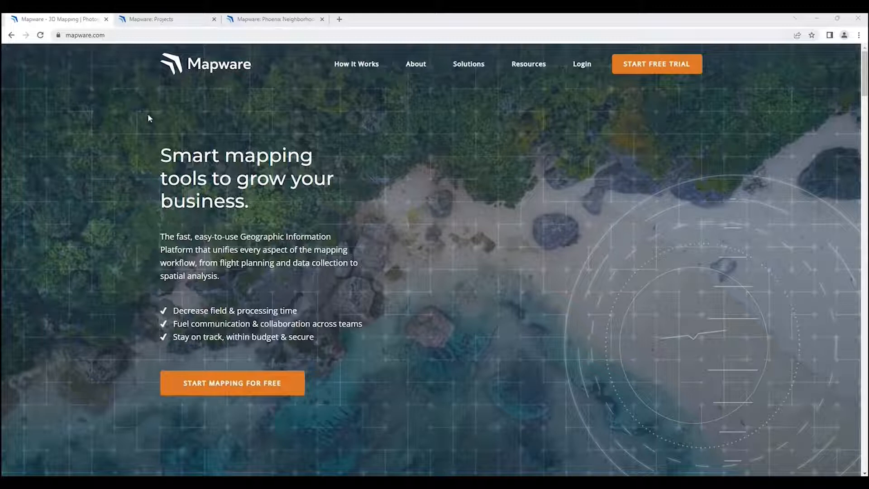
pyautogui.moveTo(162, 261)
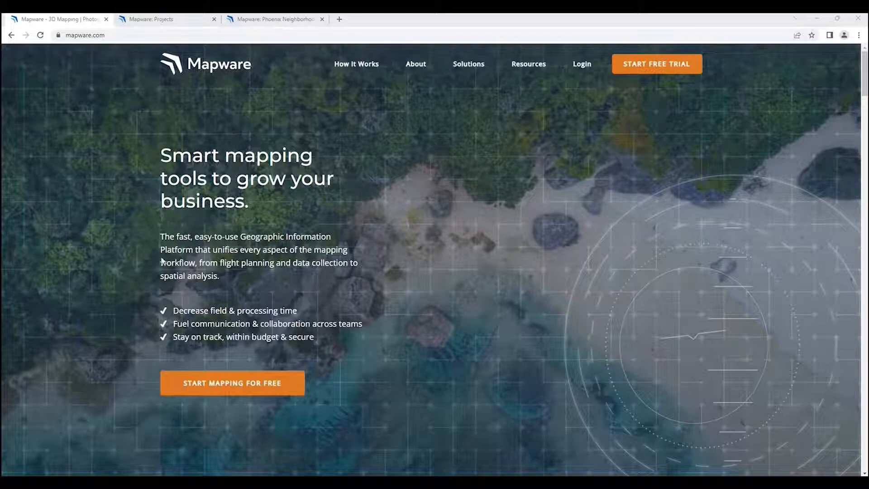
pyautogui.moveTo(360, 169)
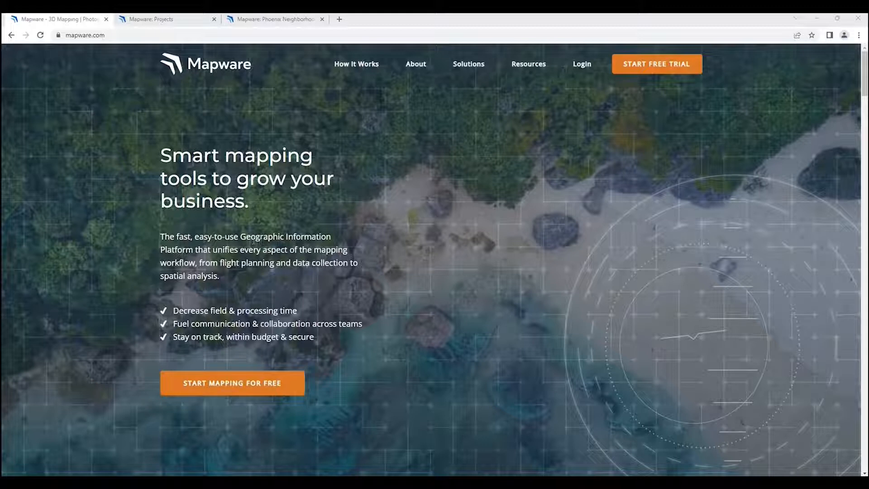
pyautogui.moveTo(258, 218)
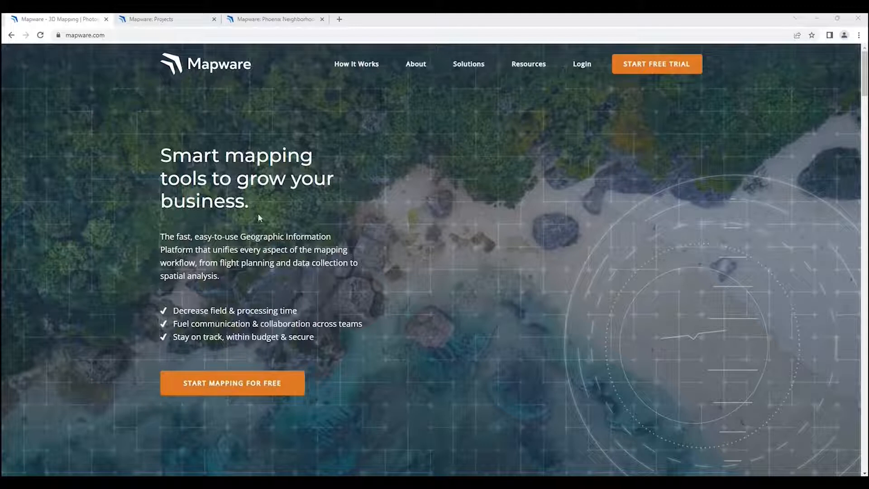
pyautogui.moveTo(288, 114)
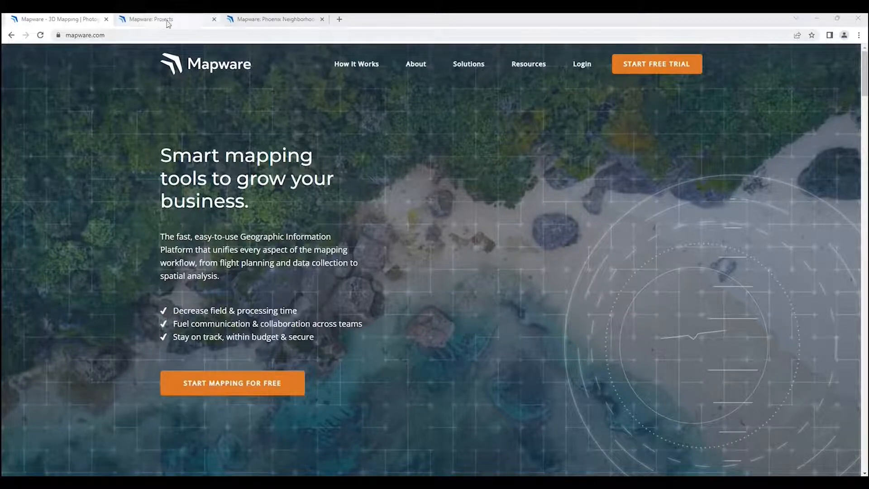
# Show the account's Projects page listing 32 projects including Phoenix Neighborhood Model.
pyautogui.click(161, 19)
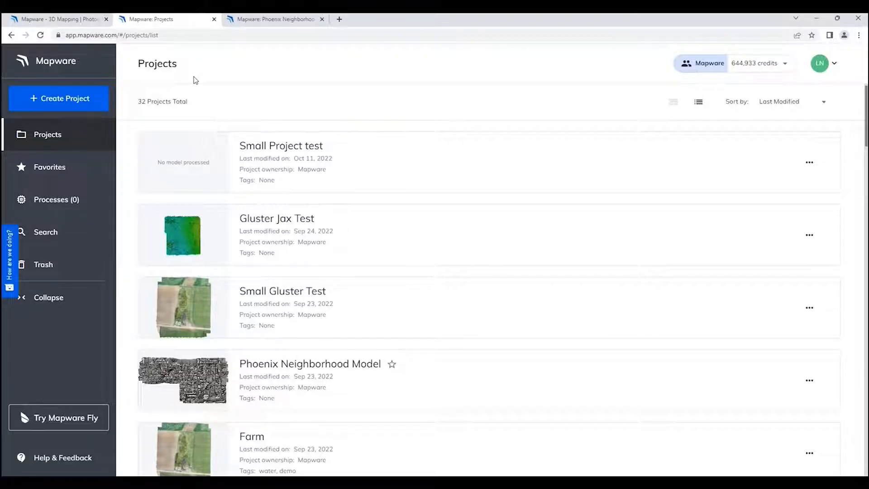
pyautogui.moveTo(272, 137)
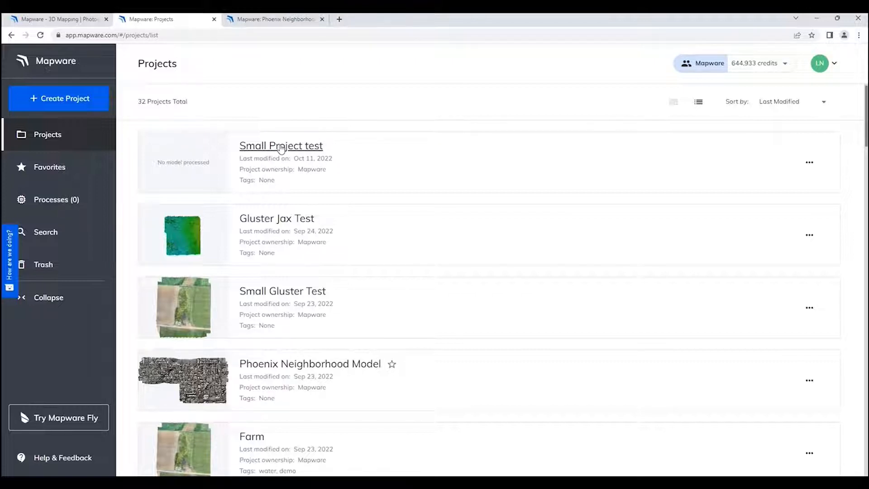
pyautogui.moveTo(388, 164)
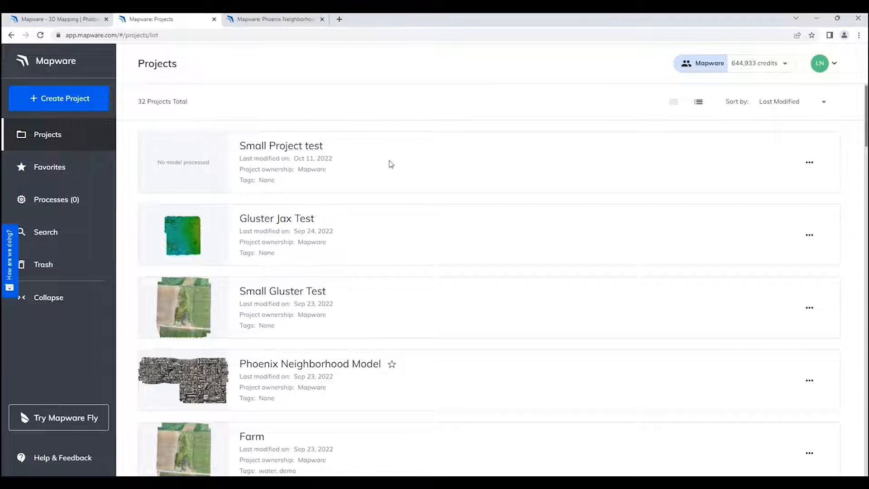
pyautogui.moveTo(396, 161)
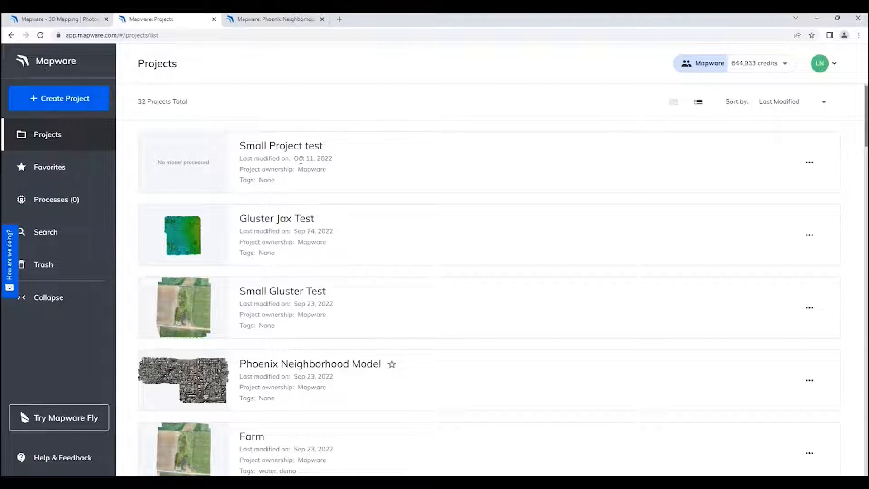
pyautogui.moveTo(231, 205)
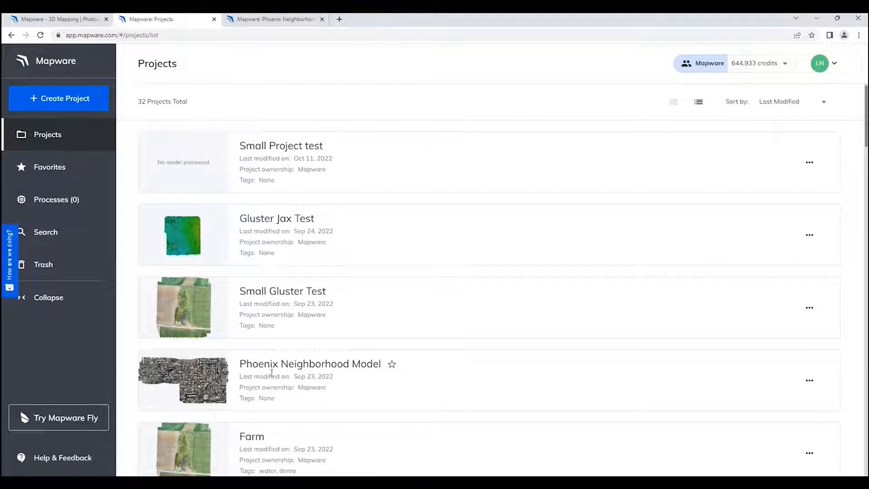
pyautogui.moveTo(380, 153)
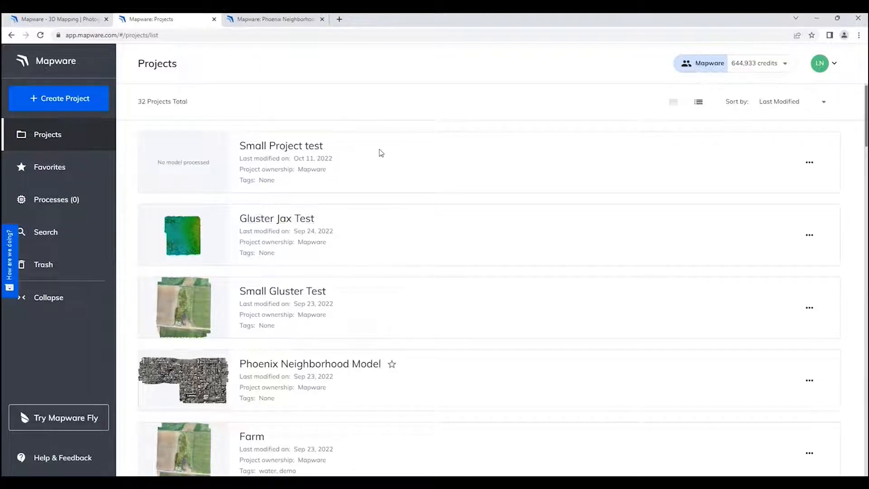
pyautogui.moveTo(193, 152)
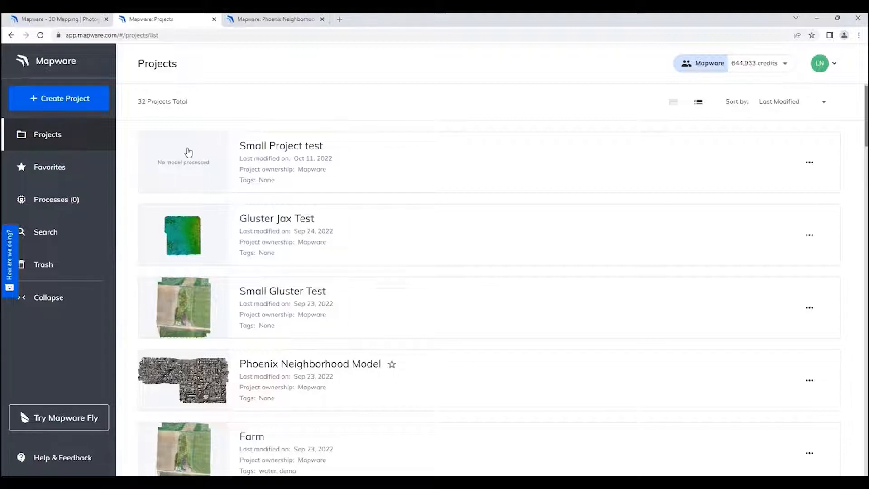
pyautogui.moveTo(198, 164)
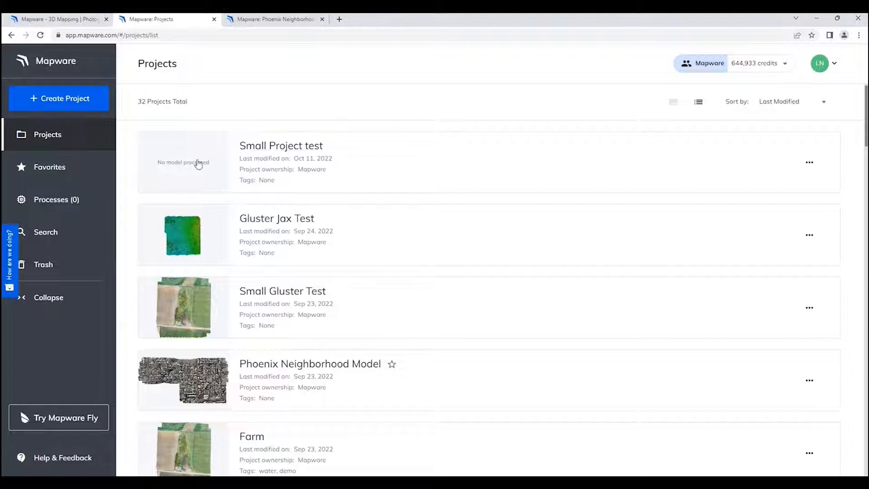
pyautogui.moveTo(288, 141)
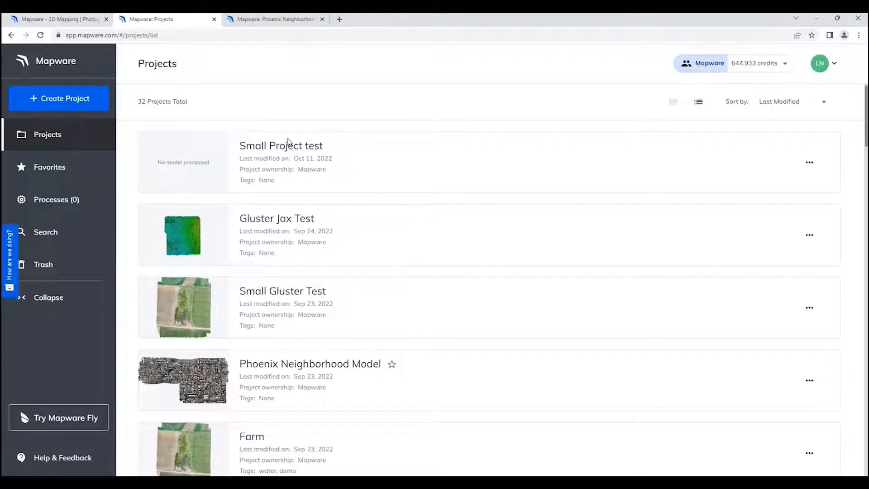
pyautogui.moveTo(129, 283)
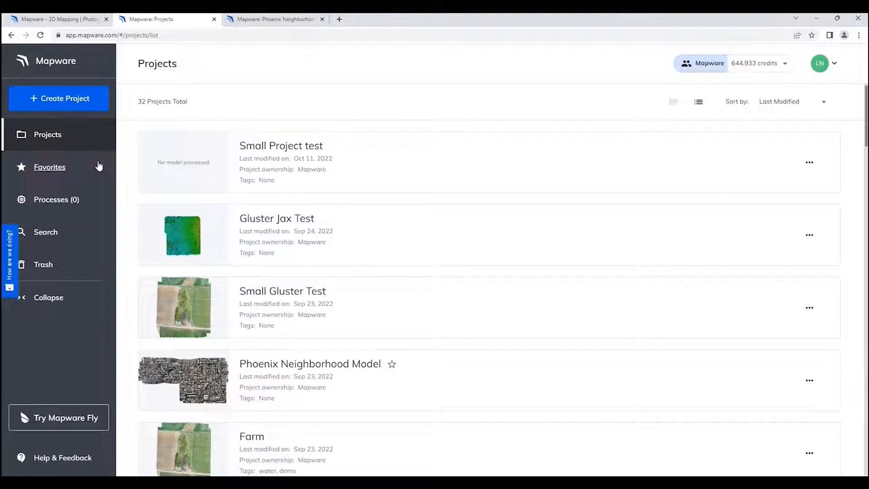
pyautogui.moveTo(81, 157)
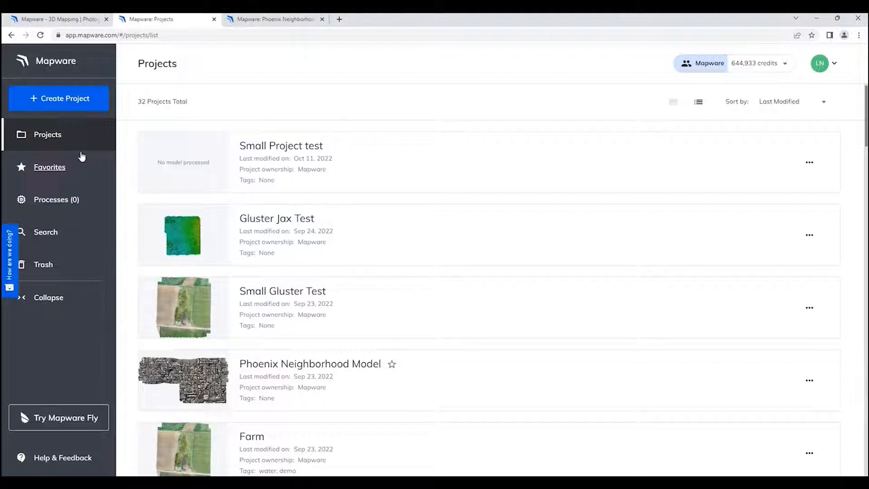
pyautogui.moveTo(47, 134)
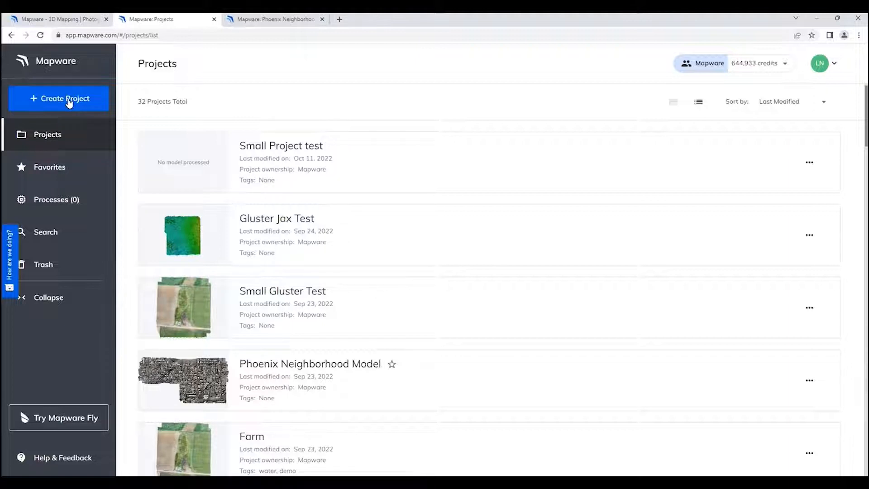
pyautogui.moveTo(63, 137)
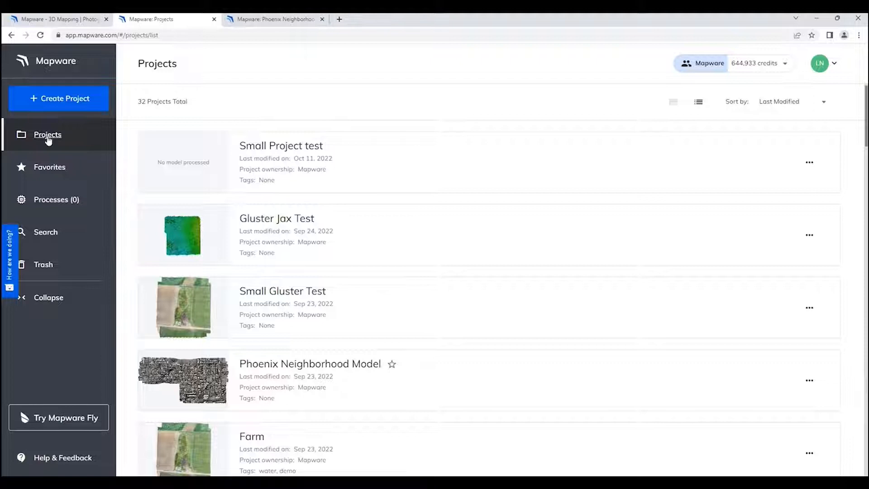
pyautogui.moveTo(82, 137)
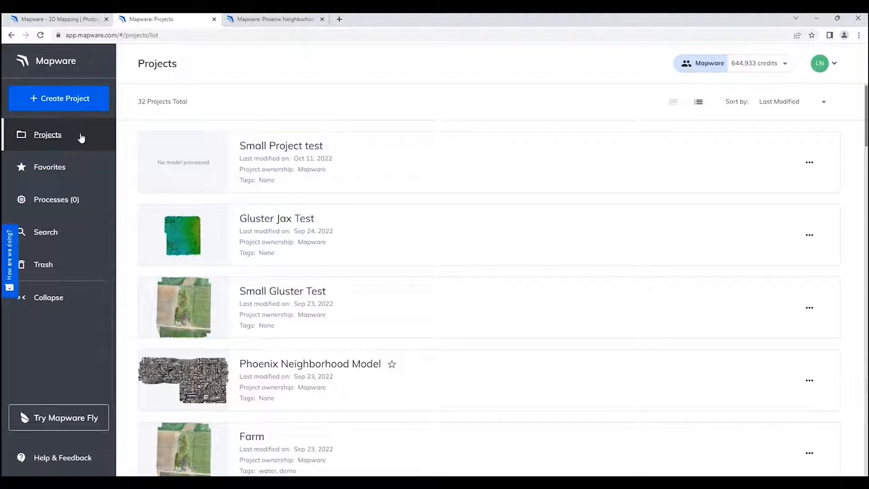
pyautogui.moveTo(75, 169)
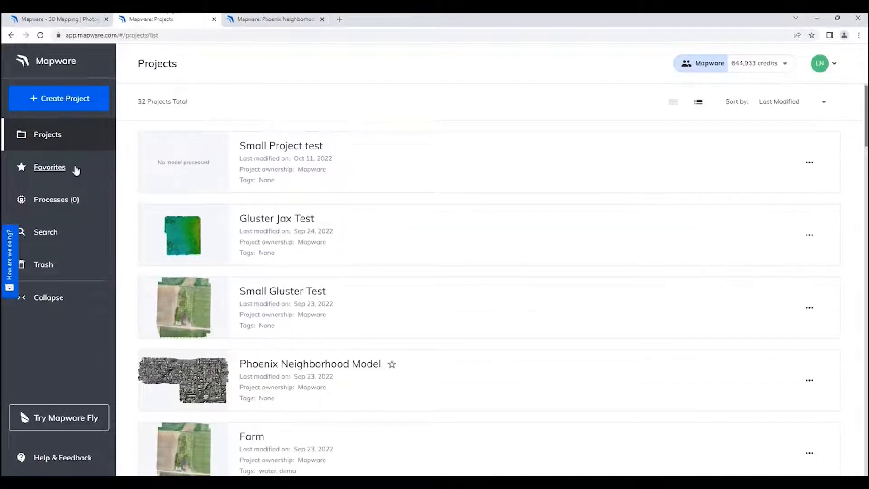
# Show Favorites: Phoenix Neighborhood Model and Phoenix Mountain Model.
pyautogui.click(49, 166)
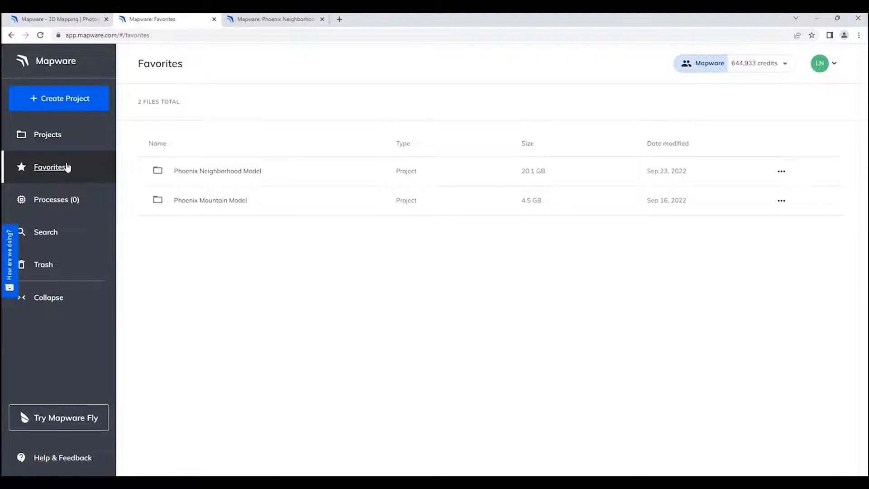
pyautogui.moveTo(222, 200)
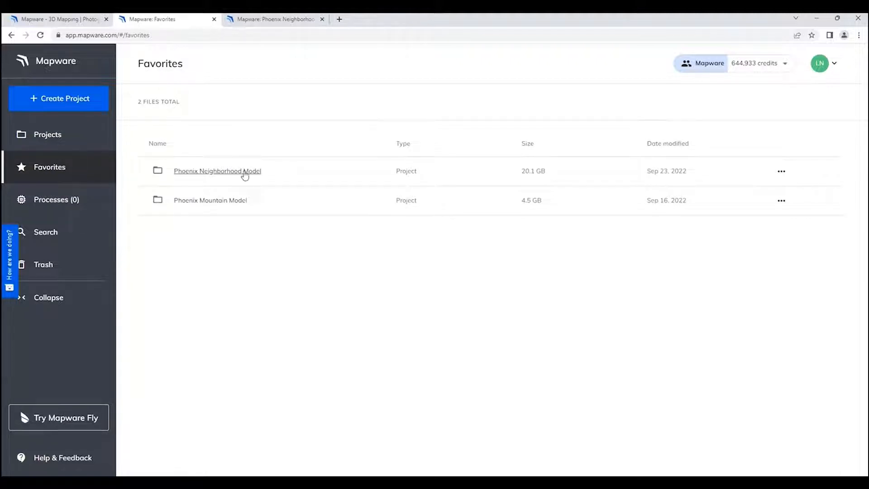
pyautogui.moveTo(233, 195)
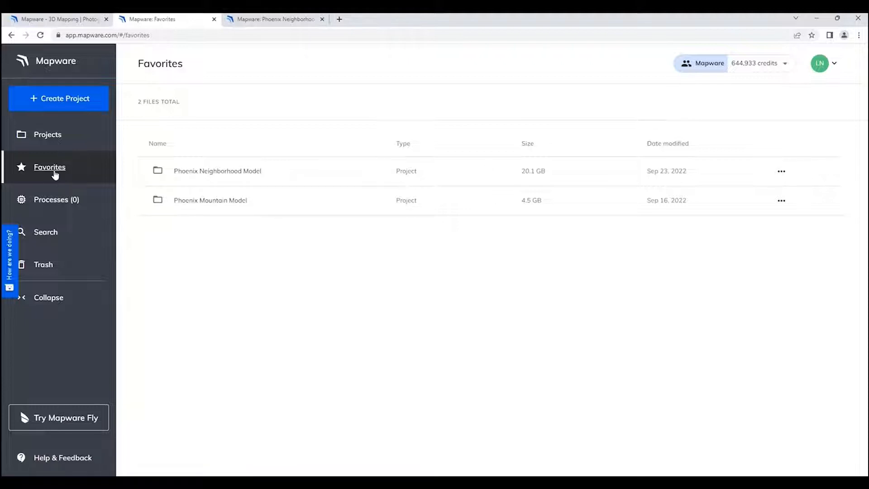
pyautogui.click(57, 199)
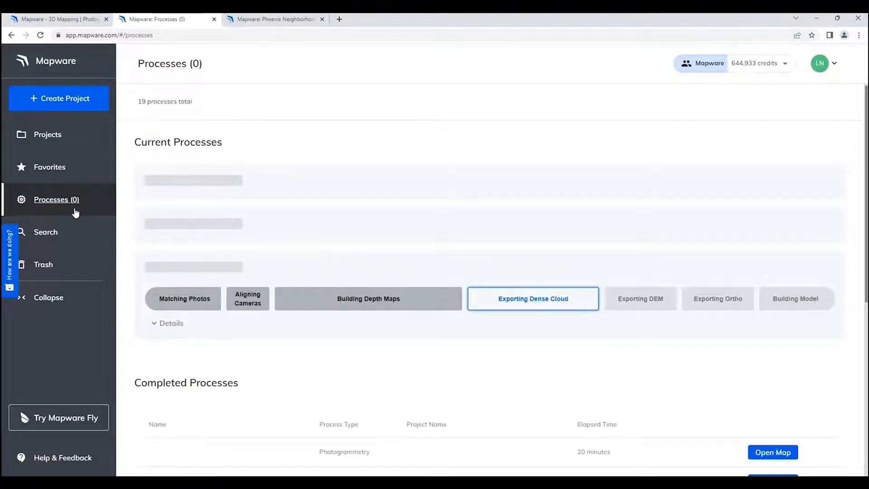
pyautogui.moveTo(353, 288)
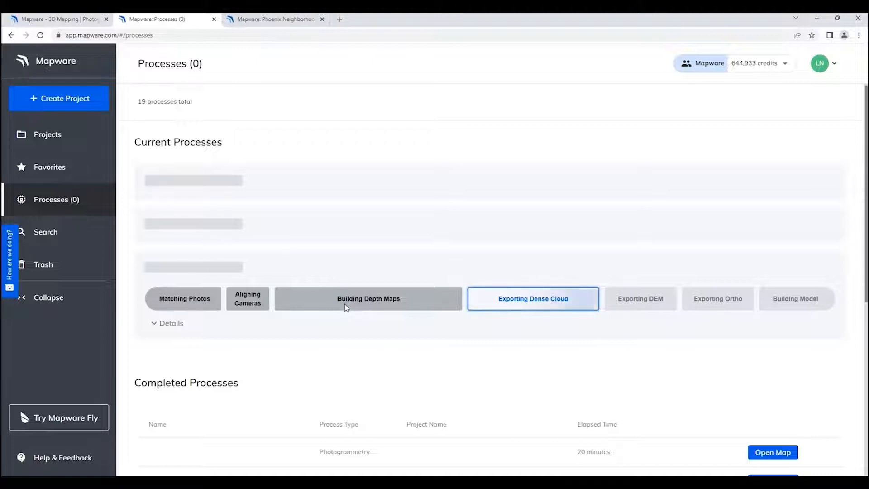
pyautogui.moveTo(271, 172)
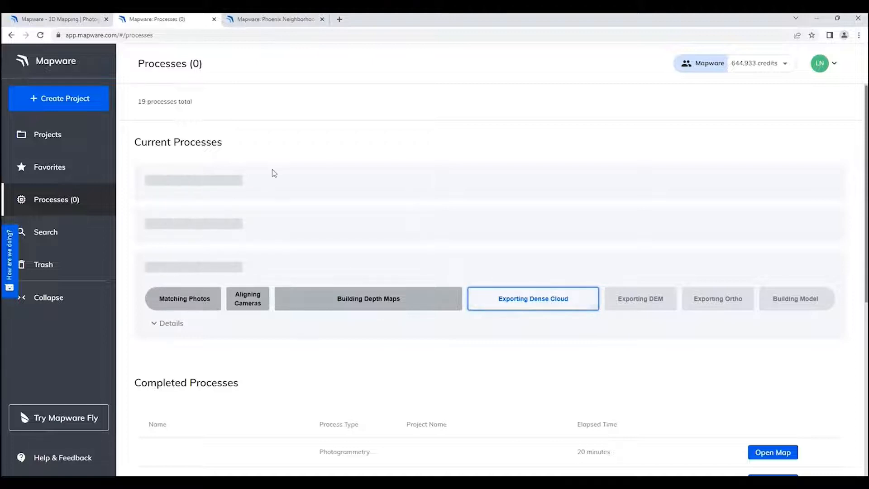
pyautogui.moveTo(217, 177)
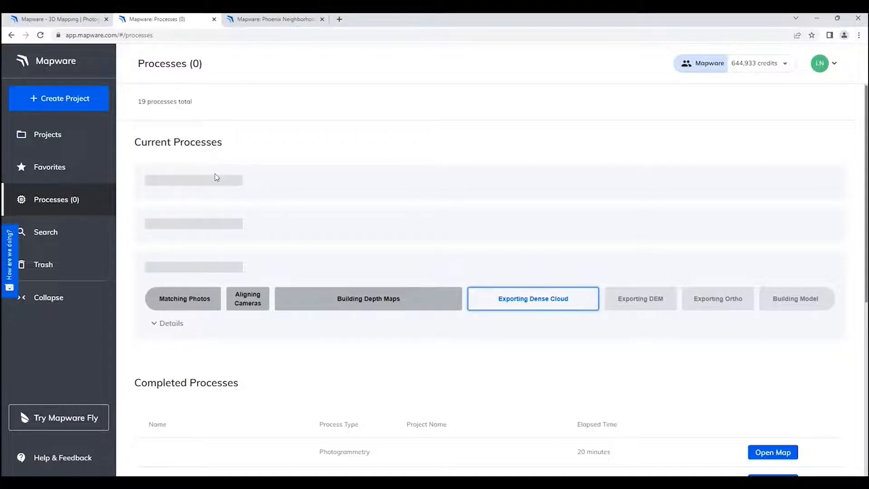
pyautogui.moveTo(765, 291)
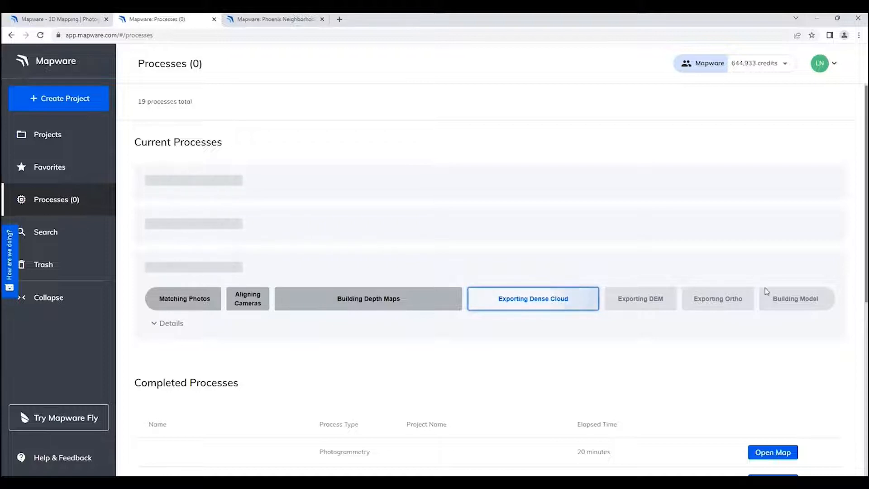
pyautogui.click(170, 323)
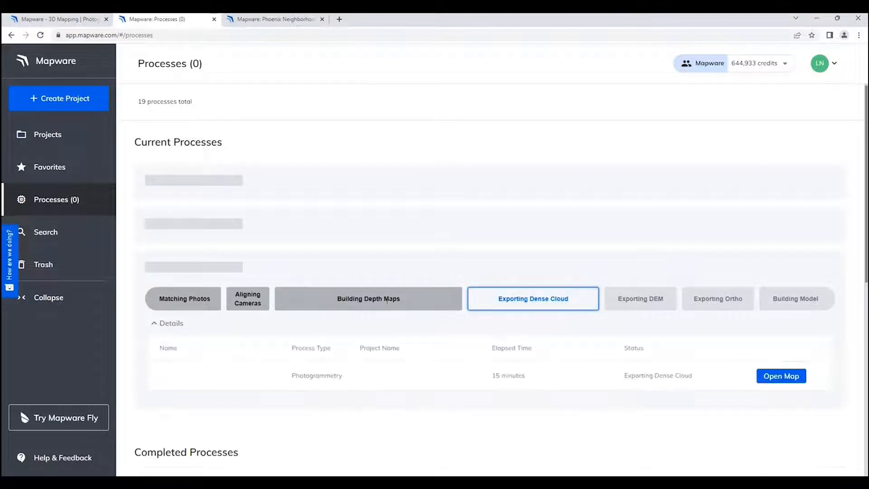
pyautogui.scroll(-3)
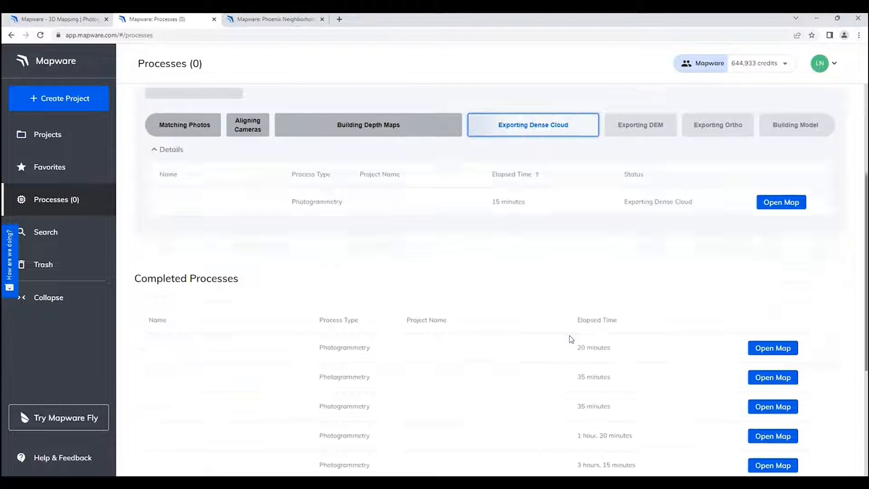
pyautogui.scroll(-3)
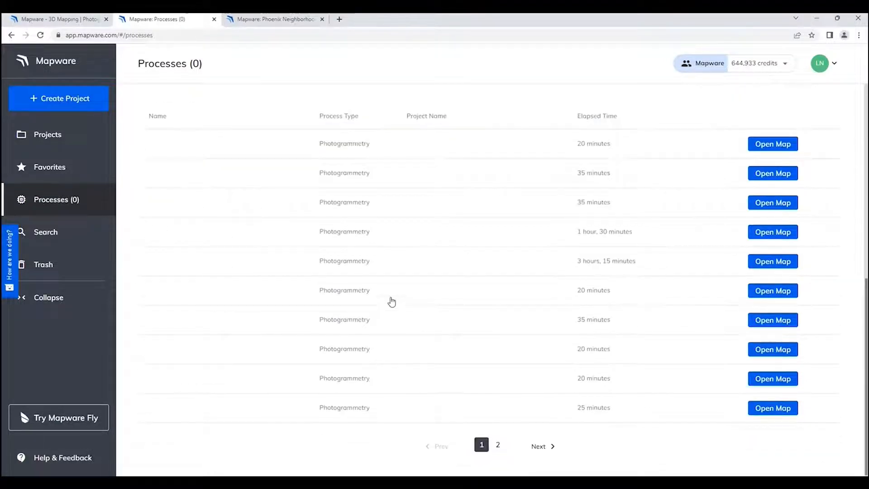
pyautogui.scroll(3)
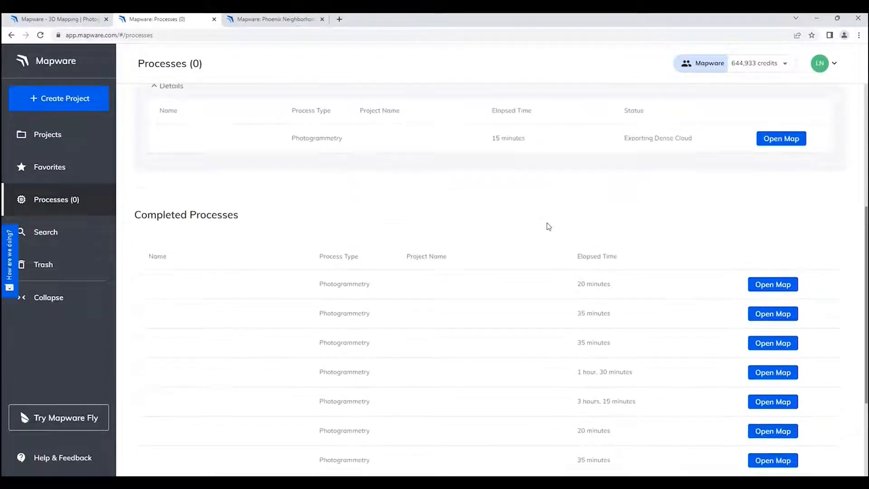
pyautogui.scroll(3)
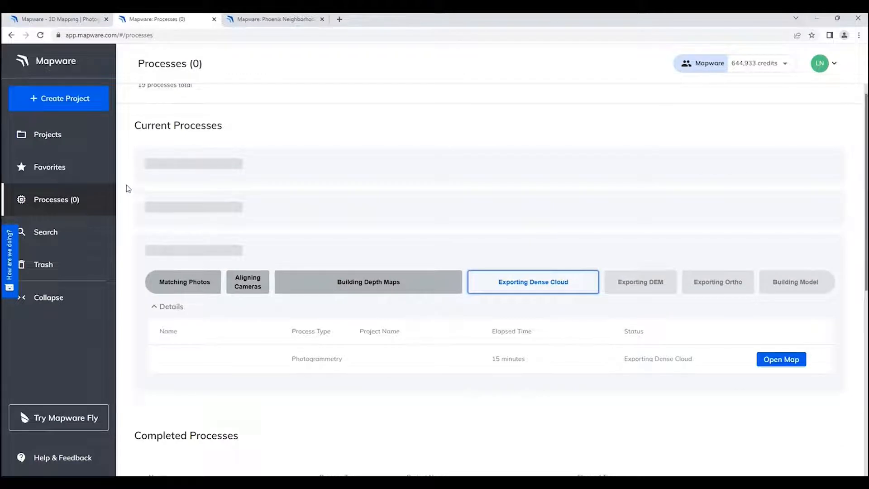
# Search for 'Phoenix', returning two projects and six models.
pyautogui.click(46, 232)
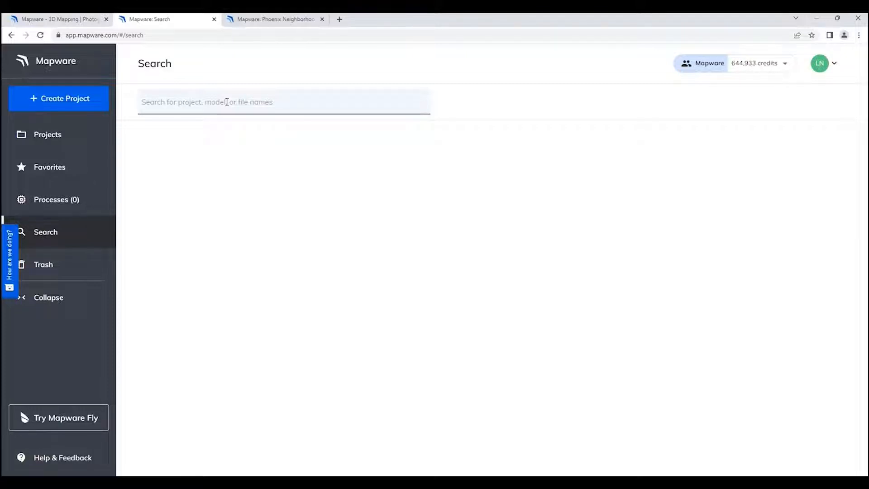
pyautogui.write('Phoen')
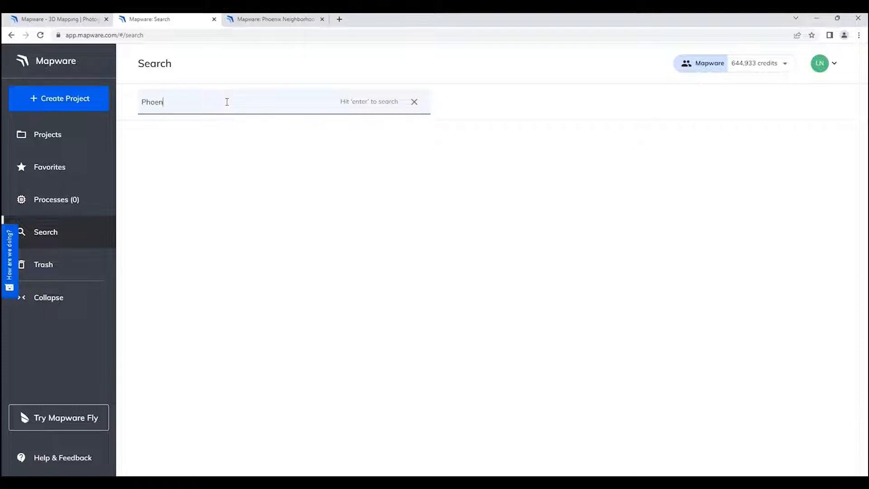
pyautogui.write('ix')
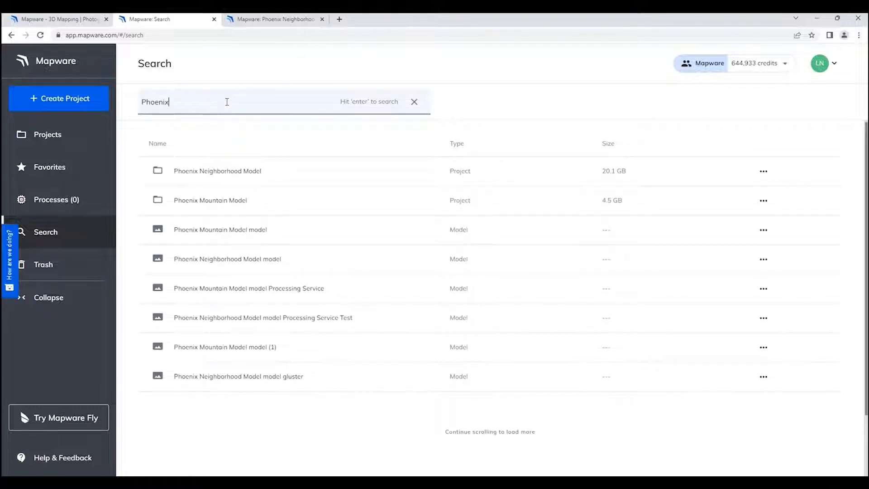
pyautogui.moveTo(244, 171)
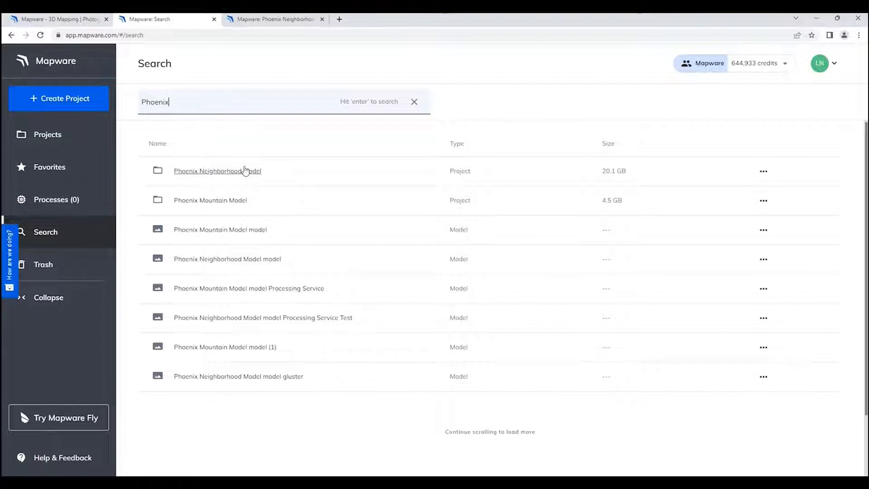
pyautogui.moveTo(227, 259)
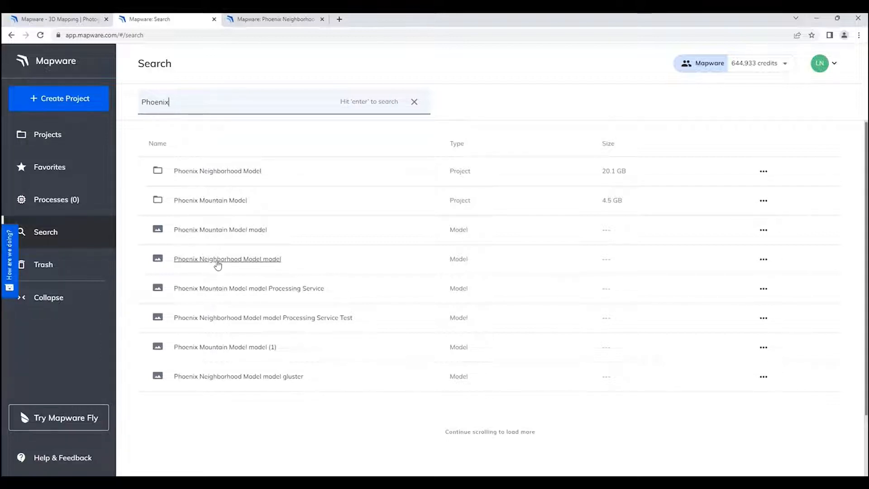
pyautogui.moveTo(243, 354)
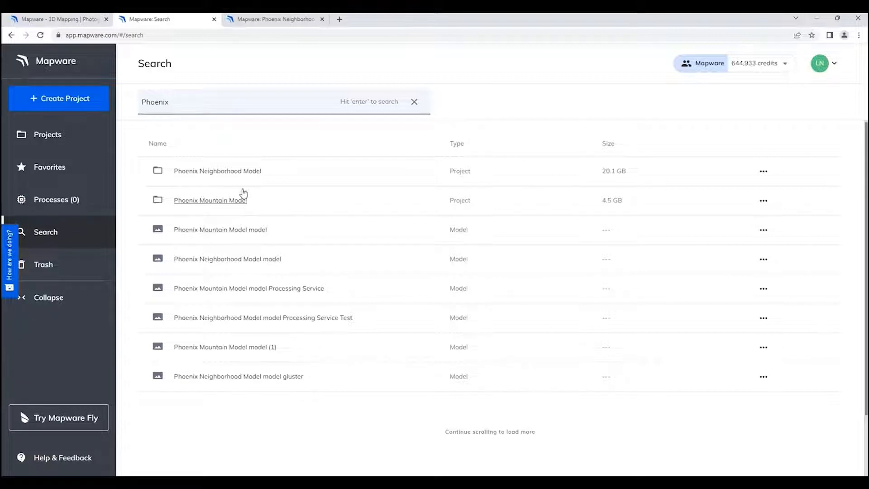
pyautogui.moveTo(249, 216)
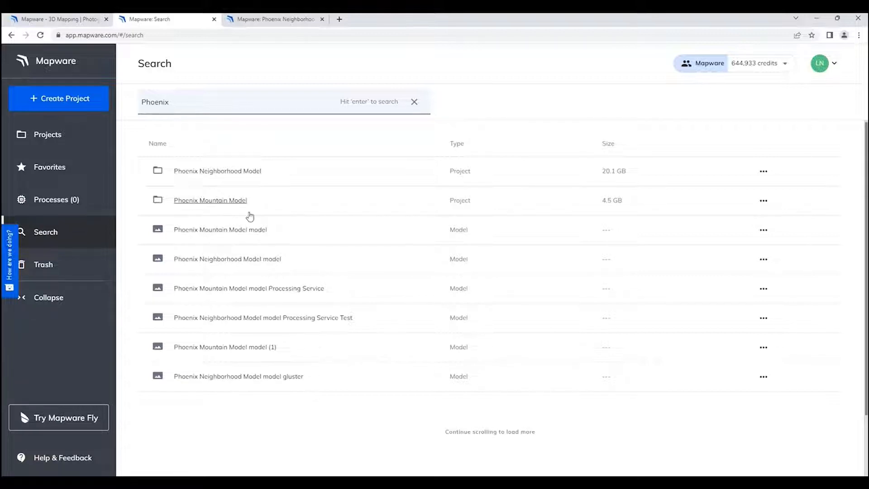
pyautogui.moveTo(48, 134)
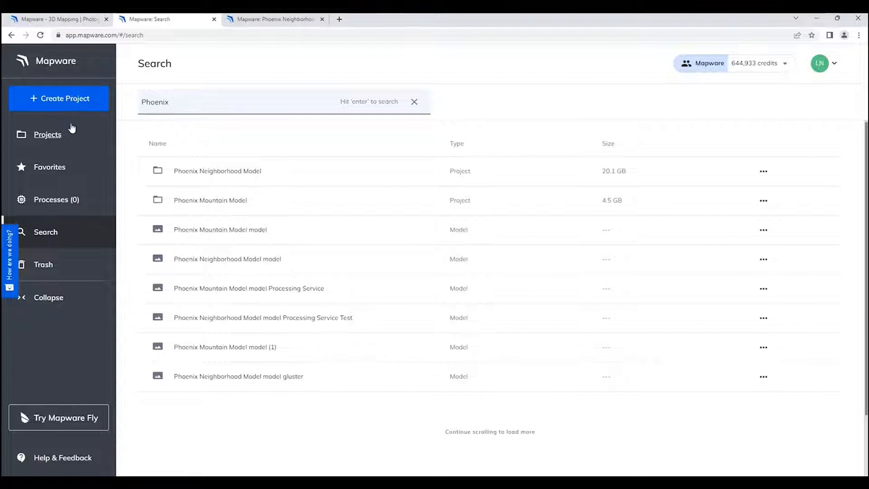
# Return to the 32-project list and open the account menu from the avatar.
pyautogui.click(48, 134)
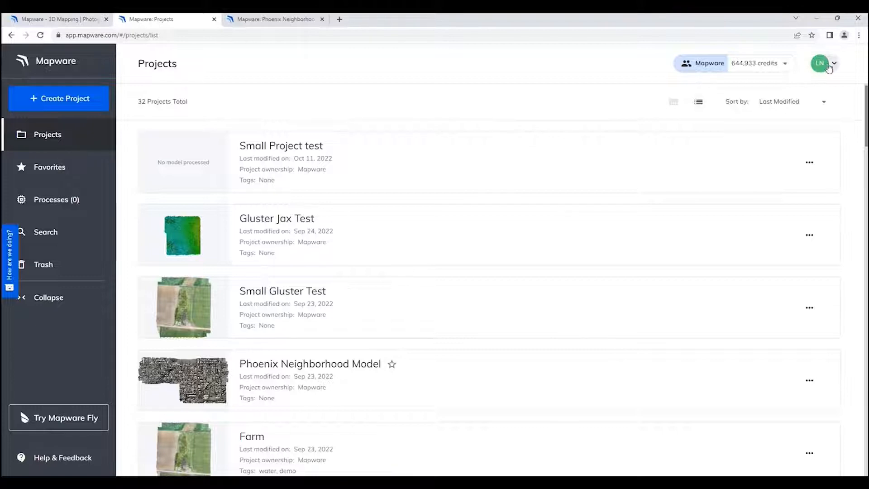
pyautogui.click(820, 62)
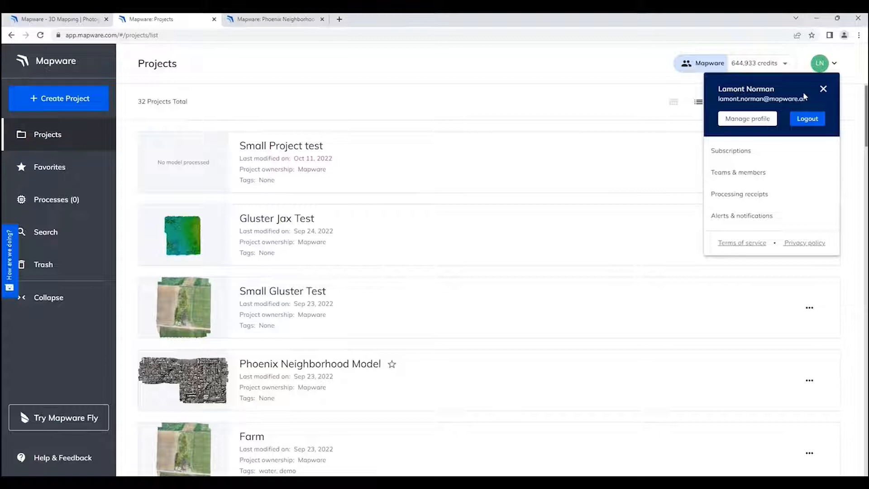
pyautogui.moveTo(747, 122)
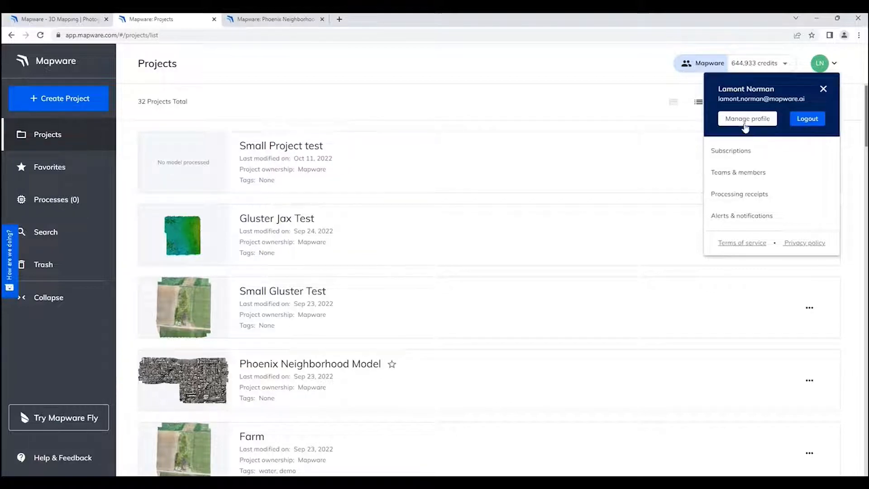
pyautogui.moveTo(731, 150)
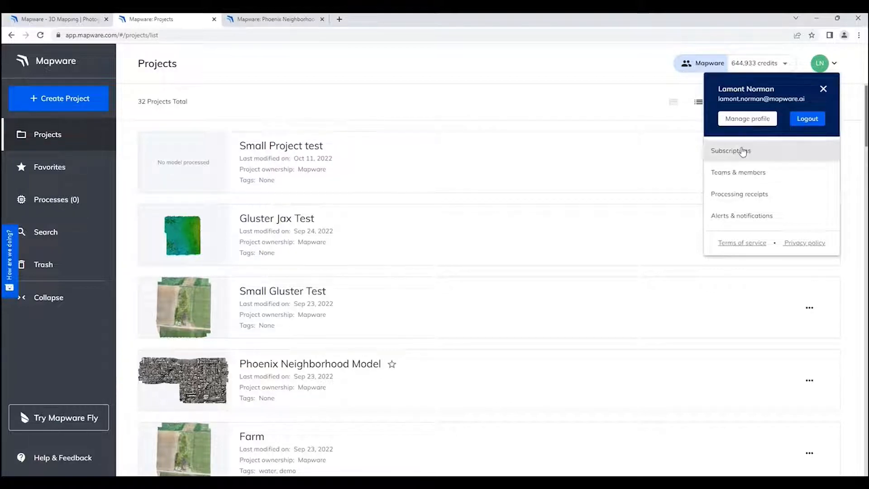
pyautogui.moveTo(739, 172)
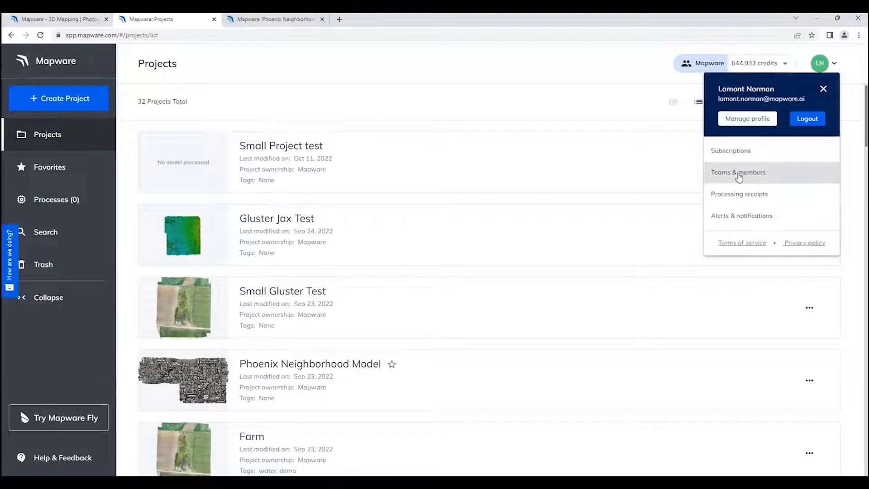
pyautogui.moveTo(745, 154)
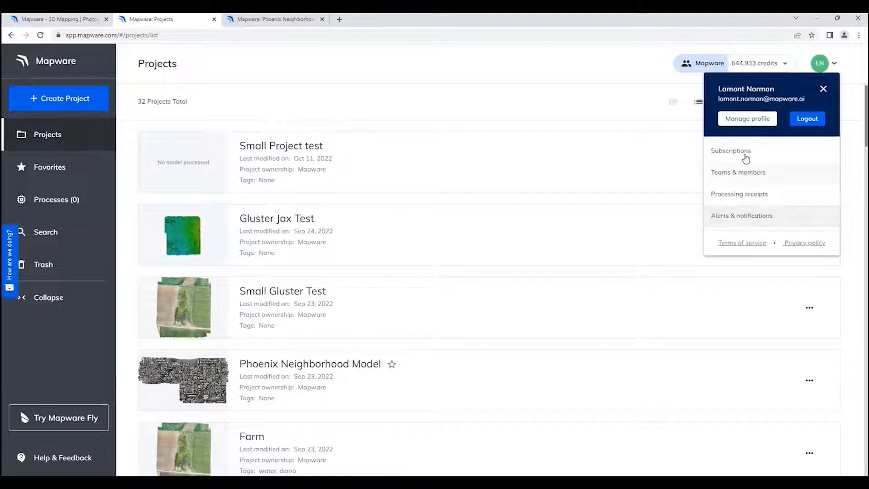
# Open My profile showing Lamont Norman's login credentials, password and phone number.
pyautogui.click(746, 119)
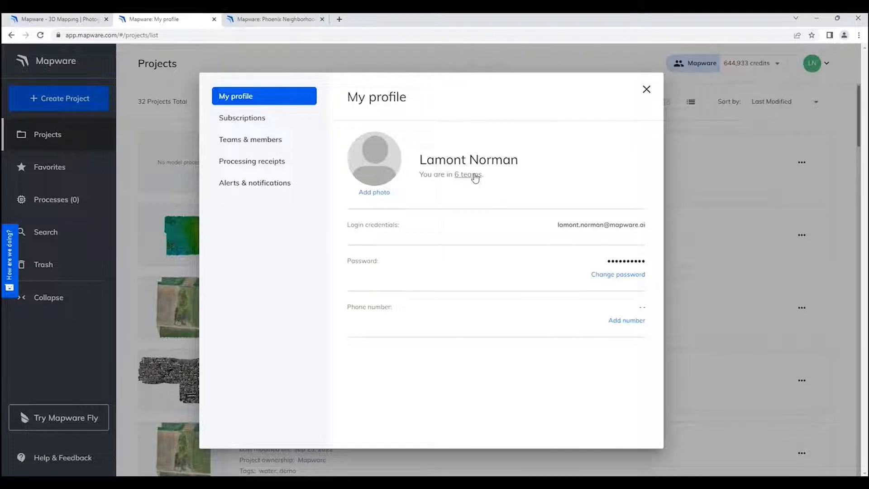
pyautogui.moveTo(470, 177)
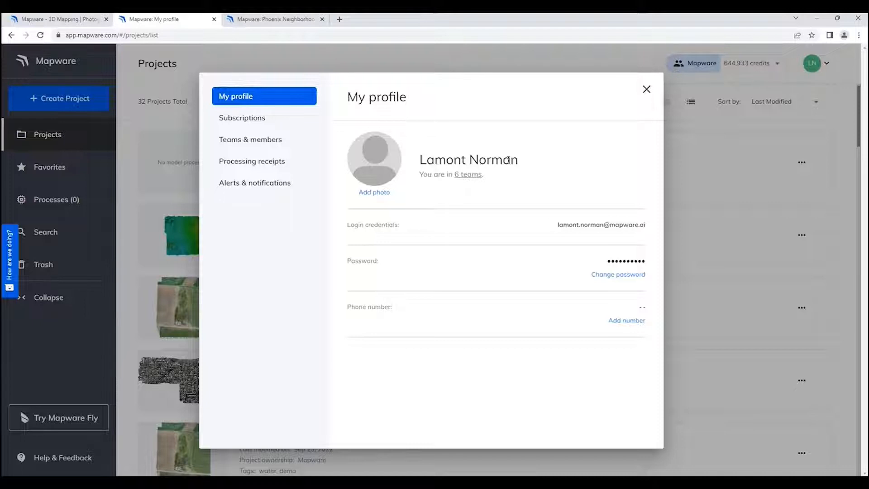
pyautogui.moveTo(551, 133)
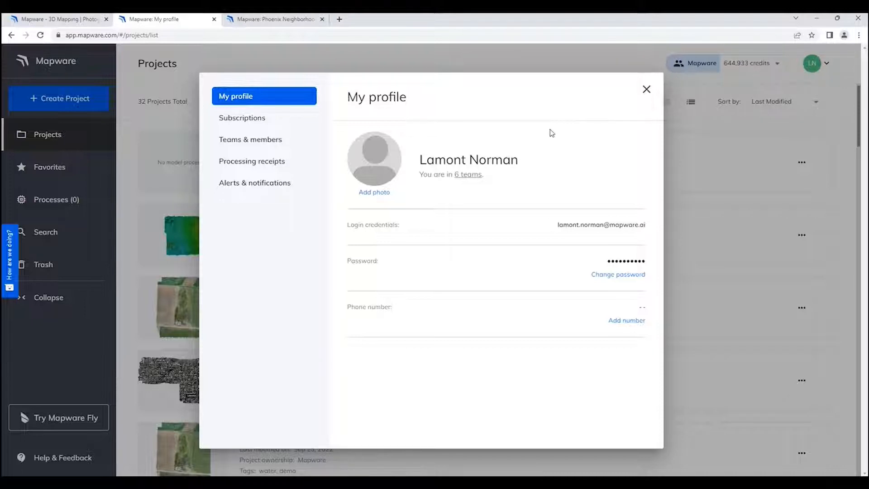
pyautogui.moveTo(541, 147)
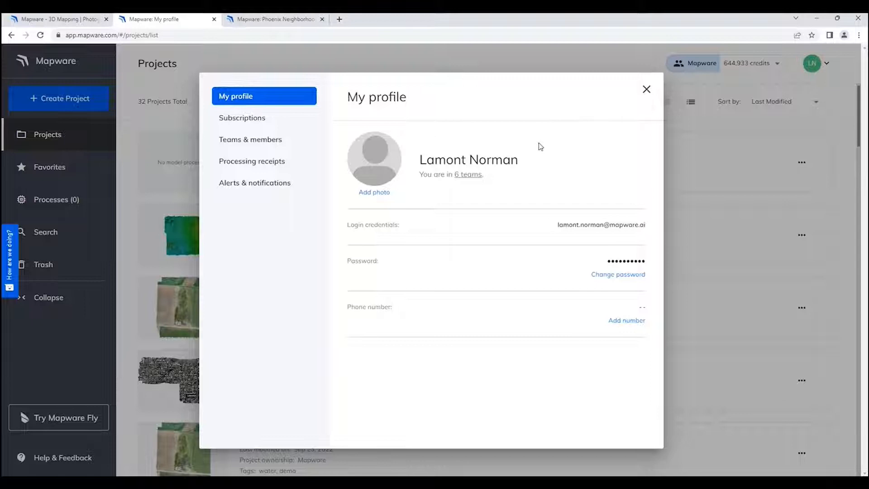
pyautogui.moveTo(465, 147)
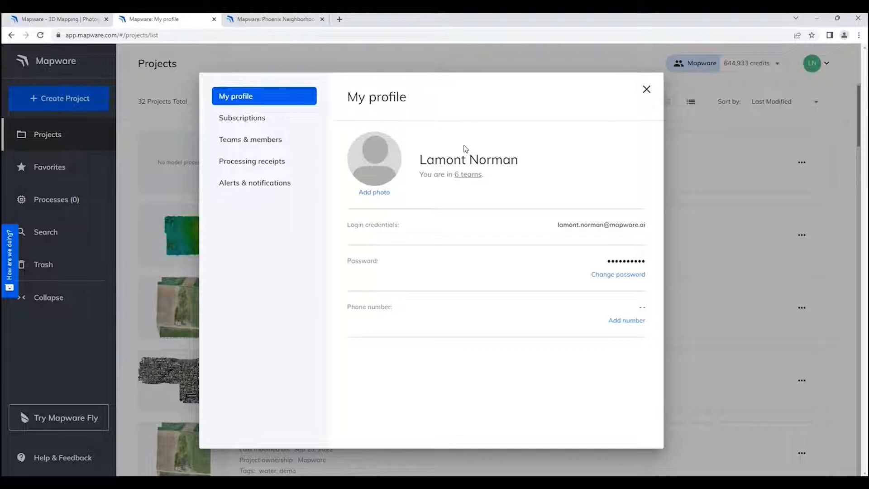
pyautogui.moveTo(646, 89)
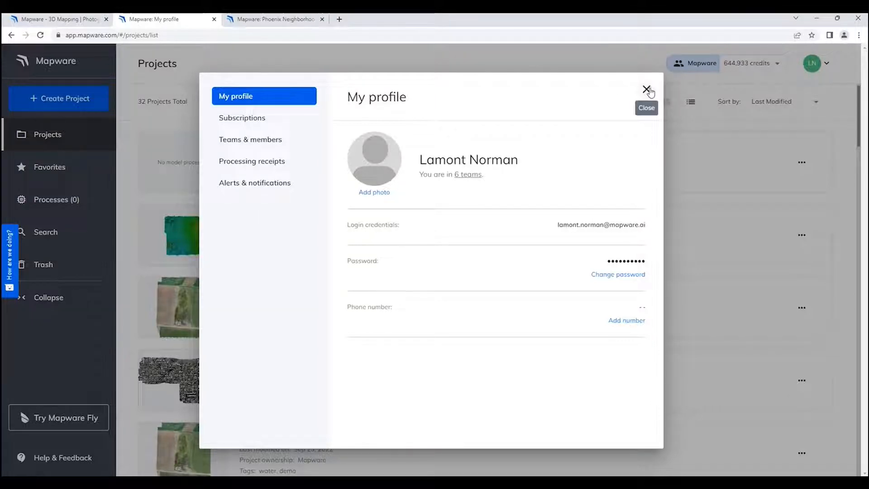
# Close My profile and scroll the 32-project list slightly.
pyautogui.click(645, 89)
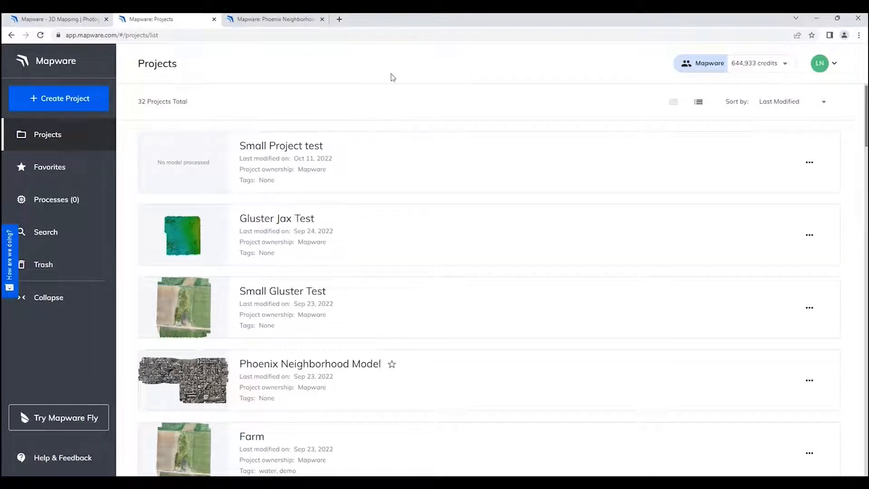
pyautogui.moveTo(107, 121)
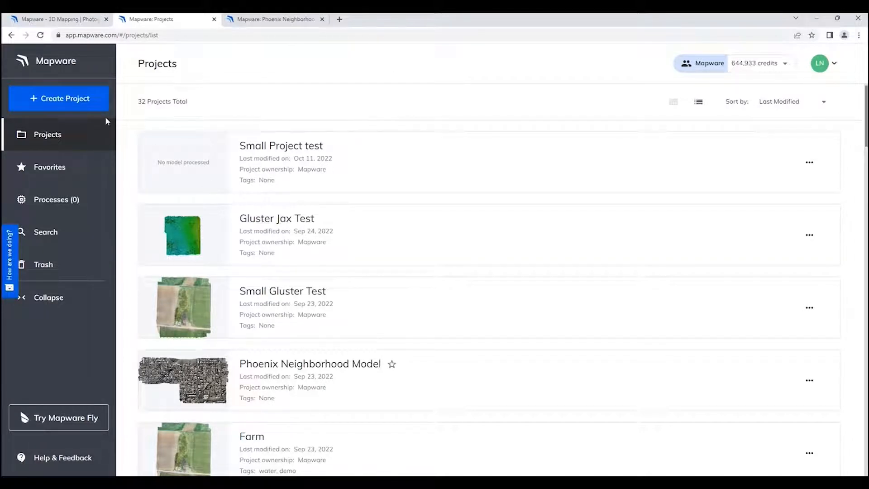
pyautogui.moveTo(350, 258)
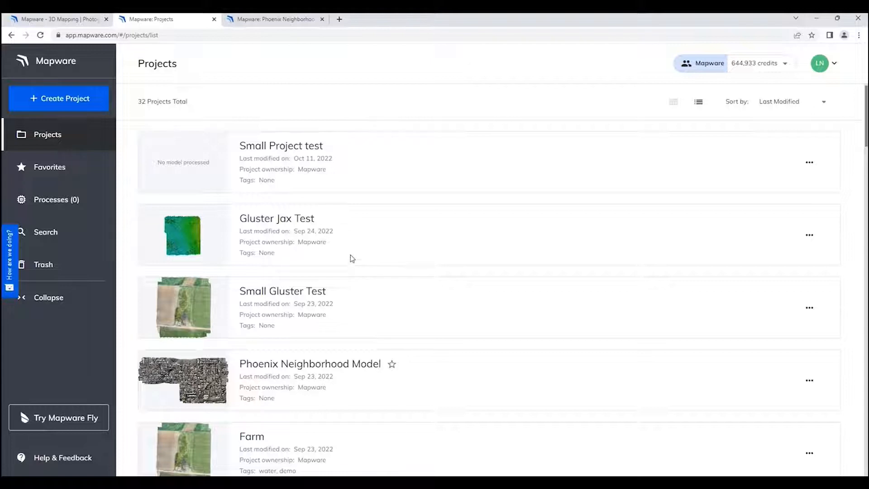
pyautogui.scroll(-3)
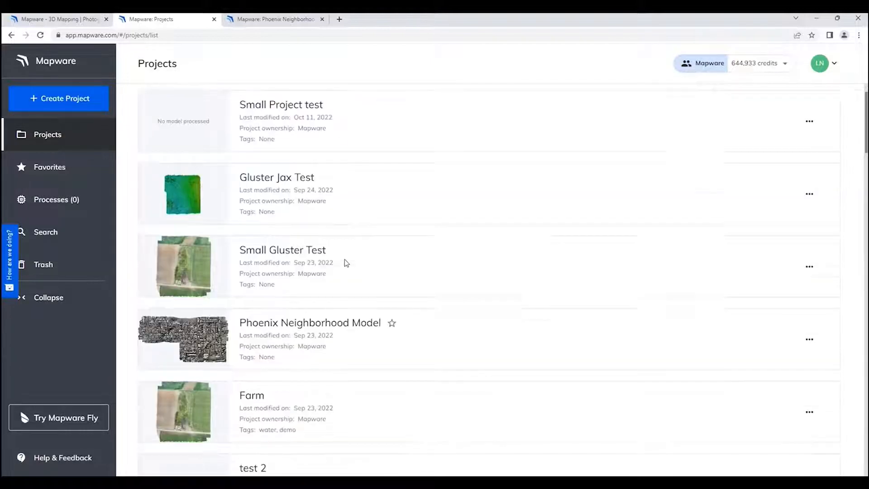
pyautogui.click(309, 322)
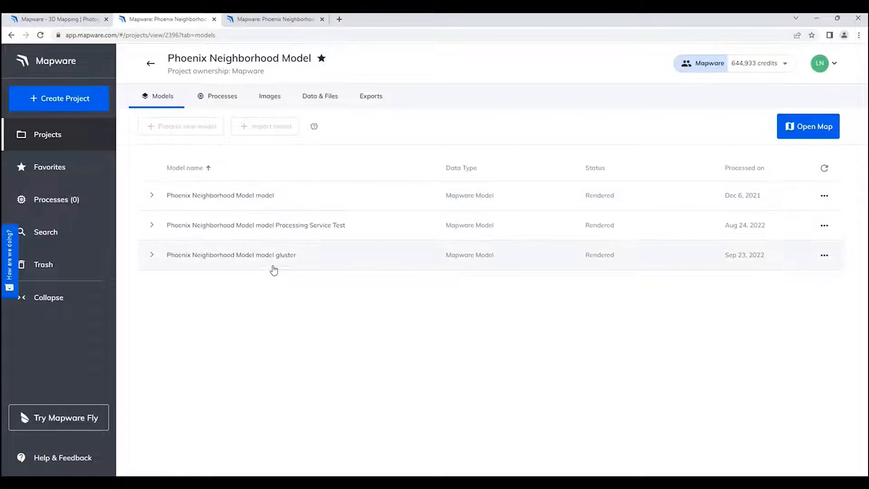
pyautogui.moveTo(266, 243)
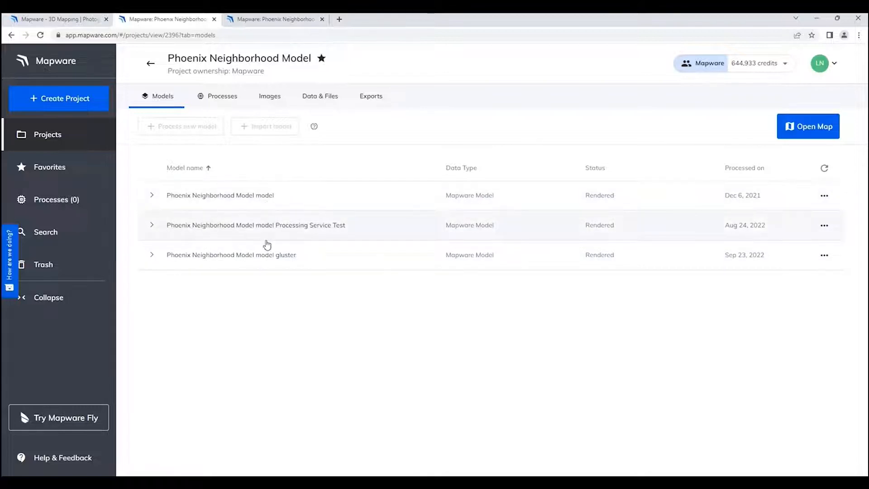
pyautogui.moveTo(271, 205)
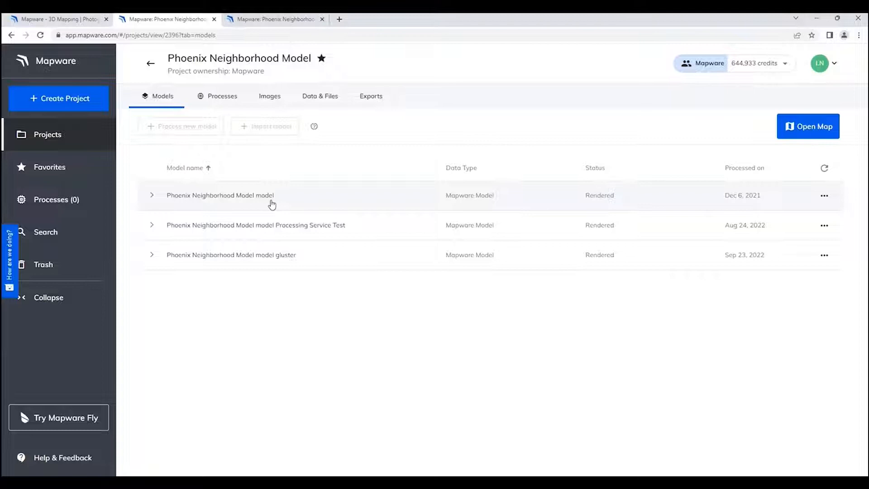
pyautogui.moveTo(272, 195)
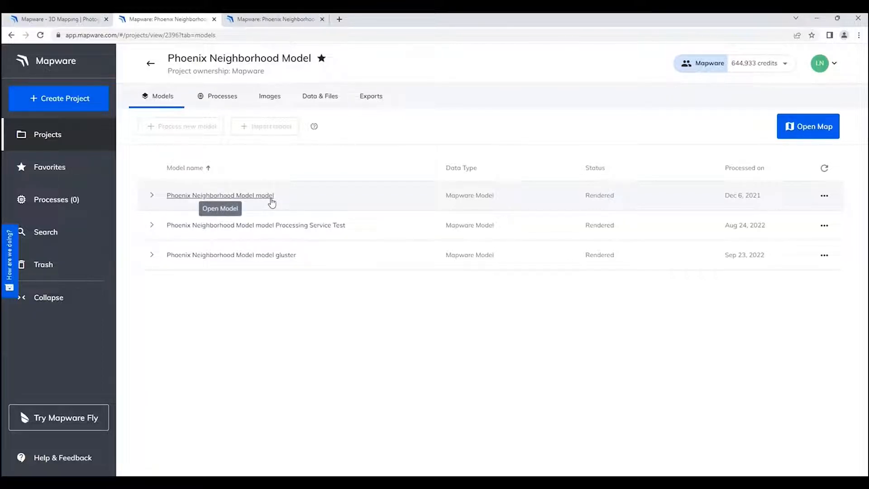
pyautogui.moveTo(288, 199)
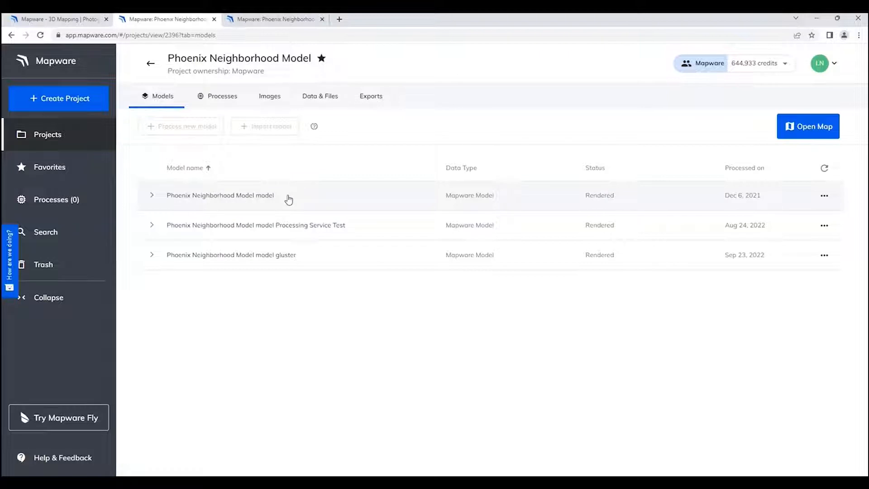
pyautogui.moveTo(306, 256)
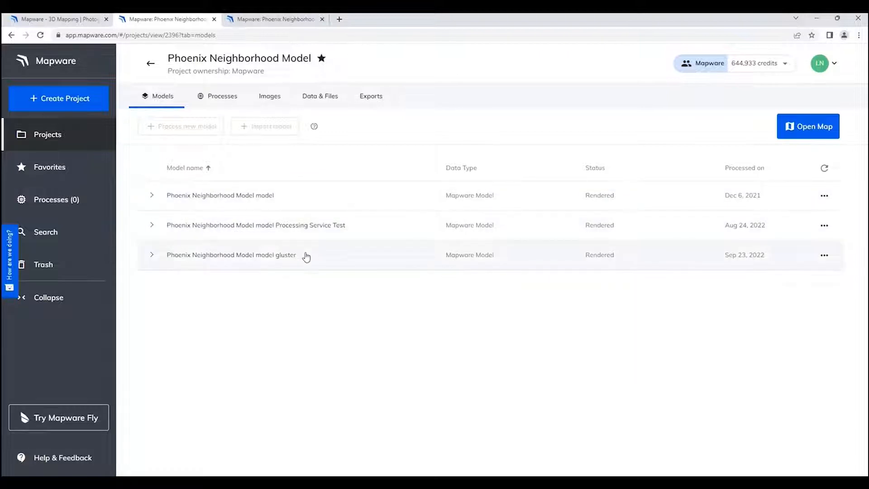
pyautogui.moveTo(300, 245)
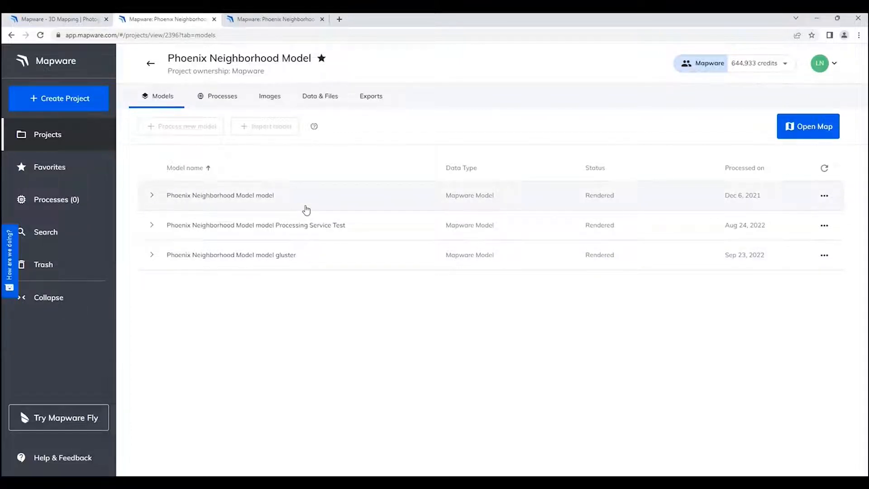
pyautogui.moveTo(300, 195)
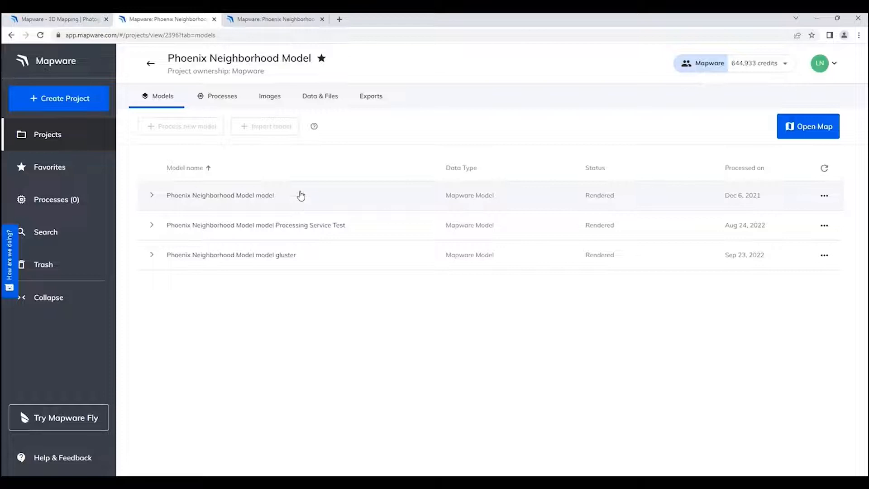
pyautogui.moveTo(298, 235)
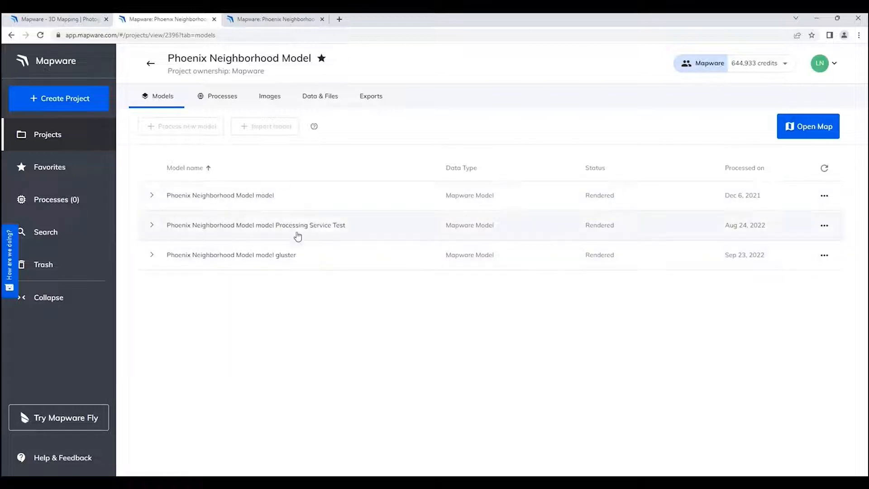
pyautogui.click(151, 196)
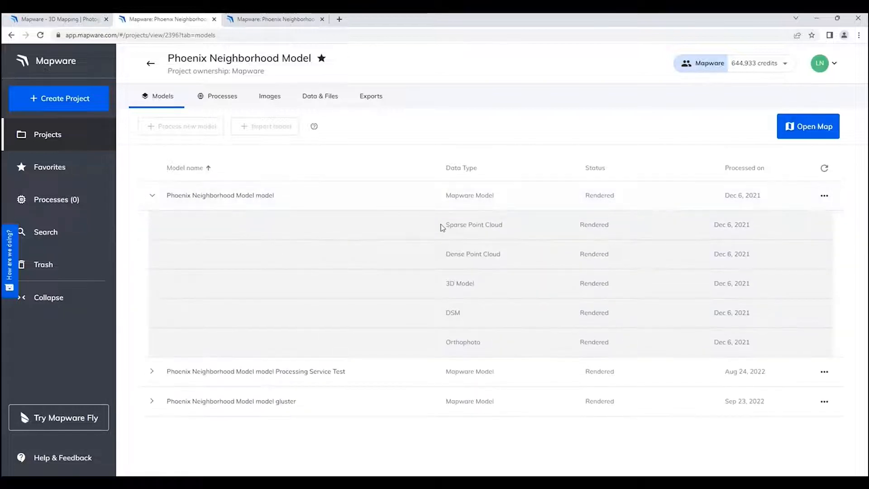
pyautogui.moveTo(637, 231)
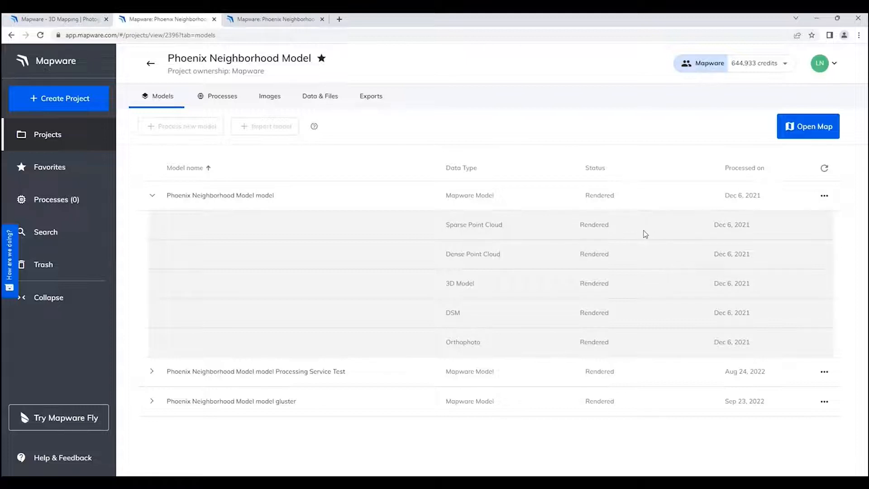
pyautogui.moveTo(480, 264)
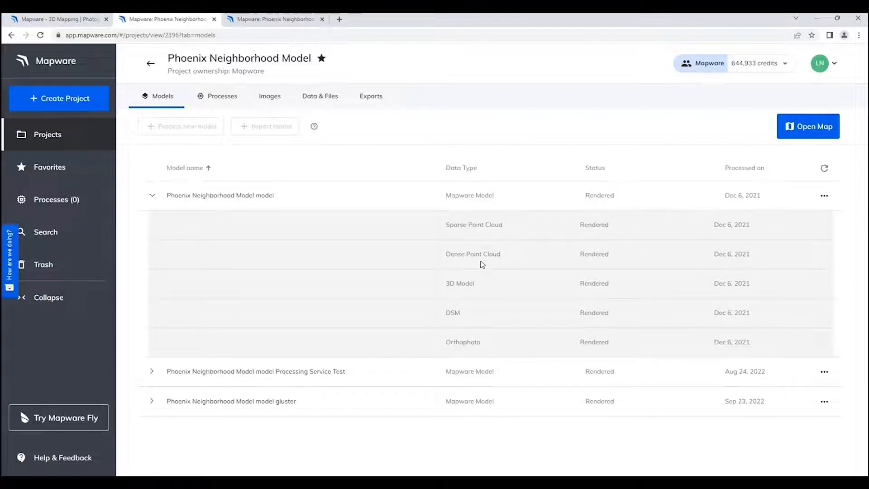
pyautogui.moveTo(472, 291)
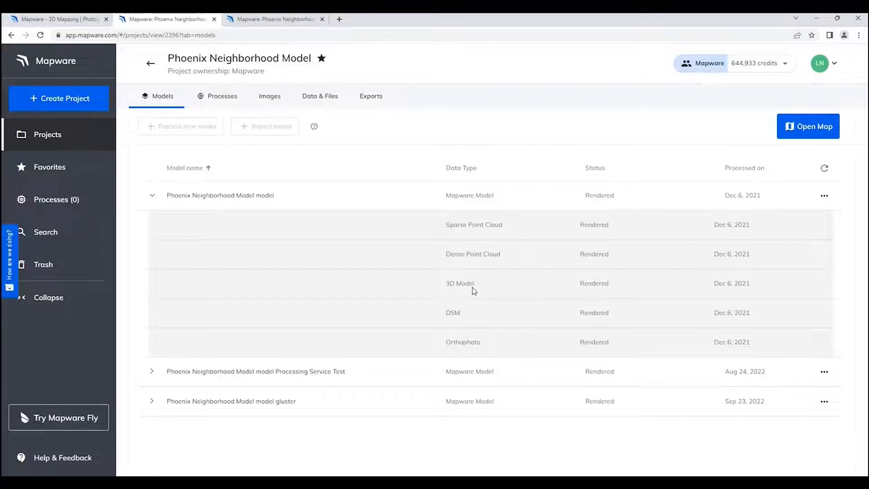
pyautogui.moveTo(463, 321)
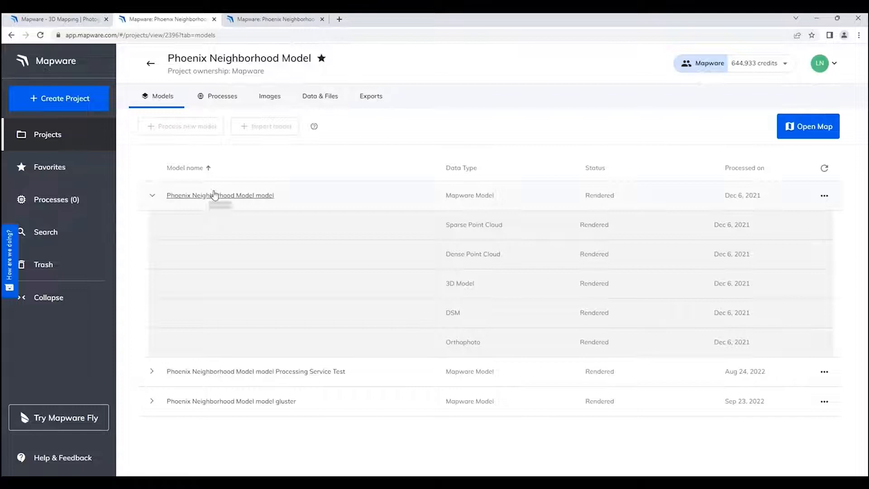
pyautogui.click(151, 195)
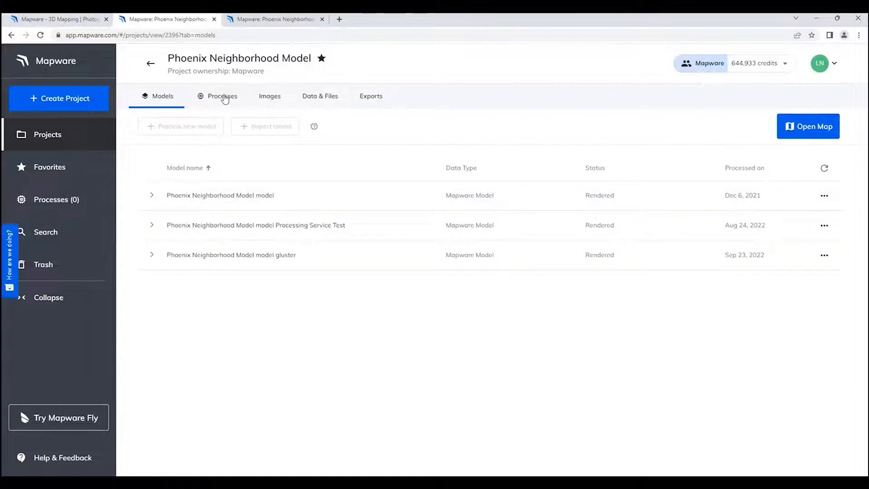
# Show the project's Processes: no current and two completed photogrammetry jobs.
pyautogui.click(222, 96)
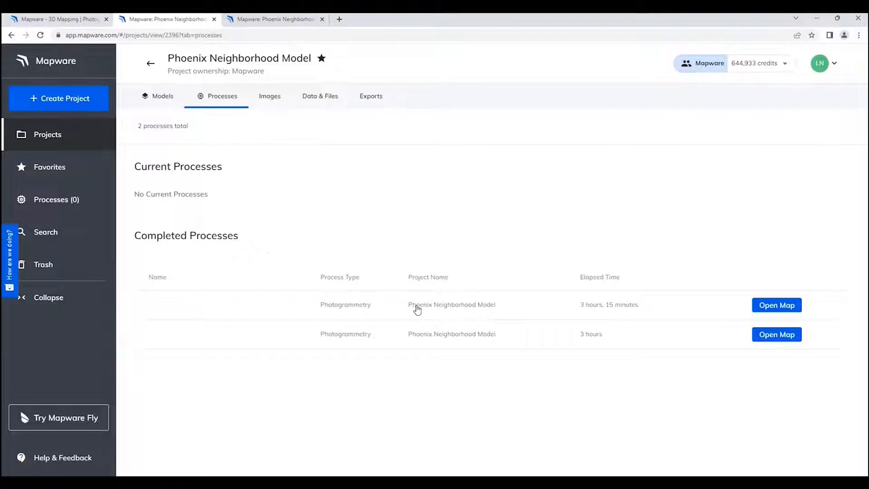
pyautogui.moveTo(314, 298)
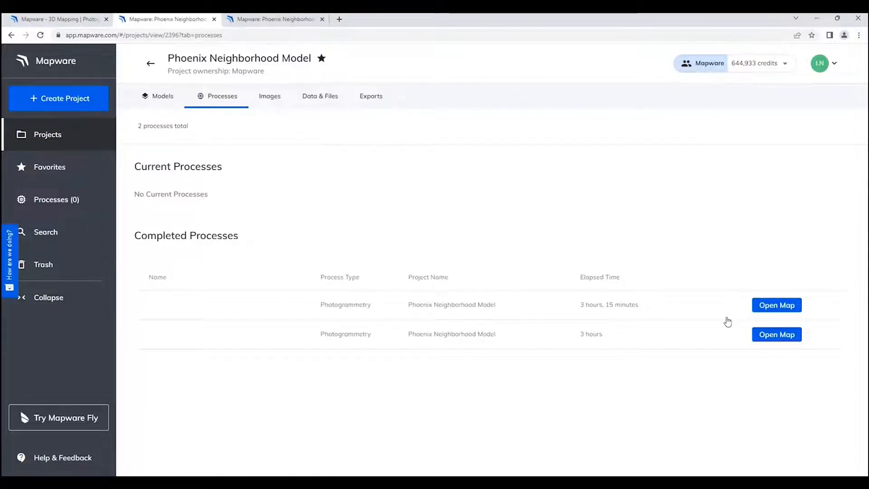
pyautogui.moveTo(273, 105)
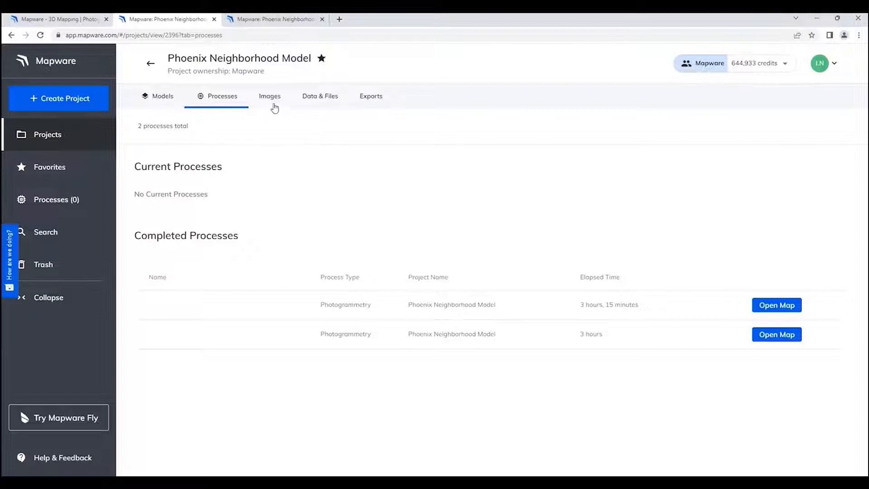
# Show the project's Images list of 503 uploaded drone photos and browse it.
pyautogui.click(270, 96)
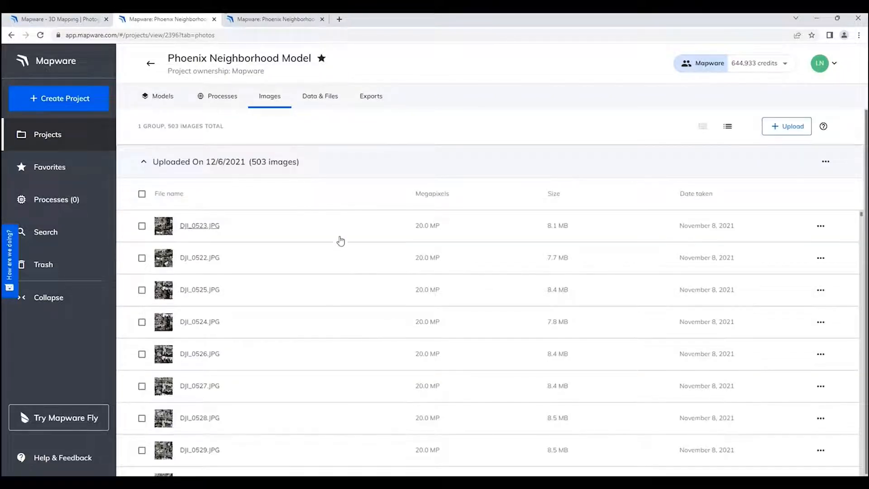
pyautogui.moveTo(333, 258)
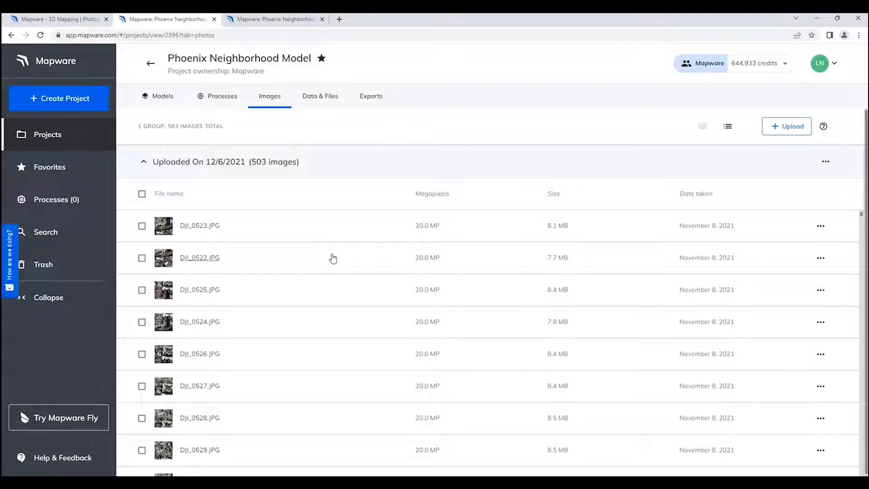
pyautogui.moveTo(326, 243)
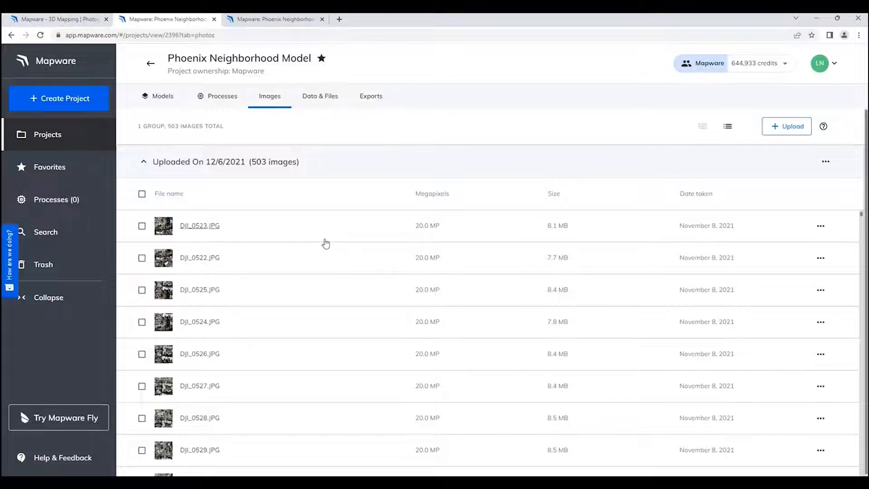
pyautogui.scroll(-3)
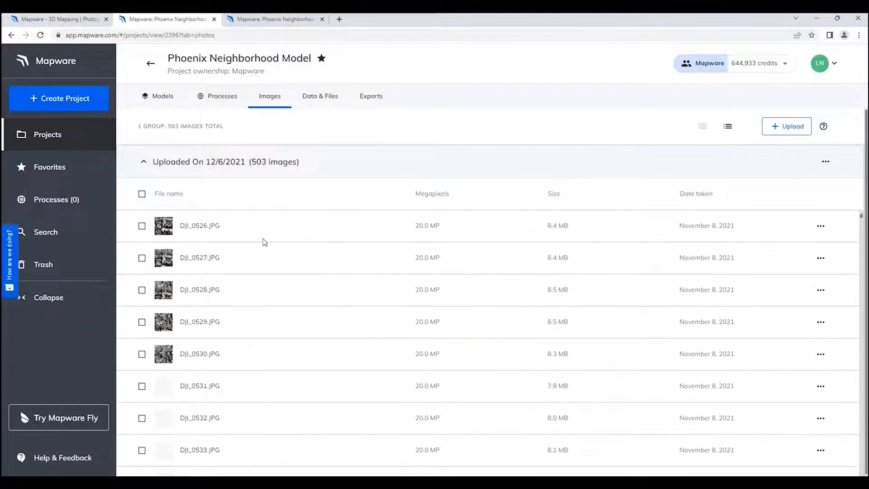
pyautogui.scroll(-3)
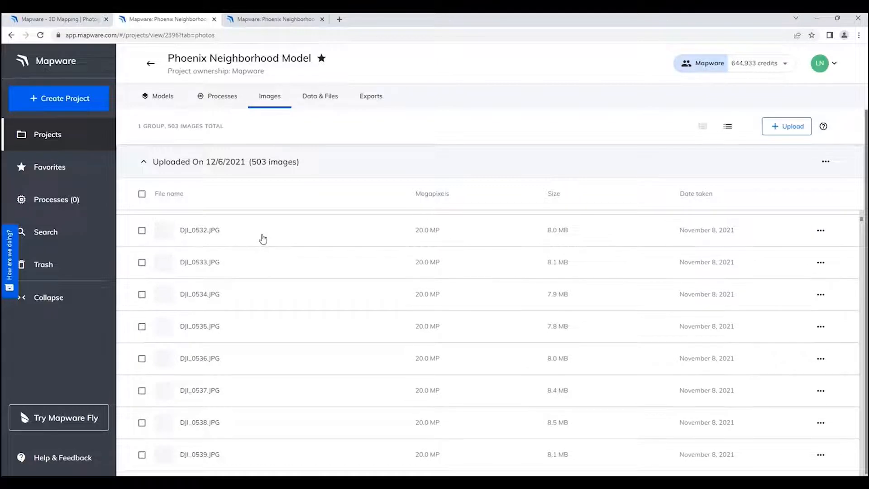
pyautogui.scroll(3)
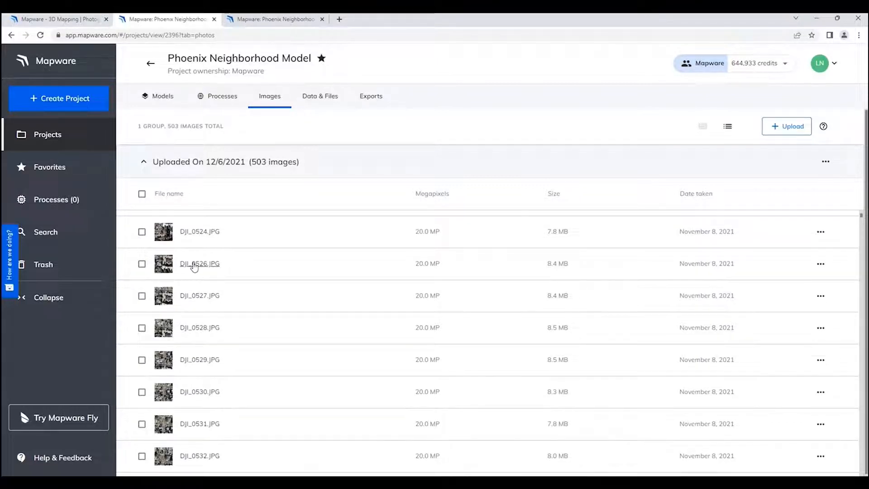
# View DJI_0526.JPG with camera and location details, then advance to DJI_0527.JPG.
pyautogui.click(200, 264)
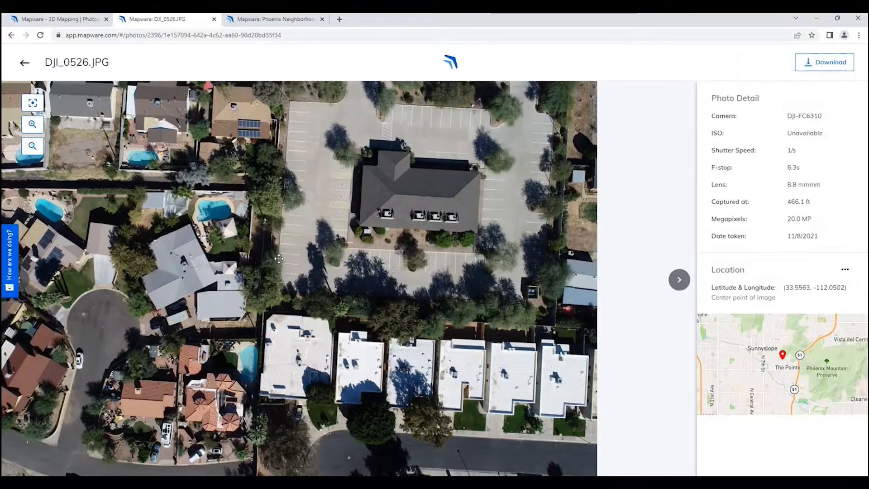
pyautogui.click(32, 124)
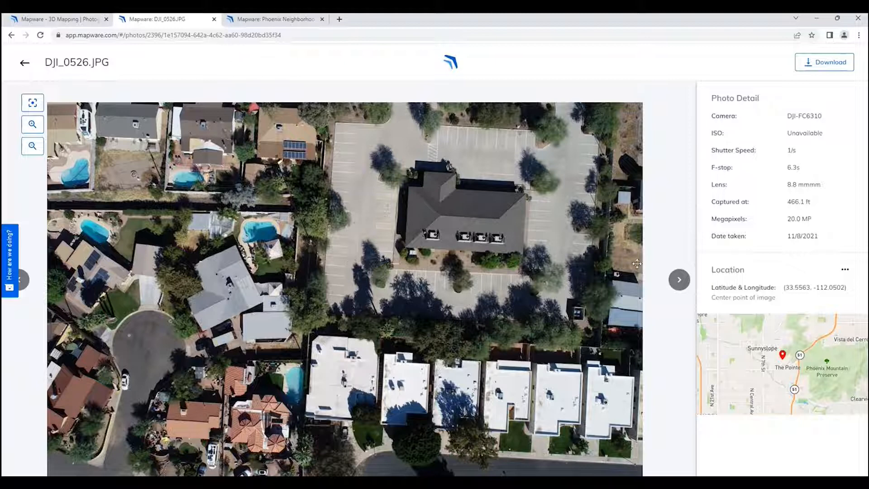
pyautogui.click(678, 280)
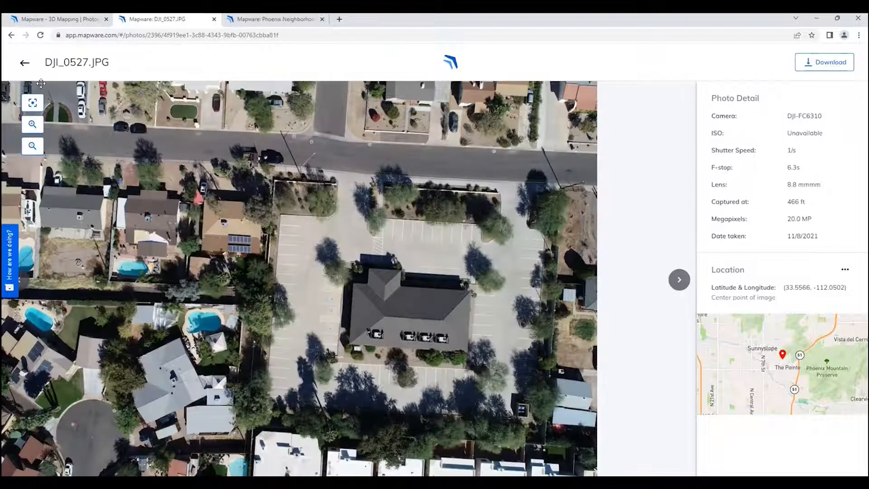
# Leave the photo viewer back to the project's Processes tab via the Mapware logo.
pyautogui.click(24, 62)
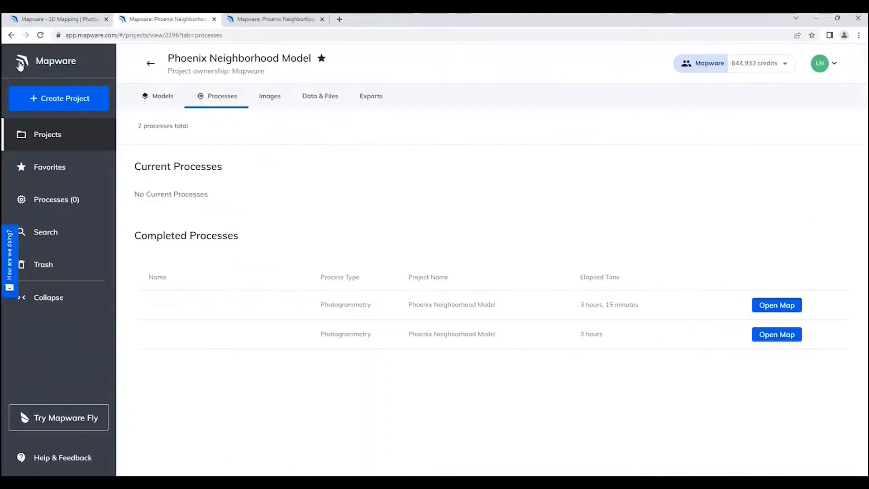
pyautogui.moveTo(256, 147)
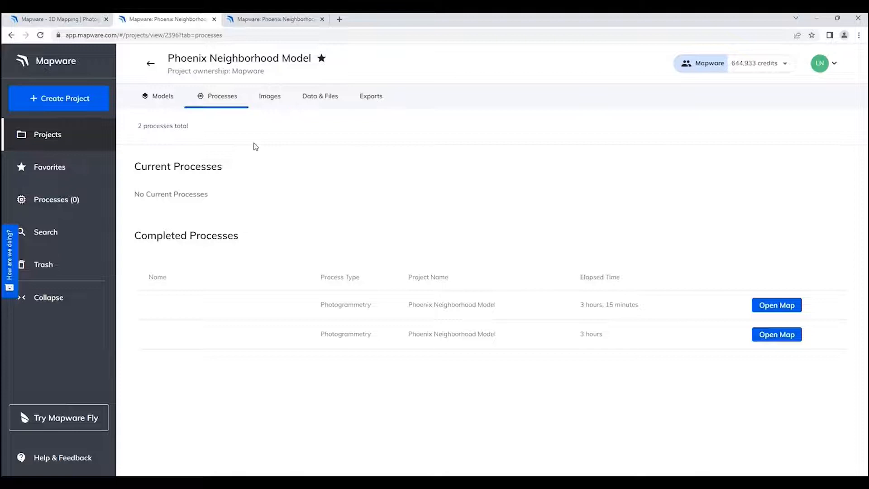
pyautogui.moveTo(338, 160)
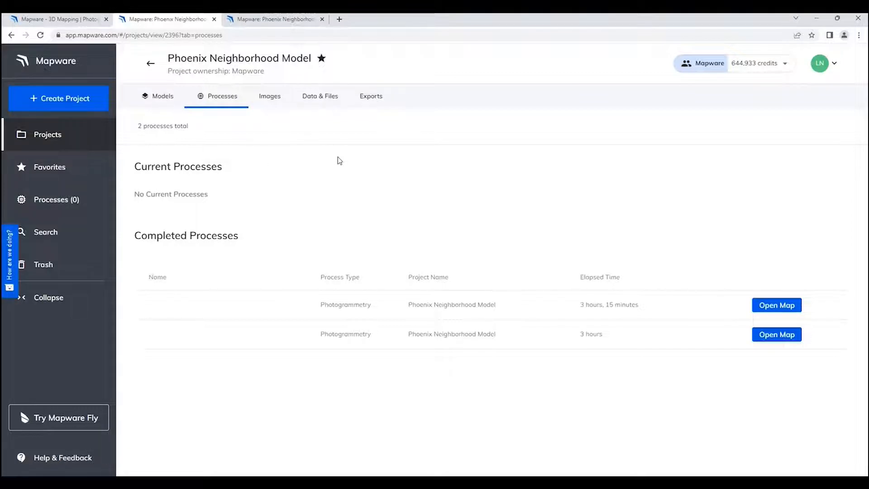
pyautogui.moveTo(198, 105)
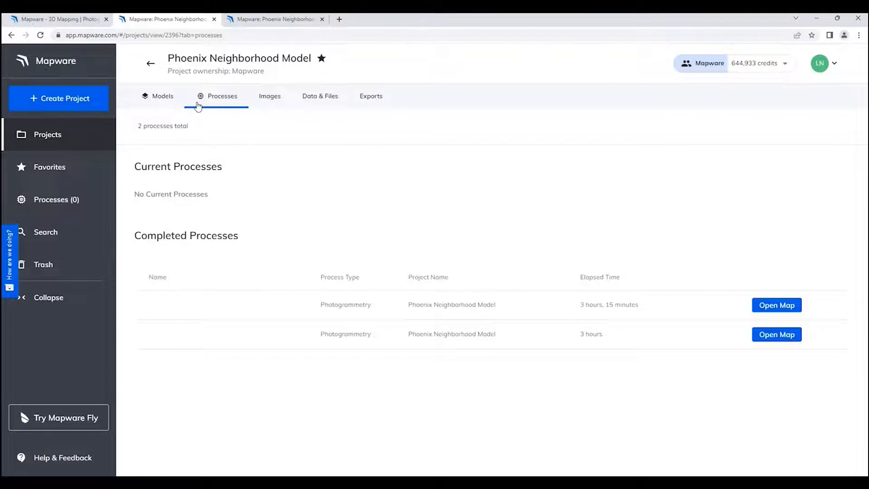
pyautogui.moveTo(325, 101)
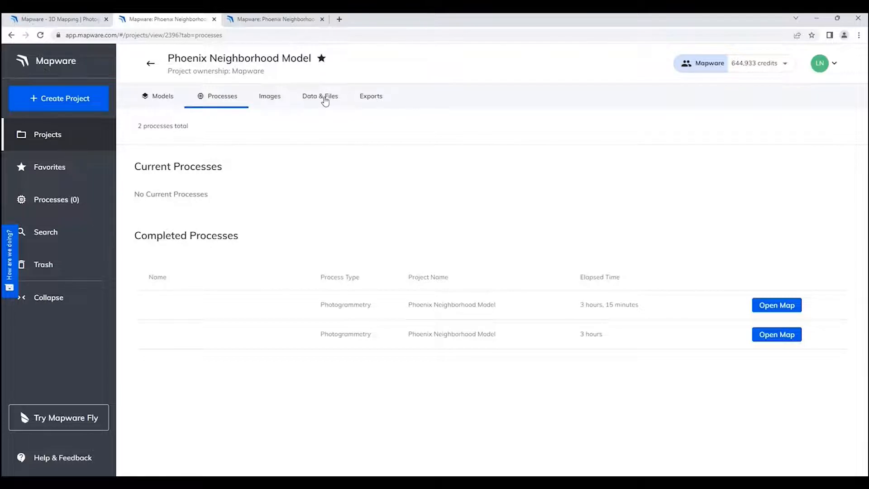
# View the project's empty Data & Files list, then its Exports listing two orthophoto TIFFs and an OBJ model.
pyautogui.click(319, 96)
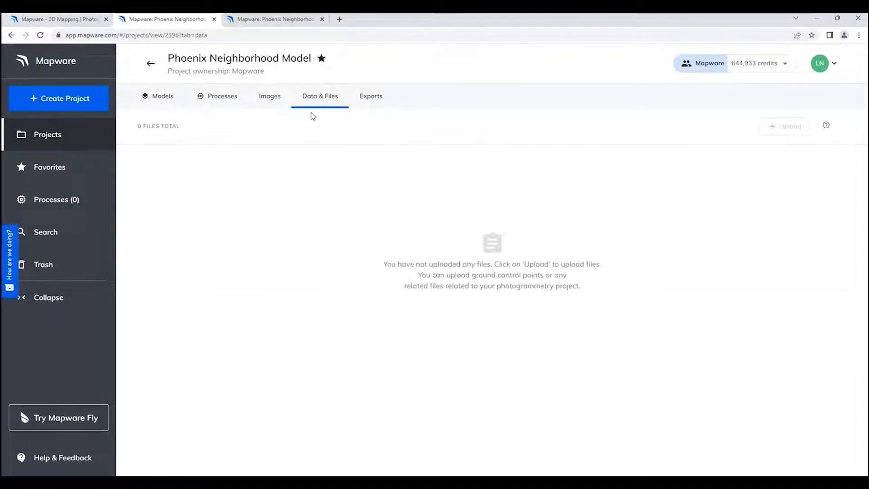
pyautogui.moveTo(292, 172)
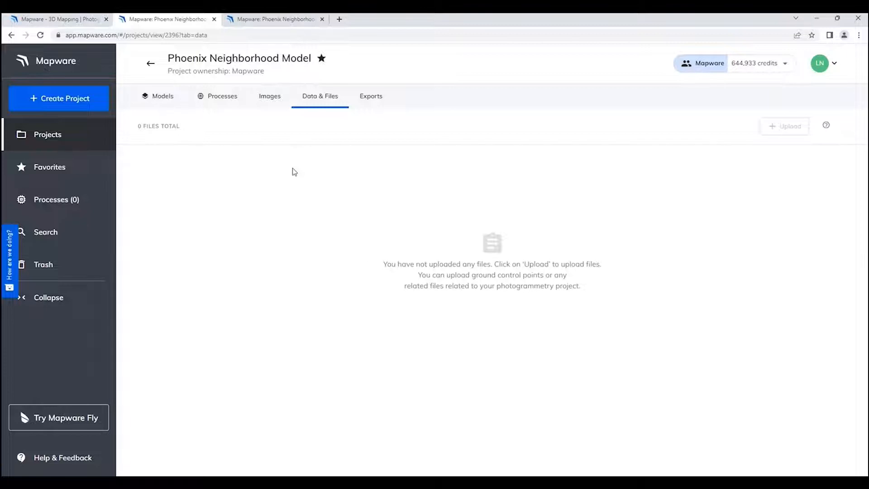
pyautogui.moveTo(324, 145)
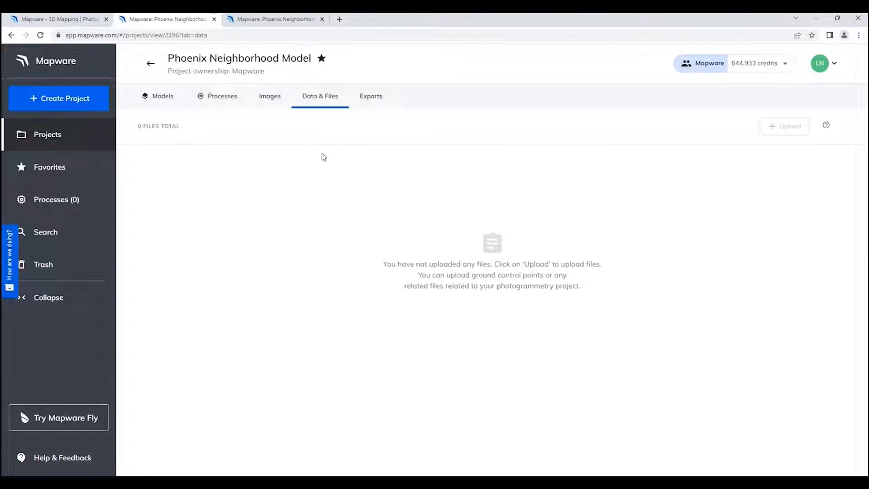
pyautogui.click(370, 96)
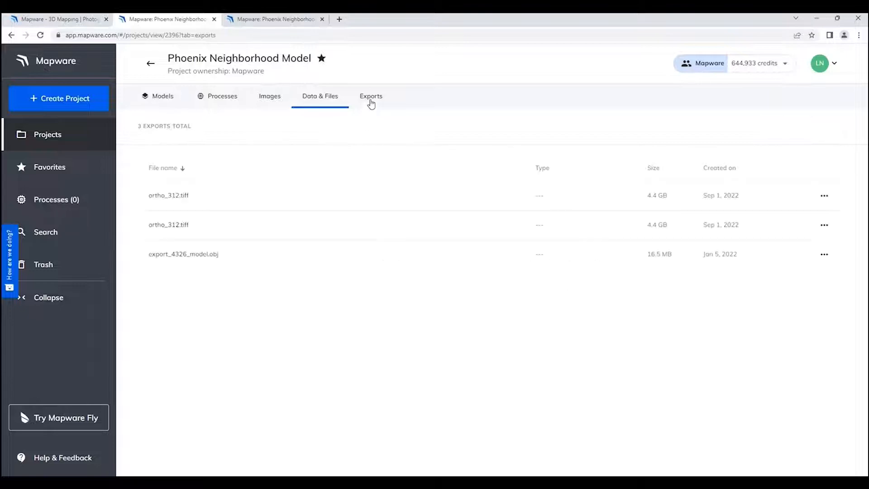
# Return from Exports to the Models list of three rendered Phoenix Neighborhood models.
pyautogui.click(370, 96)
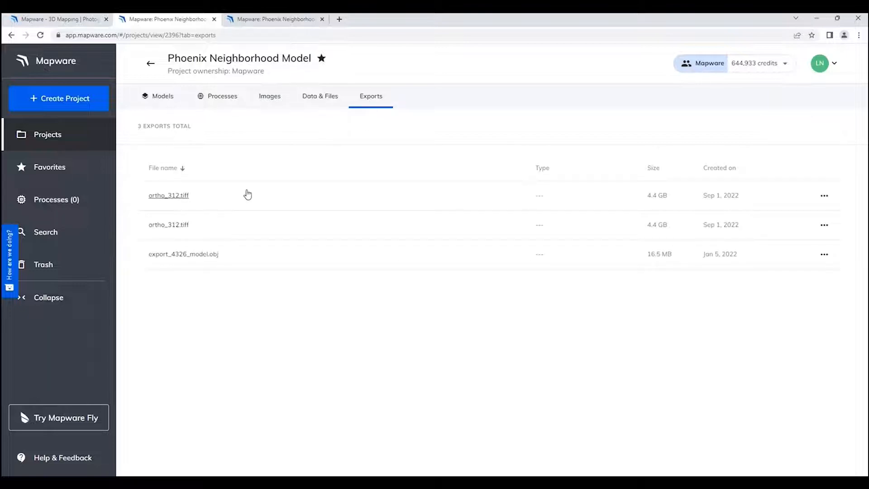
pyautogui.moveTo(225, 144)
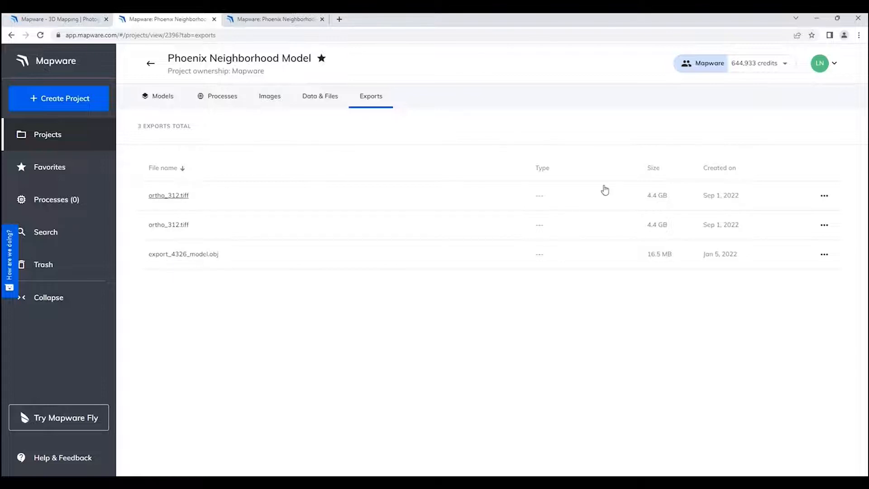
pyautogui.moveTo(198, 253)
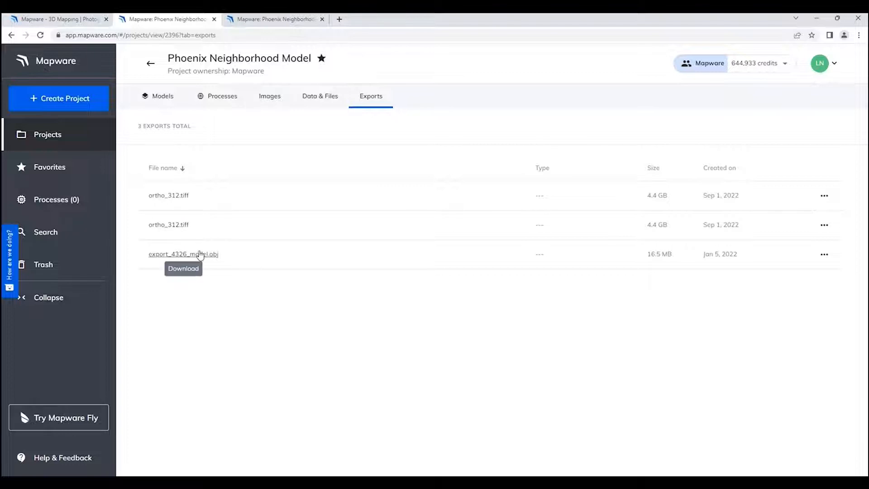
pyautogui.moveTo(329, 122)
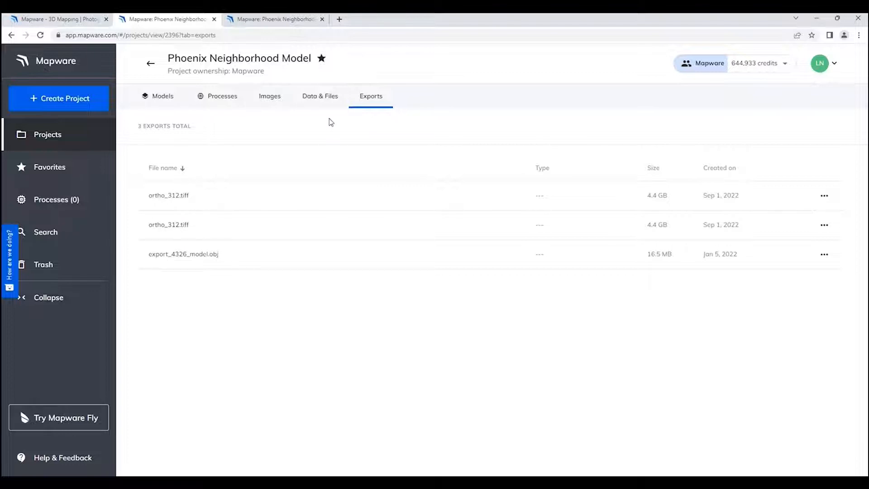
pyautogui.click(162, 96)
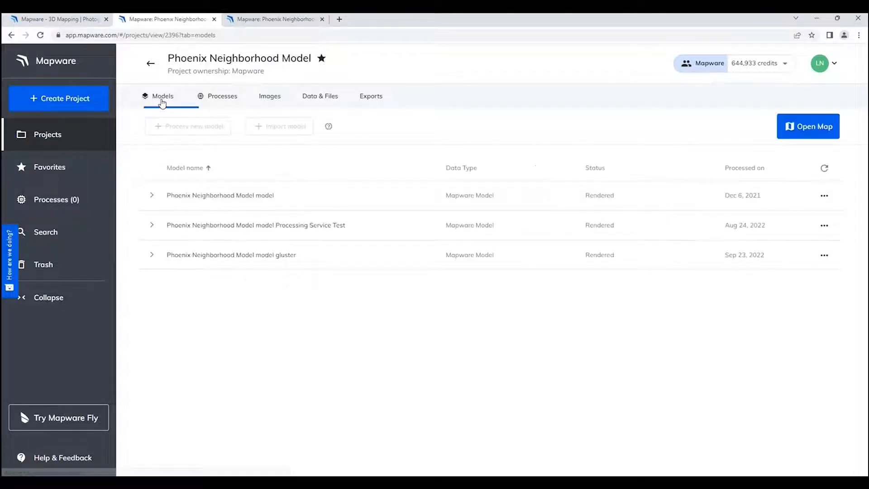
pyautogui.moveTo(220, 195)
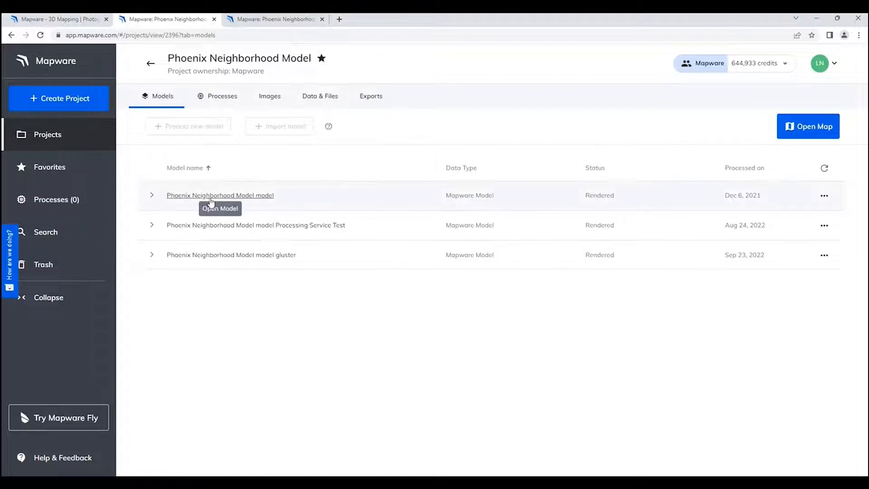
pyautogui.moveTo(293, 256)
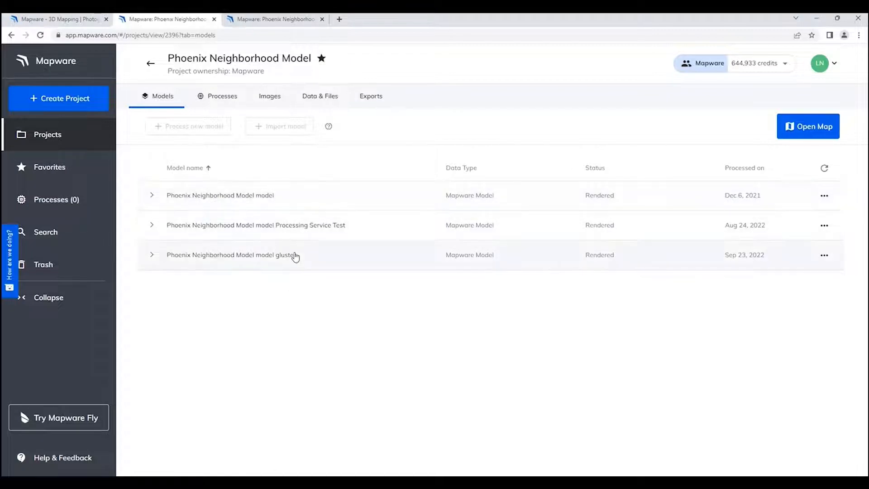
pyautogui.moveTo(807, 126)
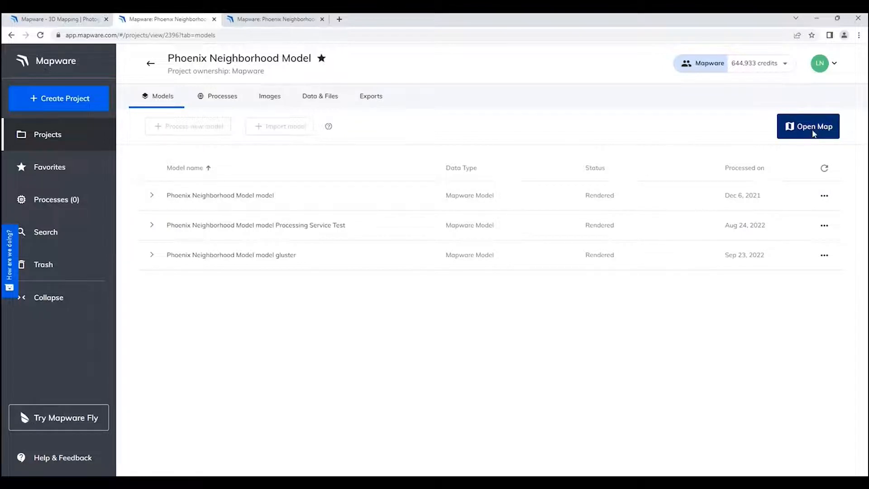
# Launch the map viewer for the Phoenix Neighborhood Model via Open Map.
pyautogui.click(808, 126)
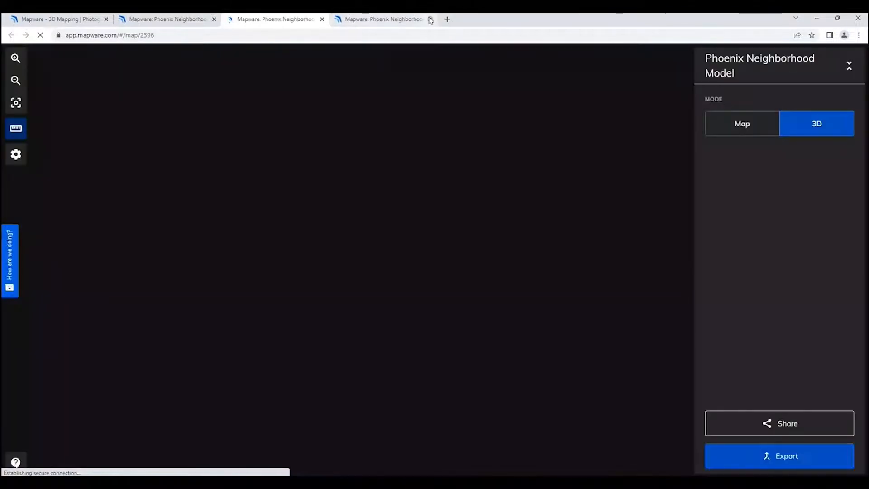
# Close the duplicate map page, hide measurements, and compare the first and second models' 3D meshes.
pyautogui.click(431, 19)
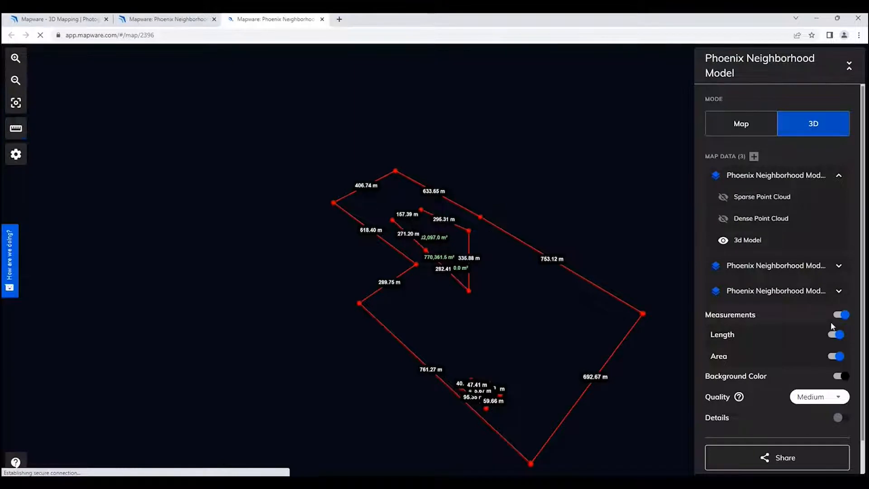
pyautogui.click(840, 315)
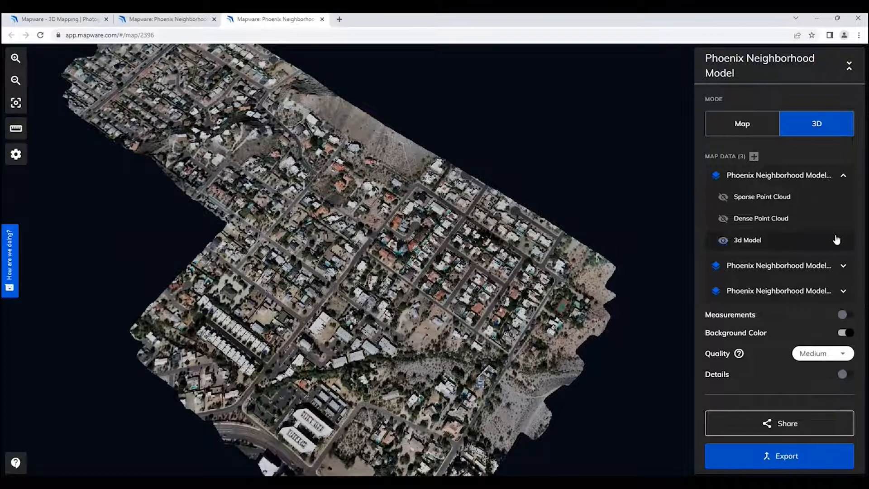
pyautogui.click(722, 240)
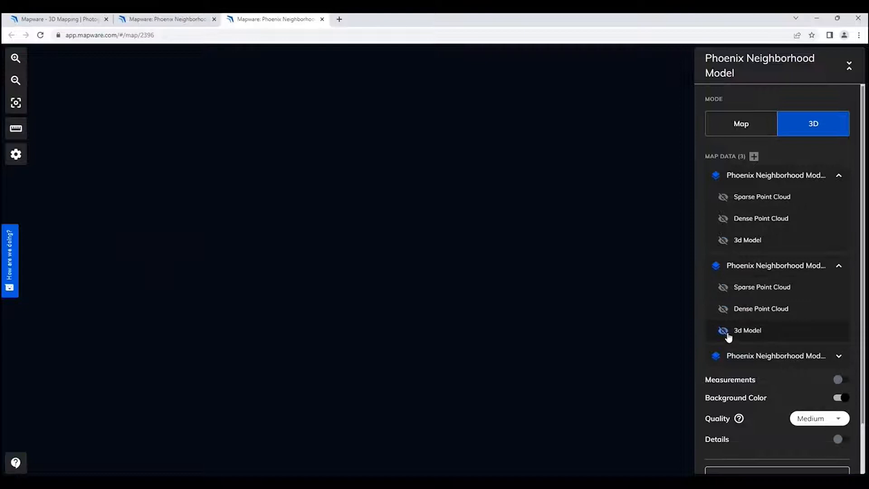
pyautogui.click(722, 330)
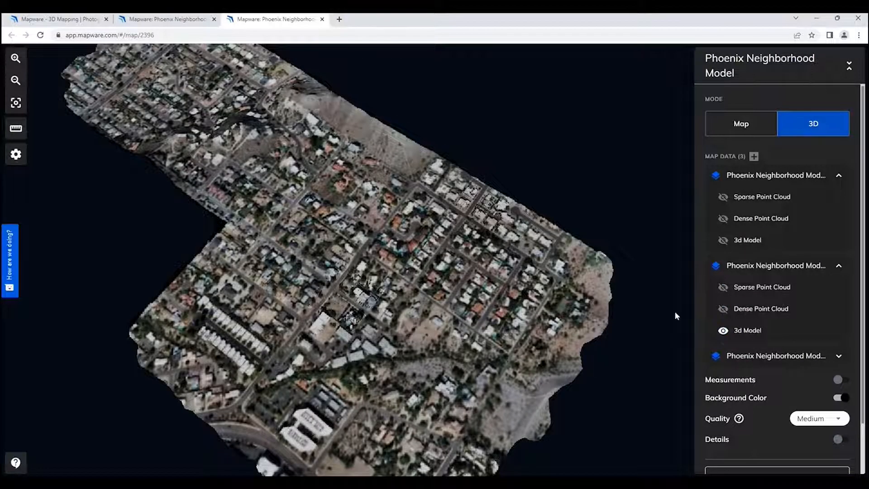
pyautogui.click(722, 331)
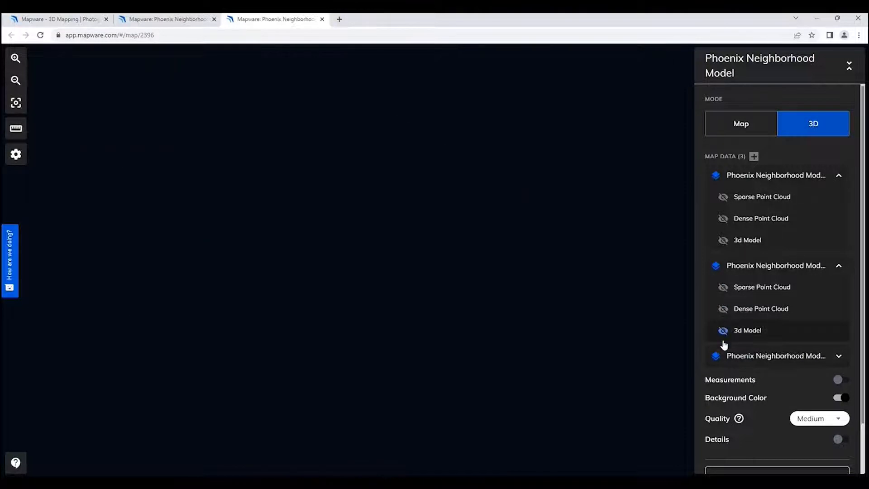
# Preview the third model's 3D mesh, then leave only the first model's 3D mesh visible.
pyautogui.click(838, 355)
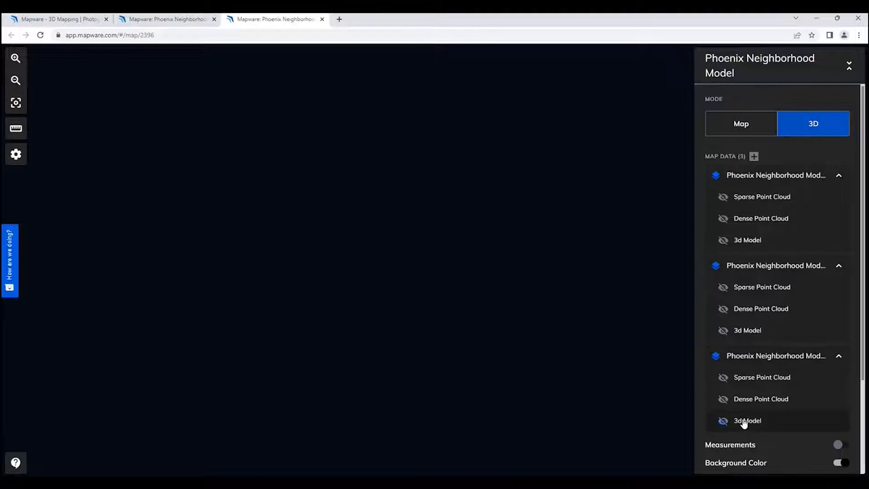
pyautogui.click(722, 420)
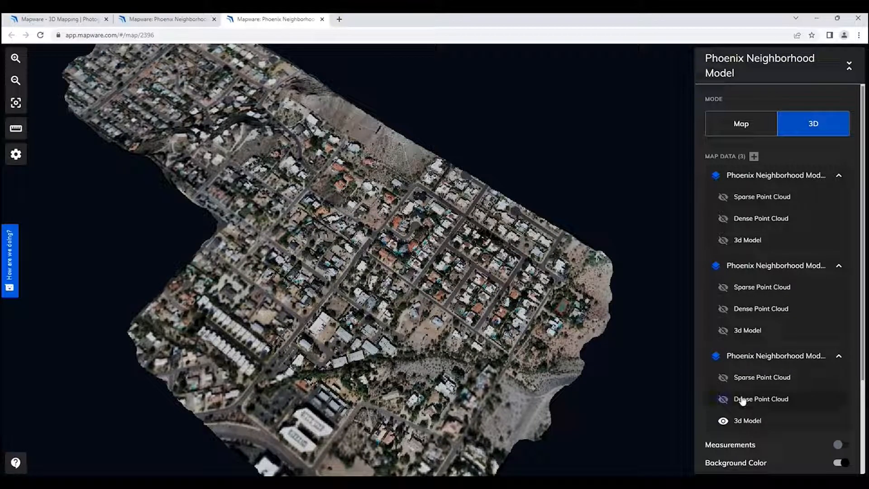
pyautogui.click(723, 420)
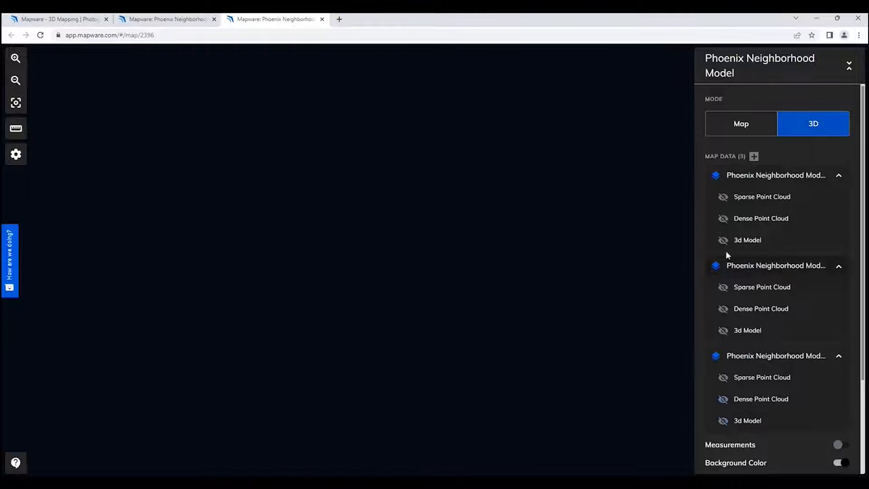
pyautogui.click(722, 240)
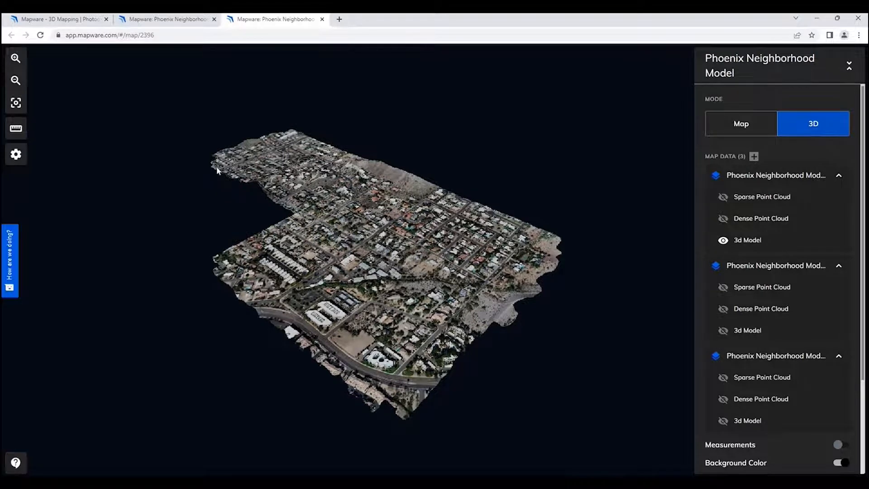
pyautogui.moveTo(15, 103)
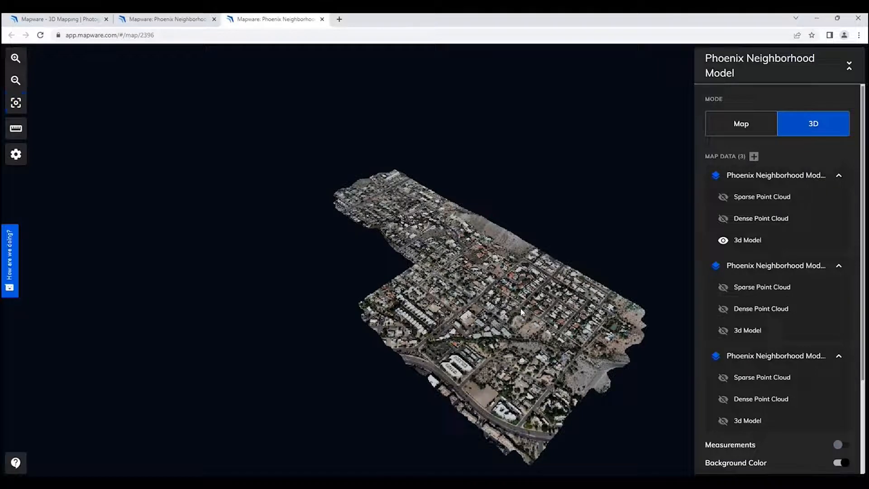
pyautogui.moveTo(516, 303)
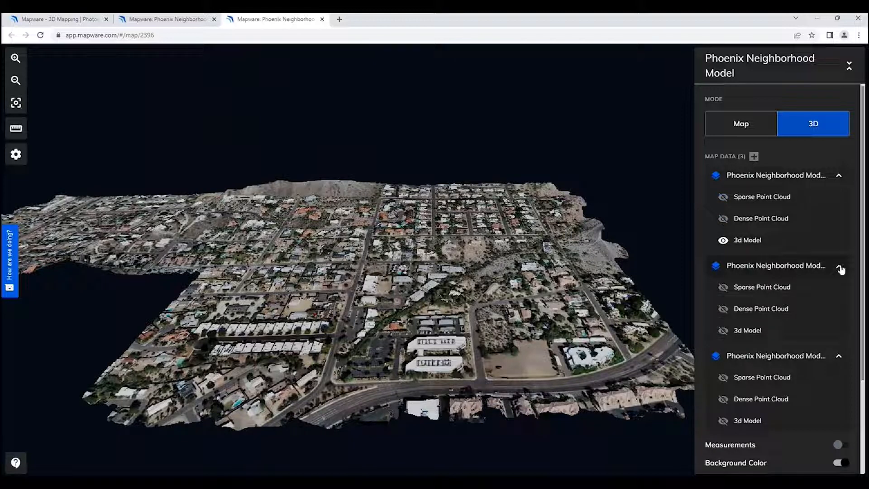
# Collapse the second and third model layer groups and show length and area measurements again.
pyautogui.click(839, 266)
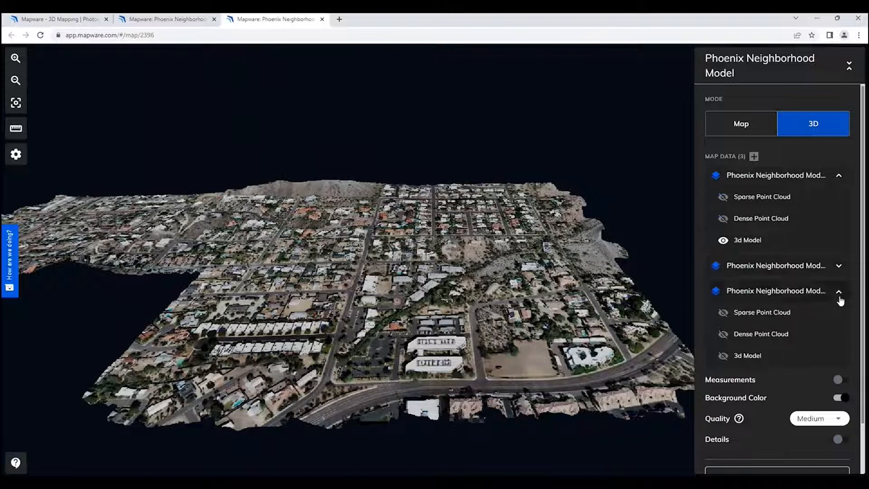
pyautogui.click(838, 290)
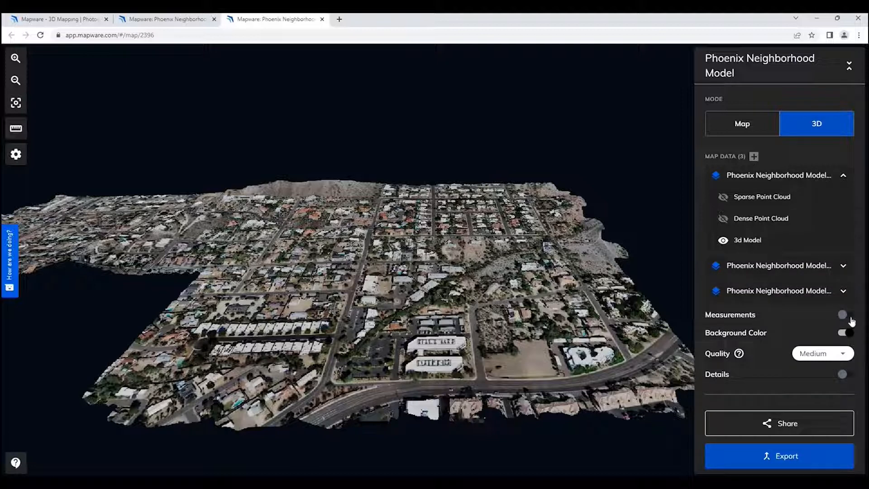
pyautogui.click(841, 314)
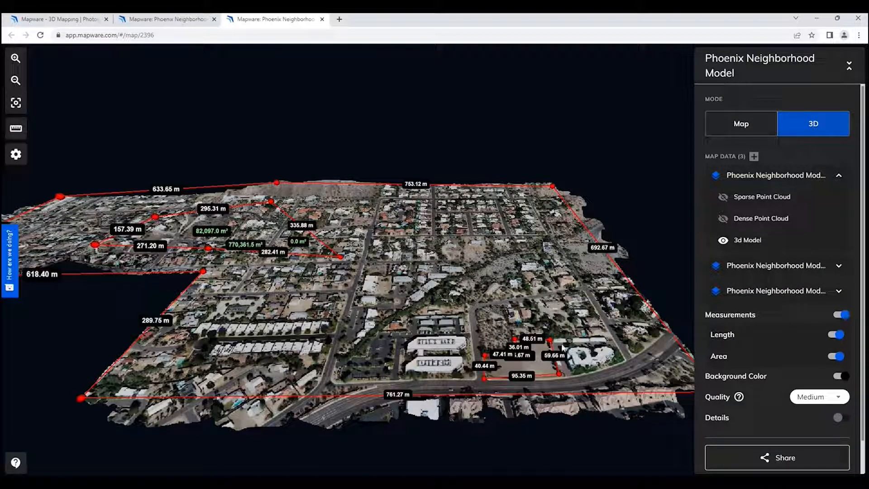
pyautogui.moveTo(368, 267)
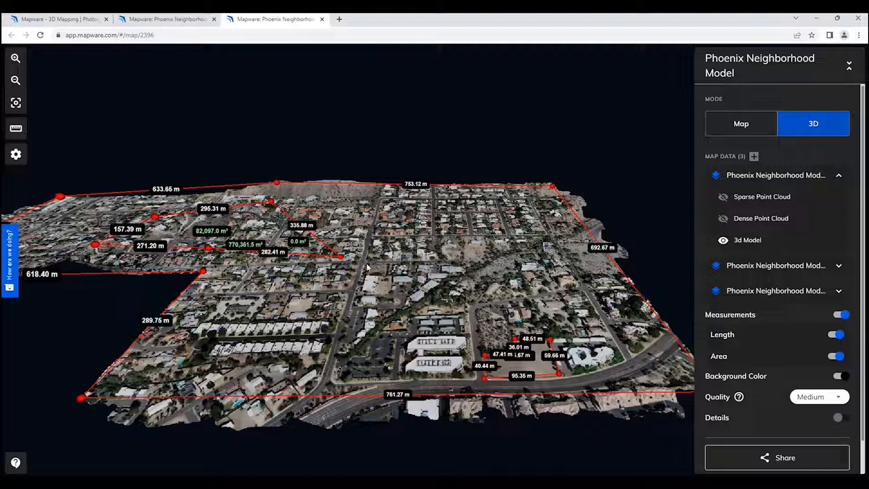
pyautogui.moveTo(15, 154)
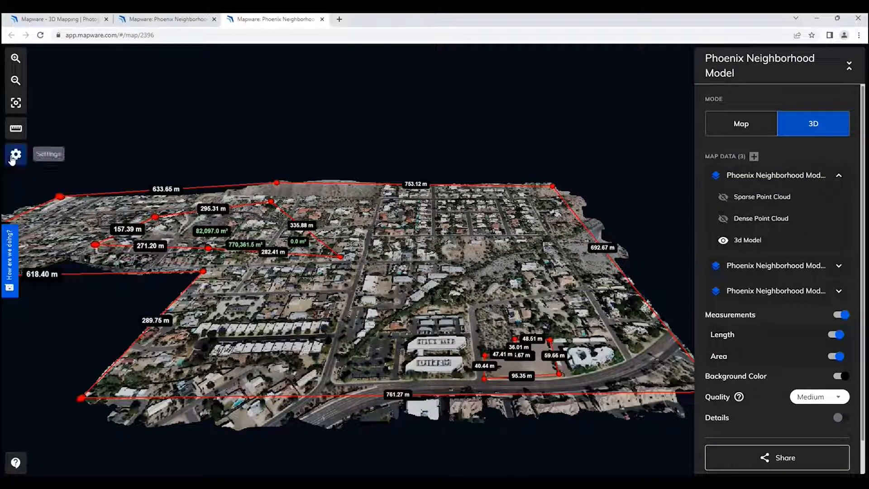
# Switch measurement units to Feet in viewer settings, then hide the measurement overlay.
pyautogui.click(15, 154)
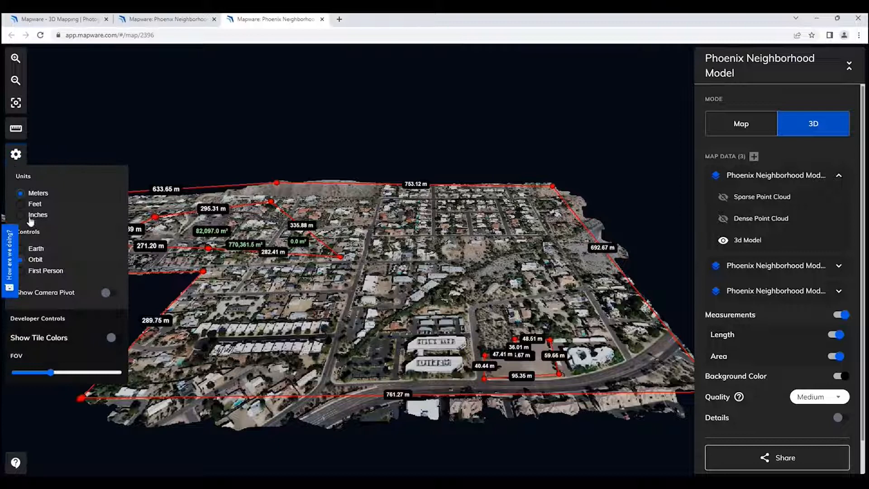
pyautogui.click(21, 204)
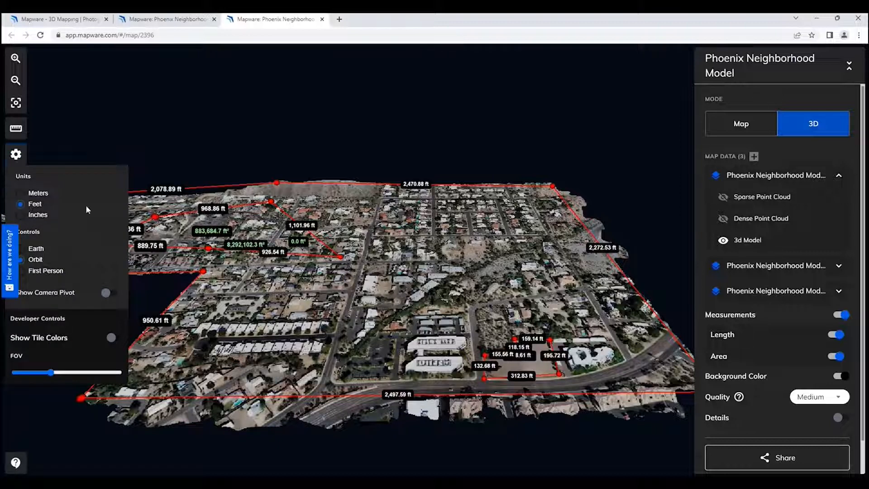
pyautogui.click(16, 154)
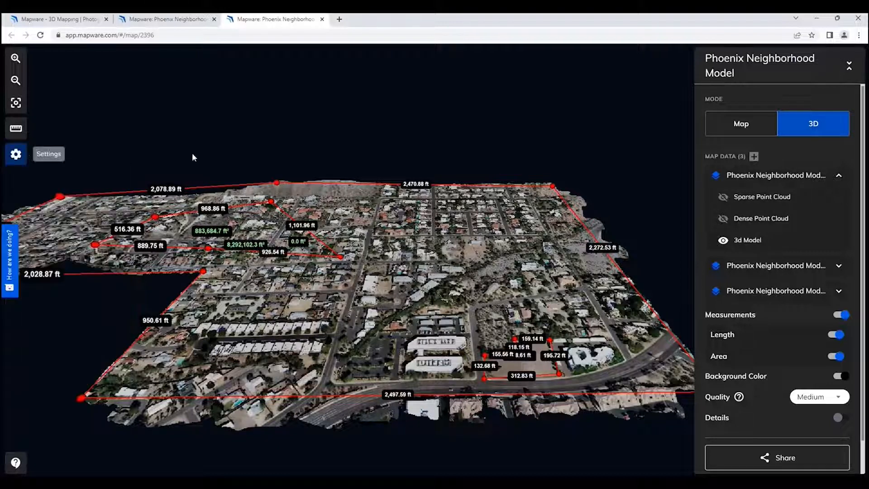
pyautogui.moveTo(840, 371)
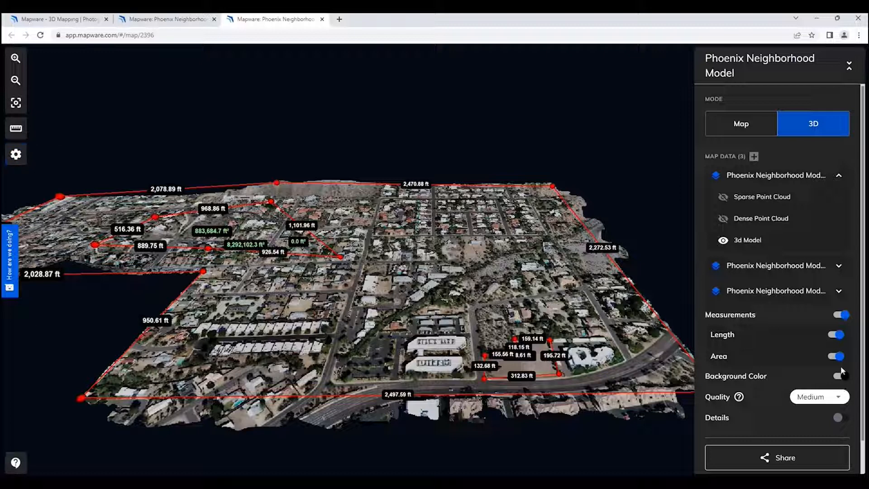
pyautogui.click(838, 376)
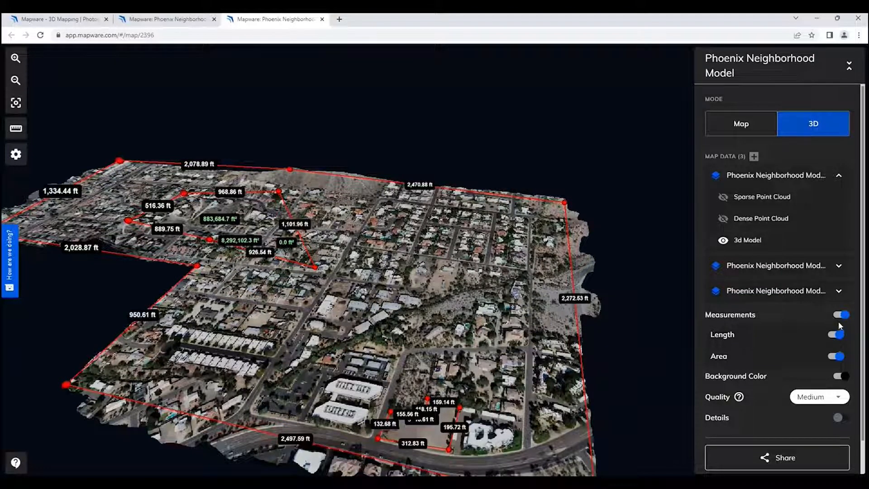
pyautogui.click(841, 314)
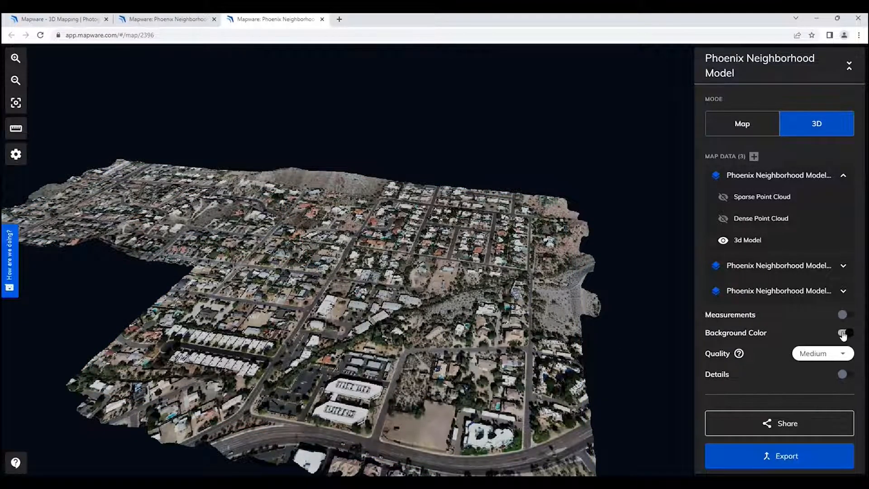
# Preview a light scene background colour and return to the dark background.
pyautogui.click(842, 333)
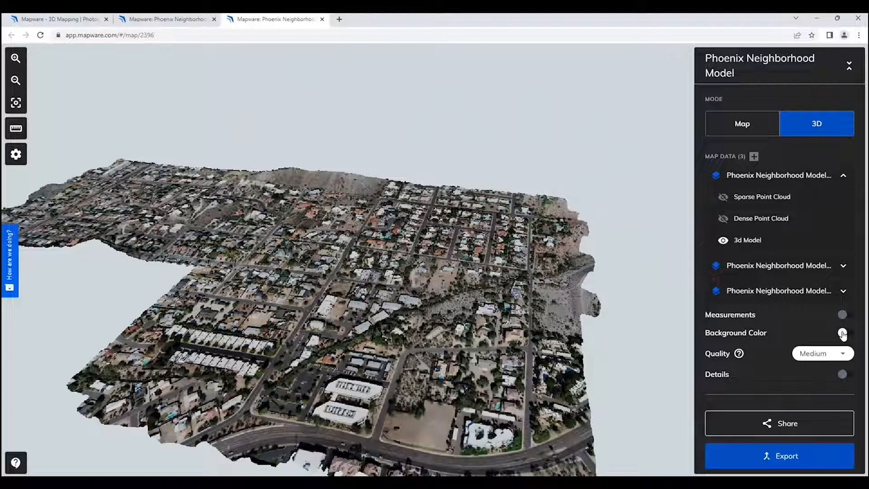
pyautogui.click(842, 332)
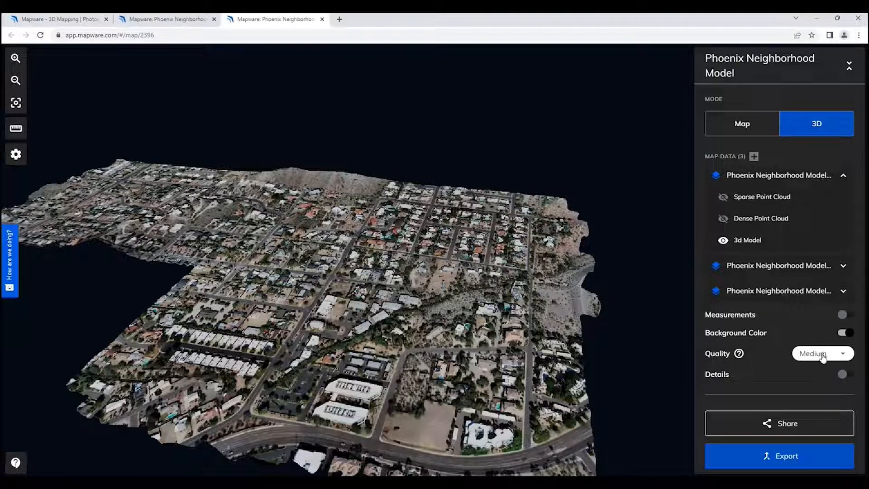
# Set the 3D rendering quality to Ultra from the Quality dropdown.
pyautogui.click(821, 354)
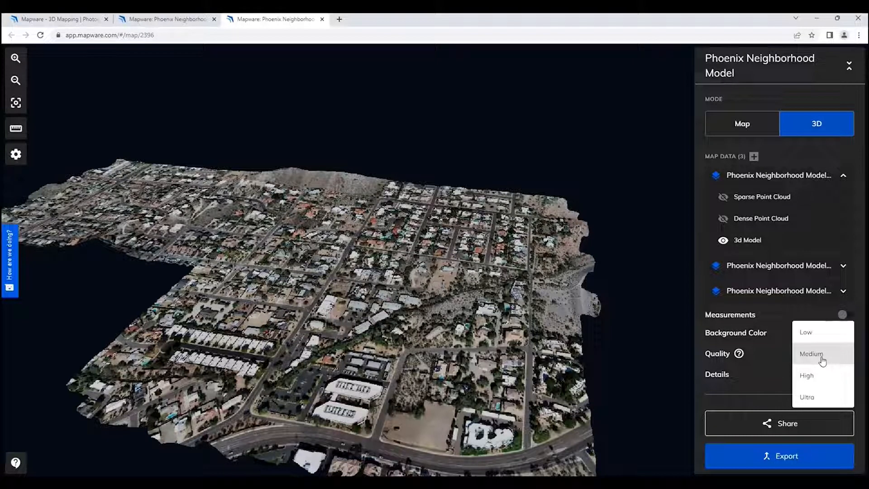
pyautogui.moveTo(816, 326)
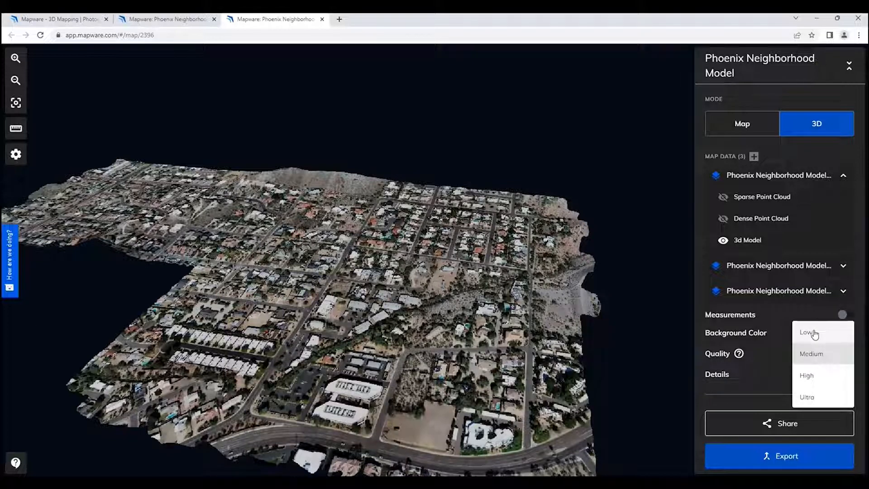
pyautogui.moveTo(809, 402)
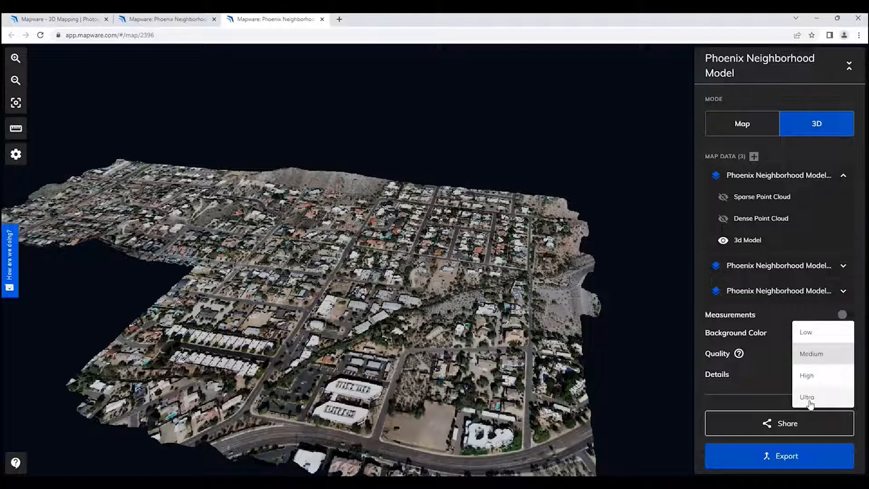
pyautogui.click(806, 396)
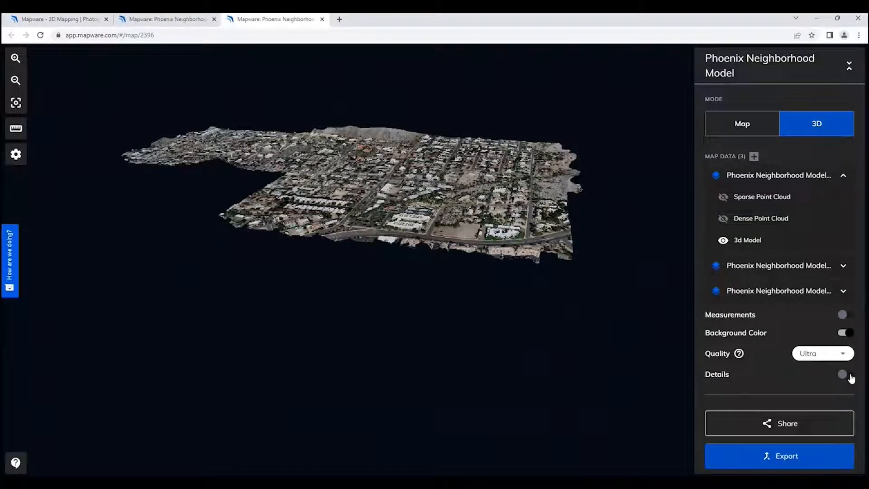
pyautogui.click(840, 373)
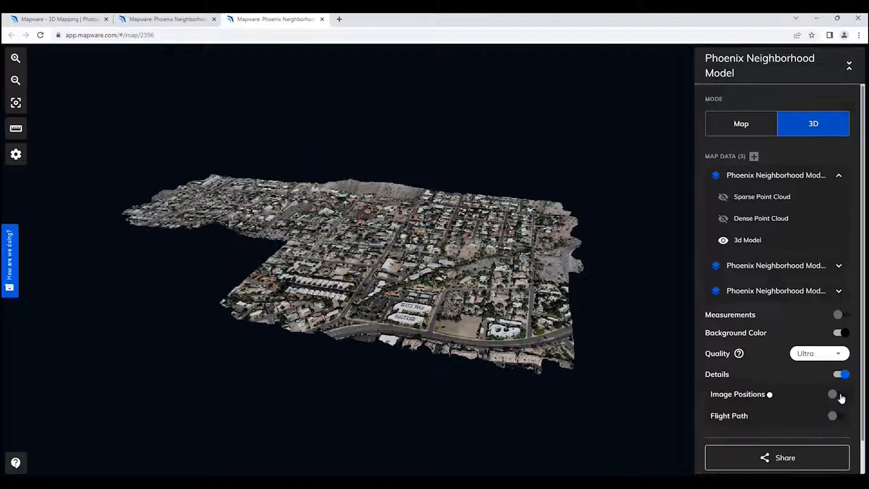
pyautogui.click(837, 394)
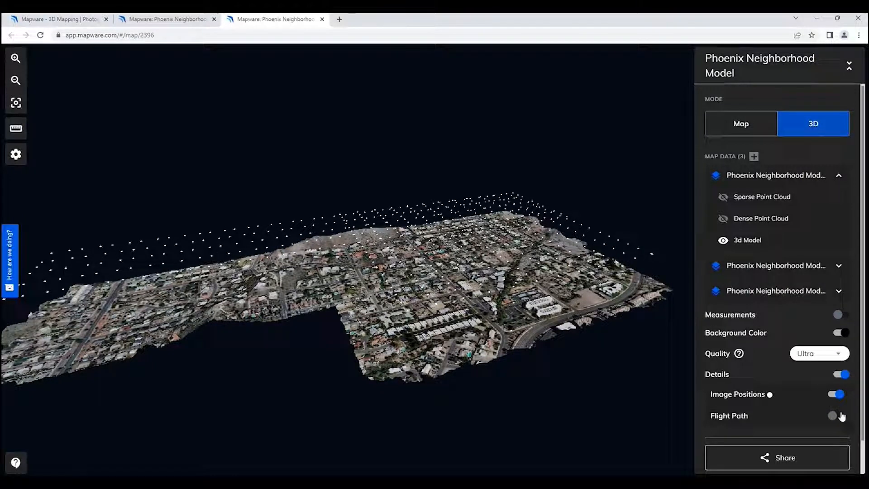
pyautogui.click(838, 415)
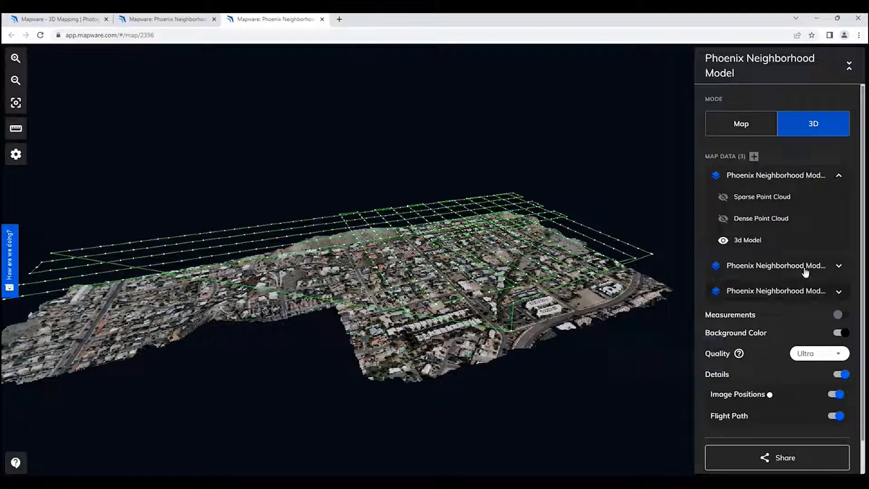
pyautogui.scroll(-3)
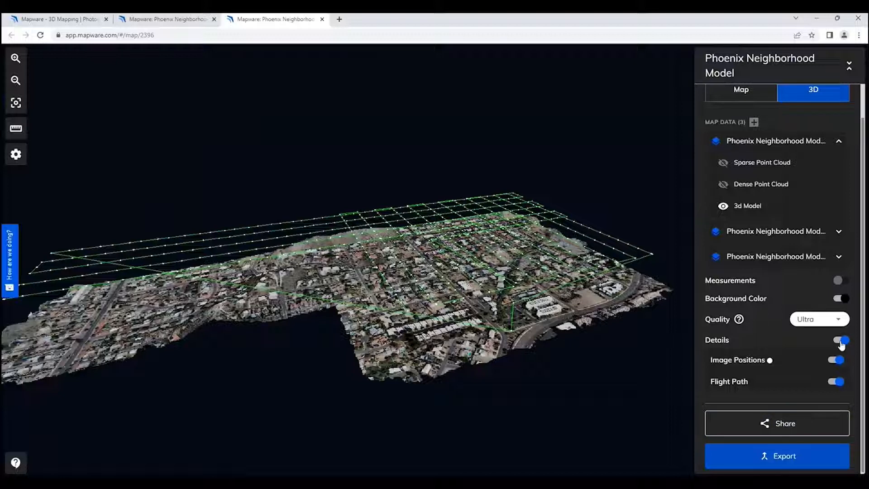
pyautogui.click(840, 339)
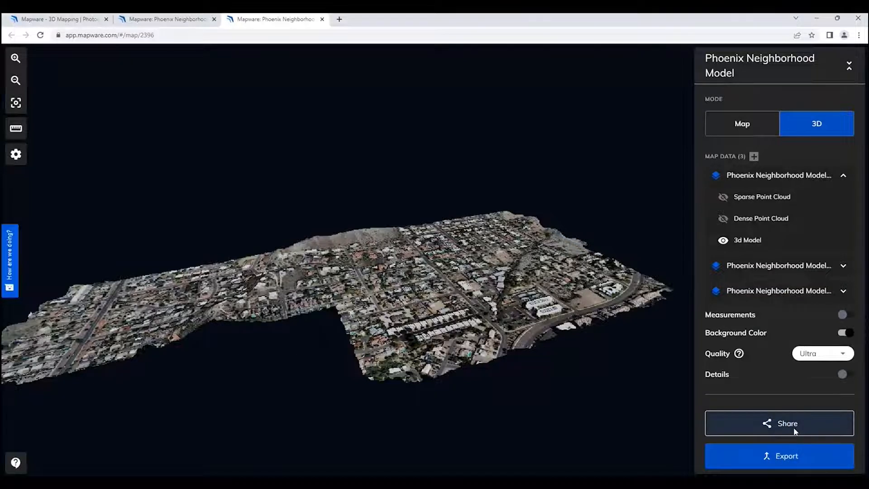
pyautogui.click(778, 422)
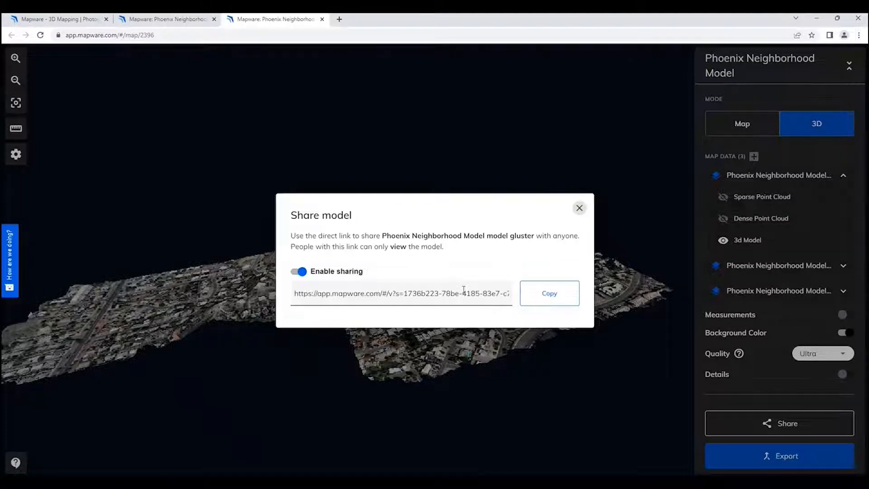
pyautogui.moveTo(569, 191)
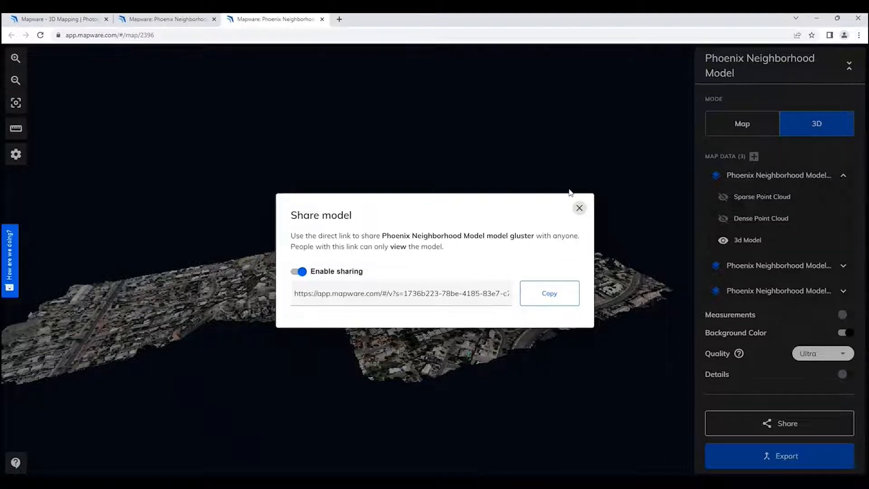
pyautogui.moveTo(545, 209)
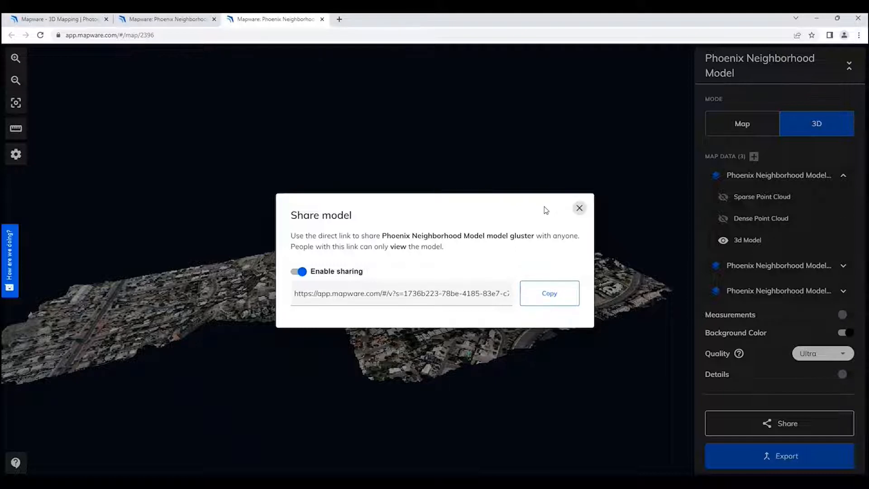
pyautogui.moveTo(537, 221)
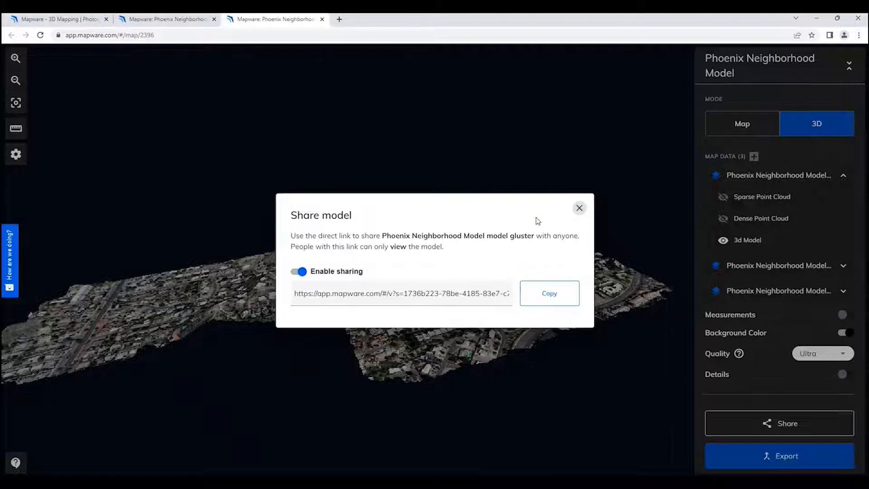
pyautogui.moveTo(564, 226)
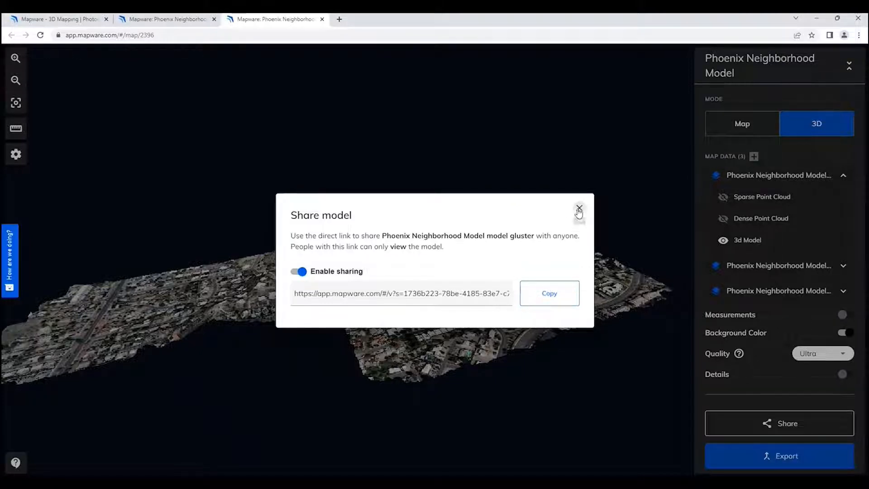
pyautogui.moveTo(579, 209)
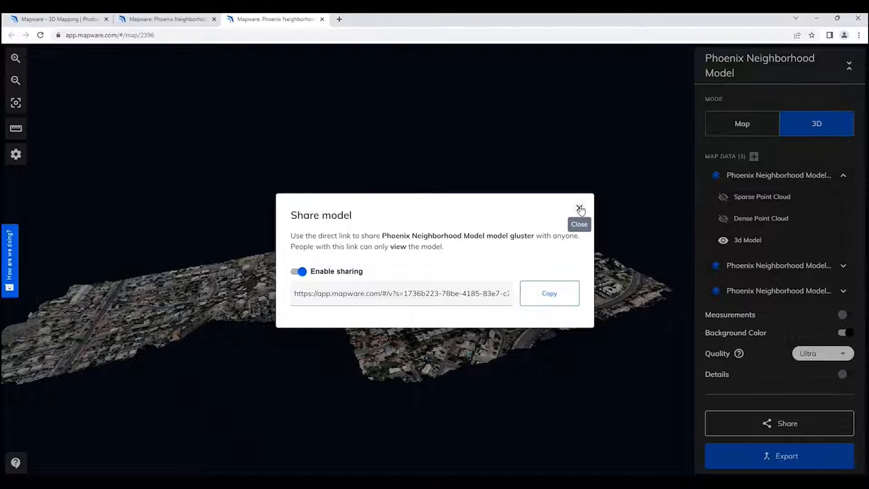
pyautogui.click(580, 209)
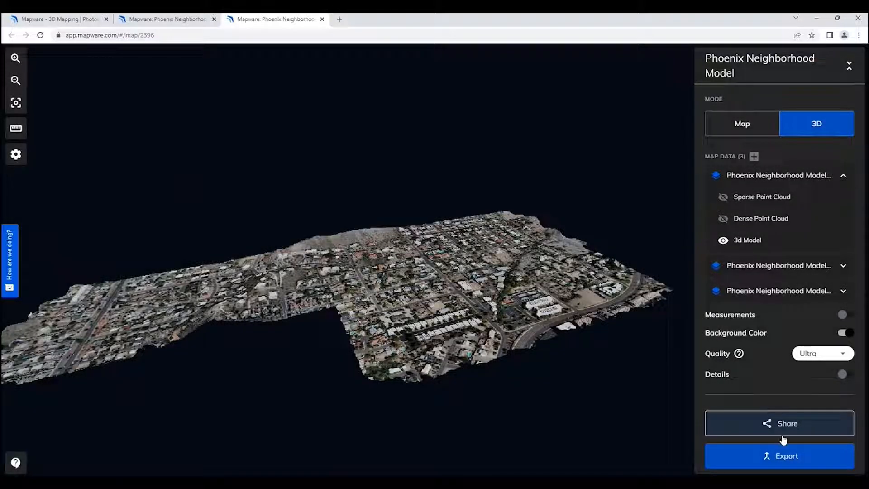
pyautogui.click(779, 455)
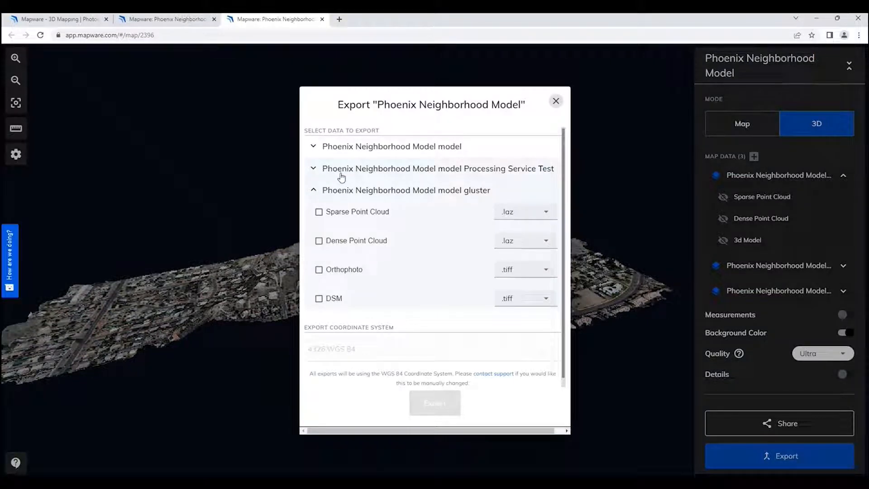
pyautogui.moveTo(345, 173)
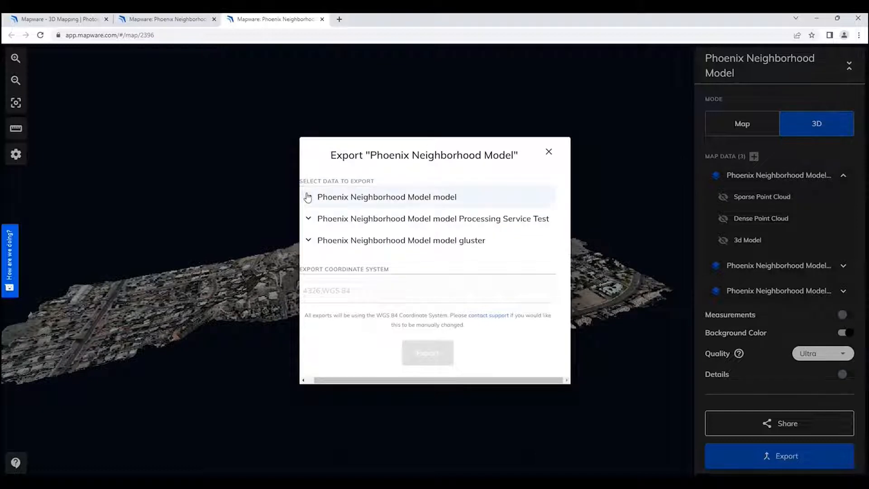
pyautogui.click(308, 197)
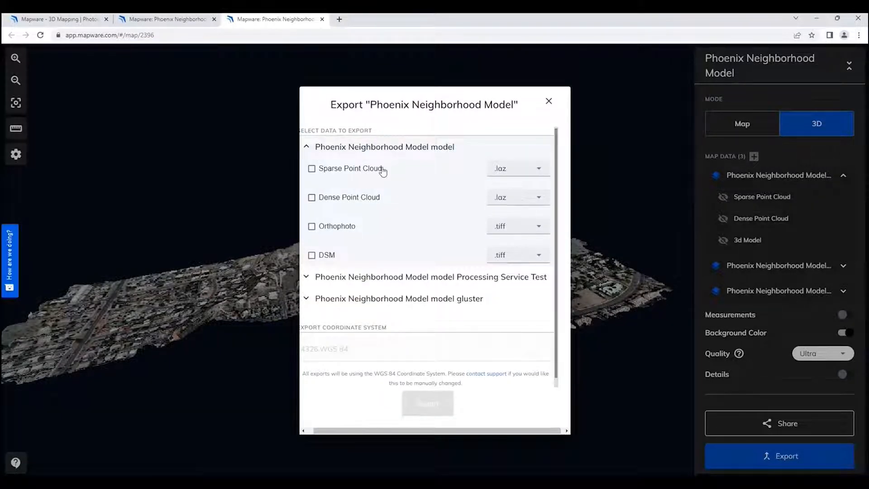
pyautogui.moveTo(360, 256)
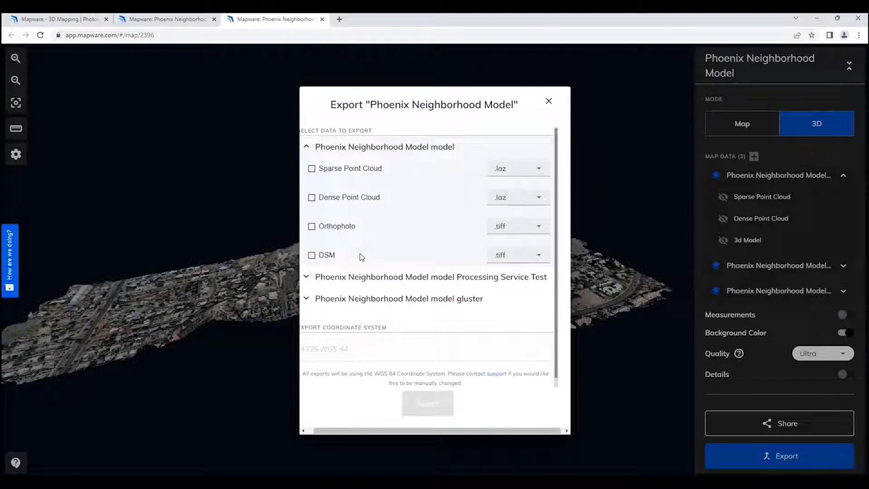
pyautogui.moveTo(365, 256)
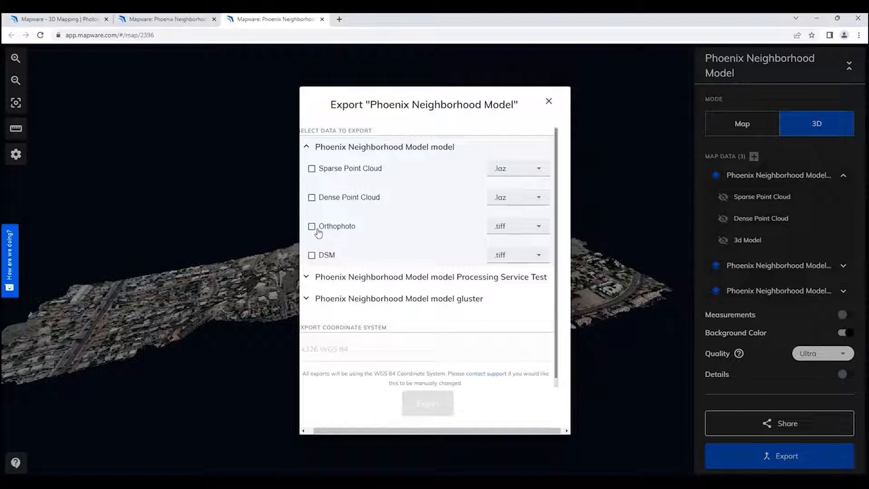
pyautogui.moveTo(315, 207)
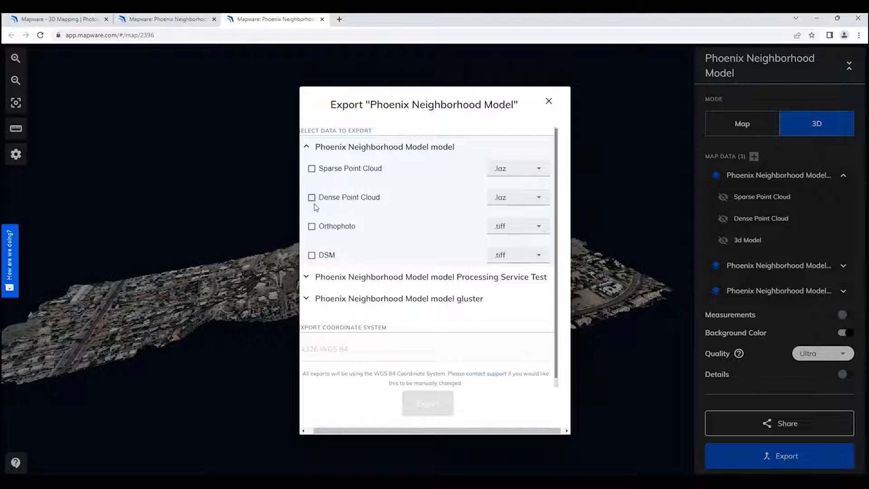
pyautogui.moveTo(316, 231)
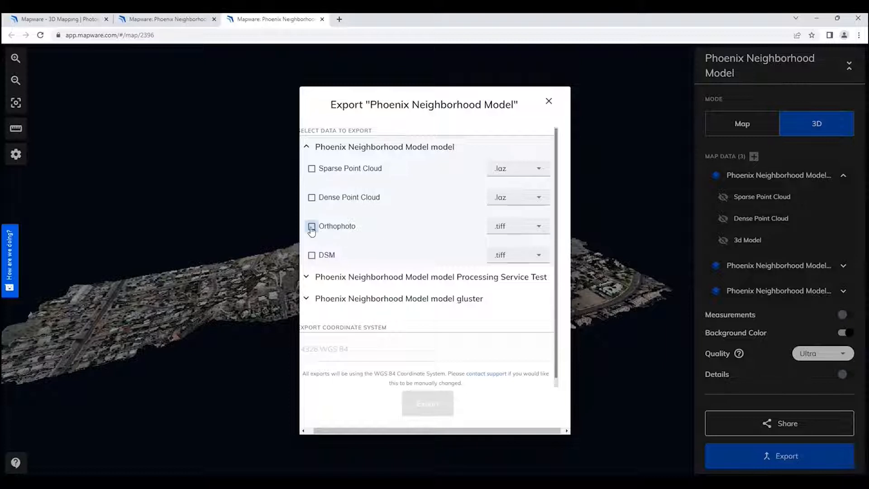
pyautogui.click(312, 227)
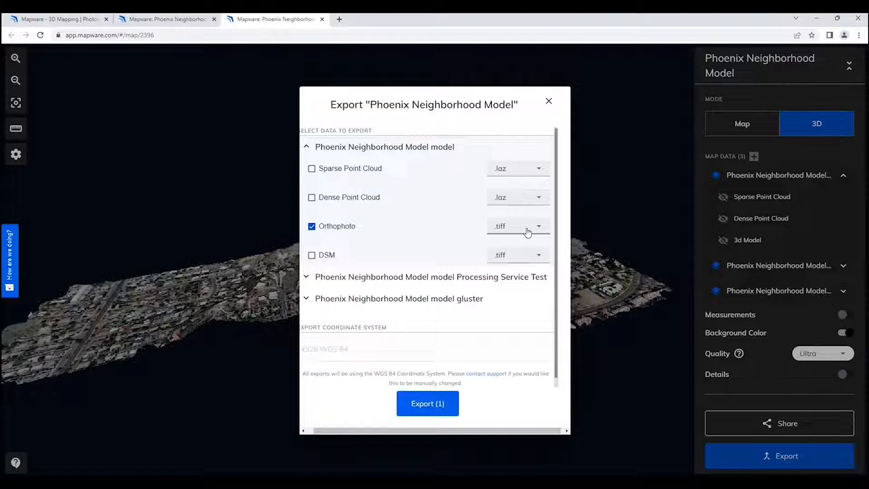
pyautogui.click(518, 226)
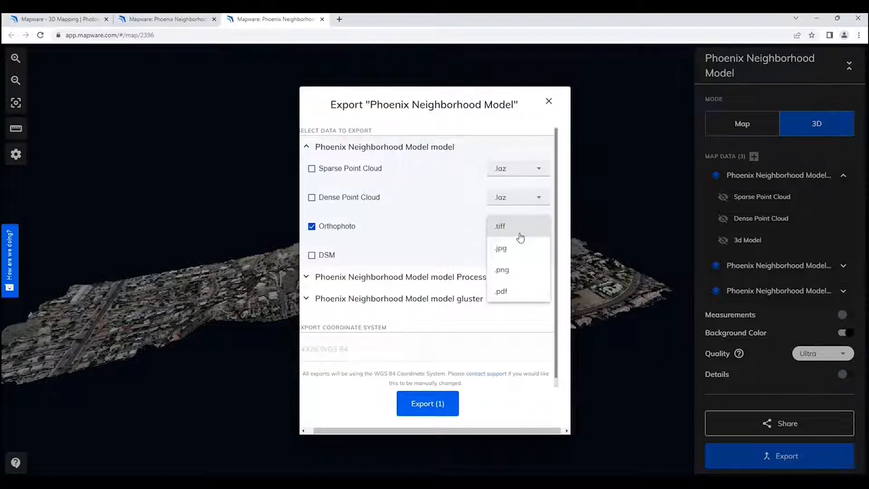
pyautogui.moveTo(508, 292)
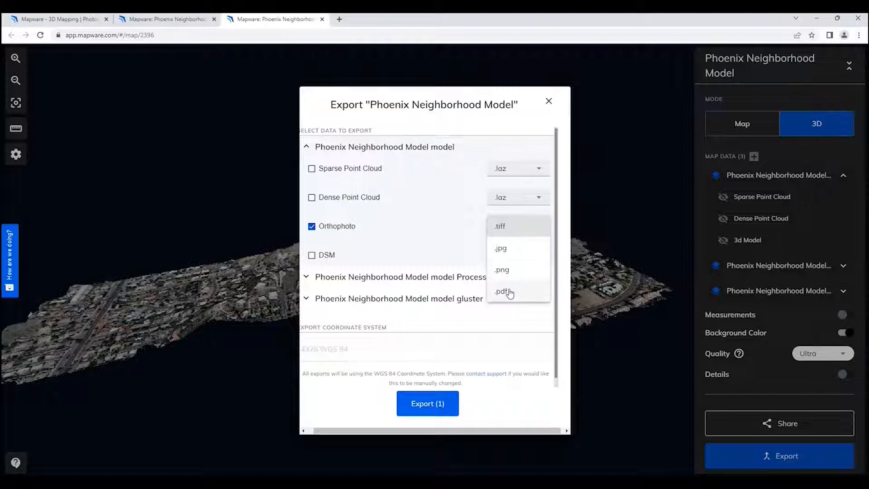
pyautogui.click(498, 226)
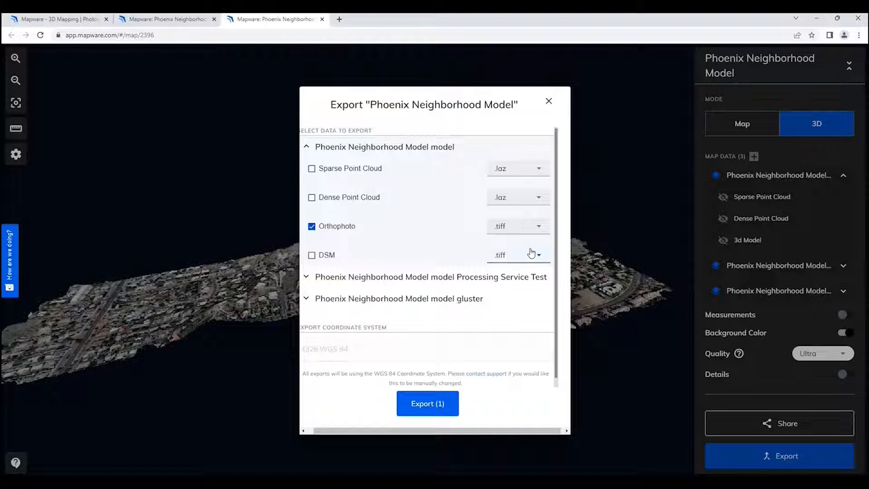
pyautogui.moveTo(410, 304)
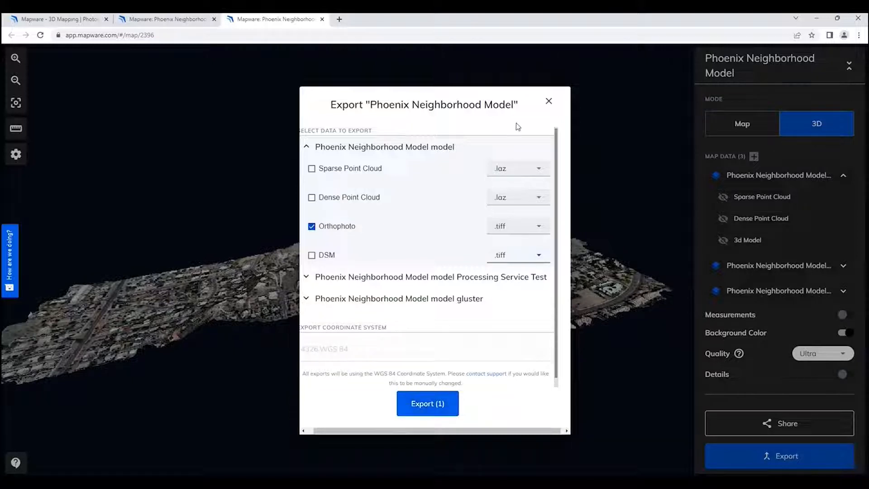
pyautogui.click(548, 101)
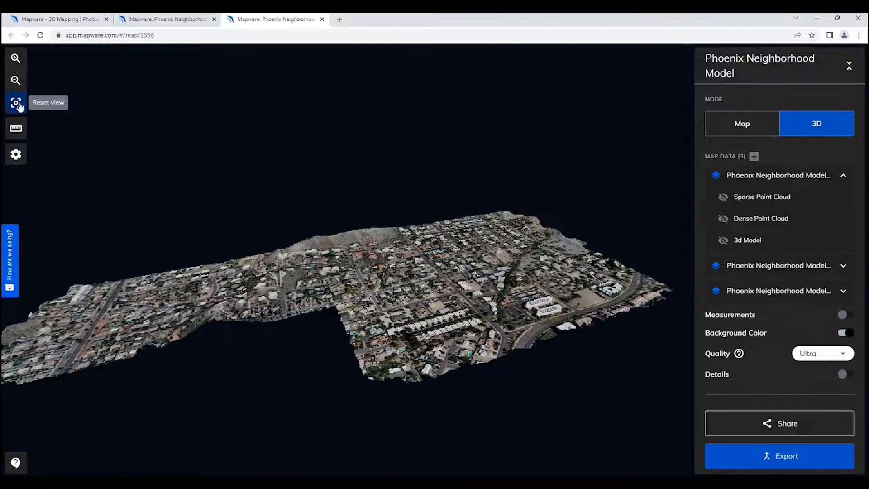
# Reset the 3D view, try the measure and settings tools, then hide the measurement annotations.
pyautogui.click(15, 102)
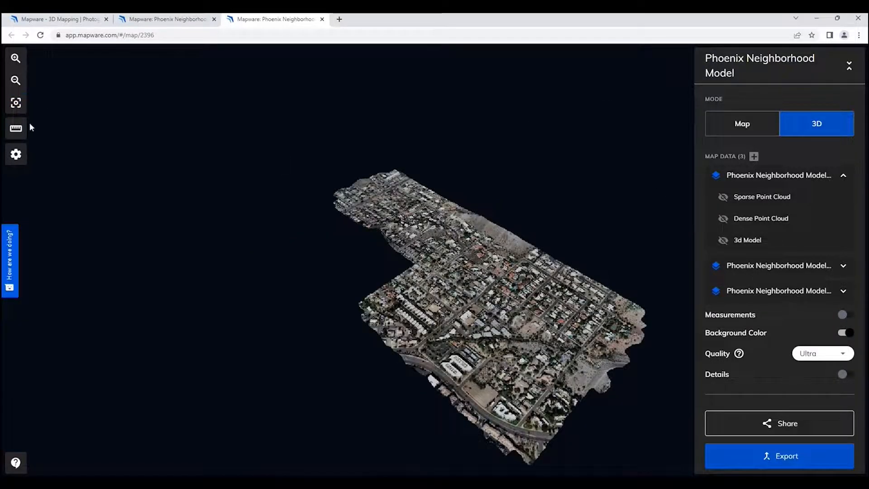
pyautogui.moveTo(16, 128)
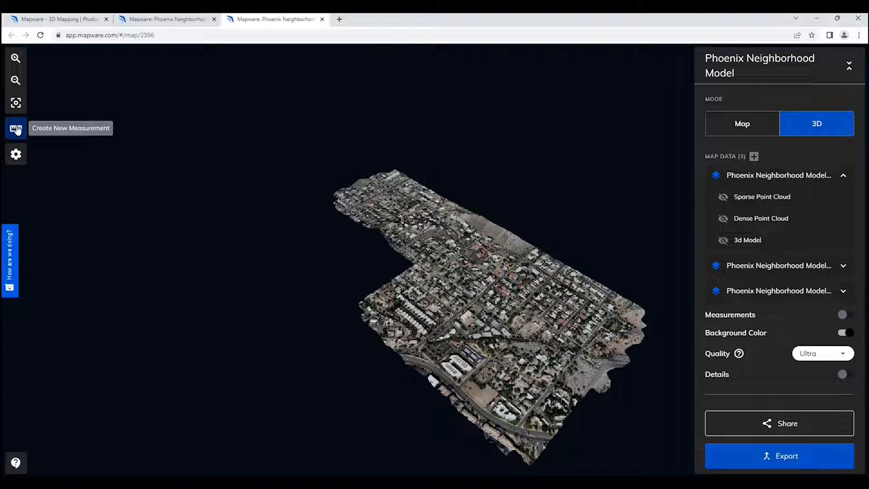
pyautogui.click(16, 128)
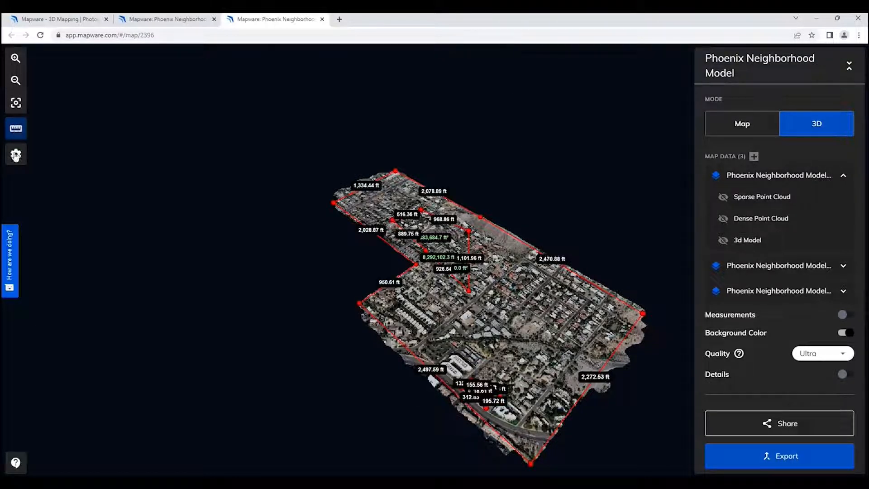
pyautogui.click(15, 154)
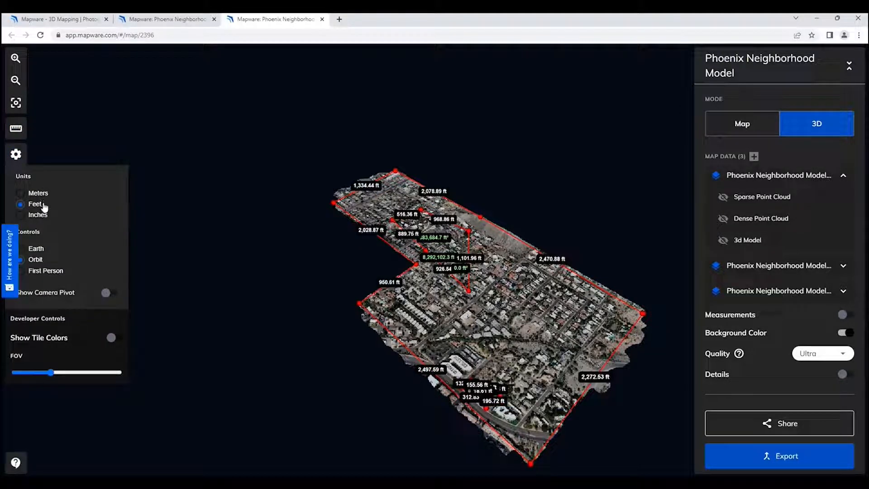
pyautogui.moveTo(49, 263)
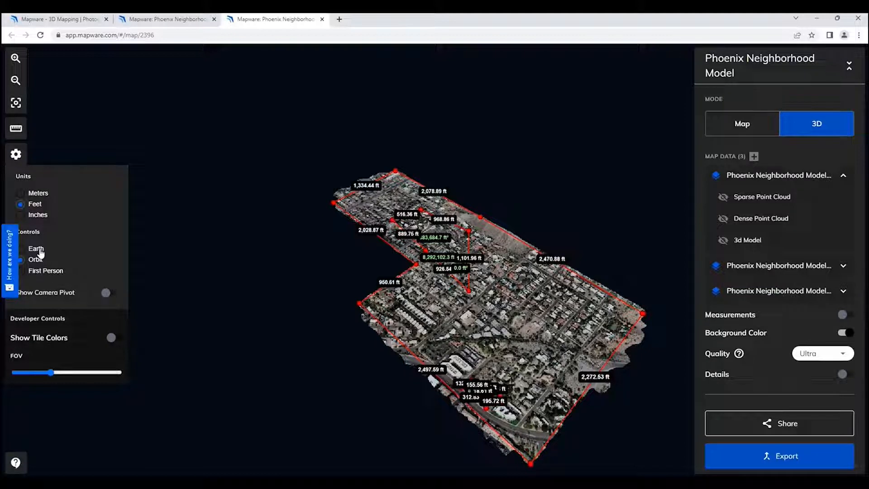
pyautogui.moveTo(50, 261)
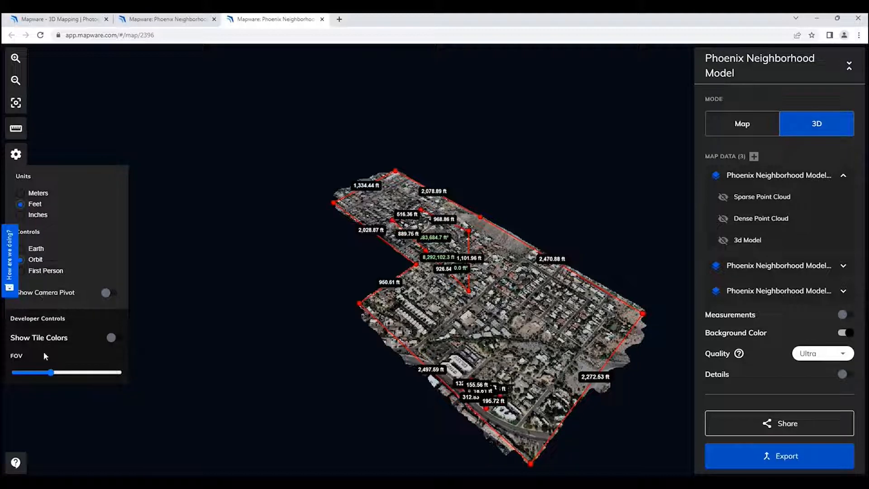
pyautogui.moveTo(135, 199)
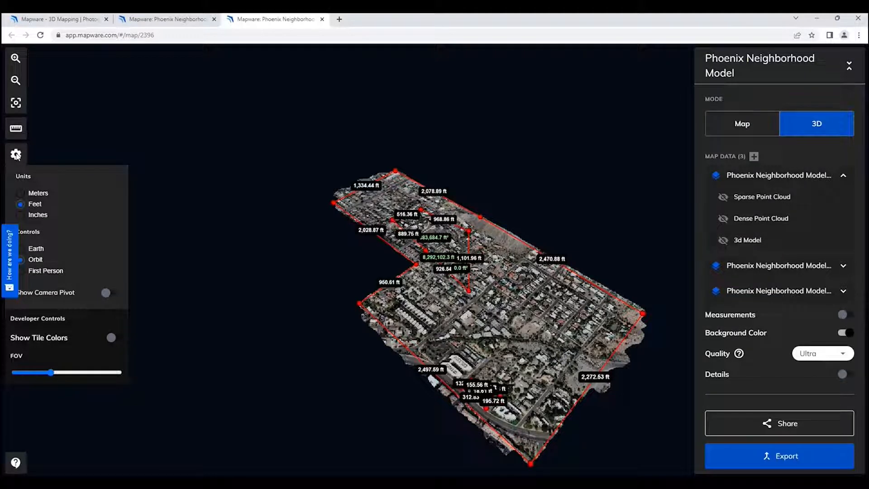
pyautogui.click(16, 153)
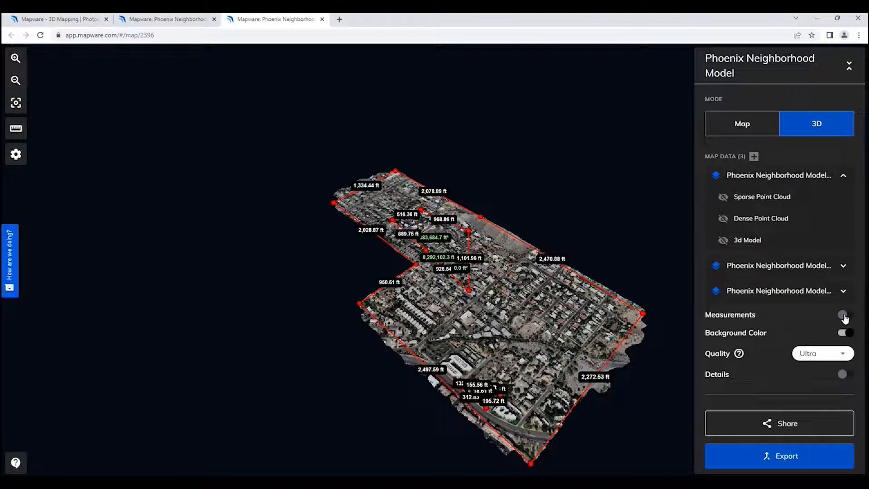
pyautogui.click(841, 314)
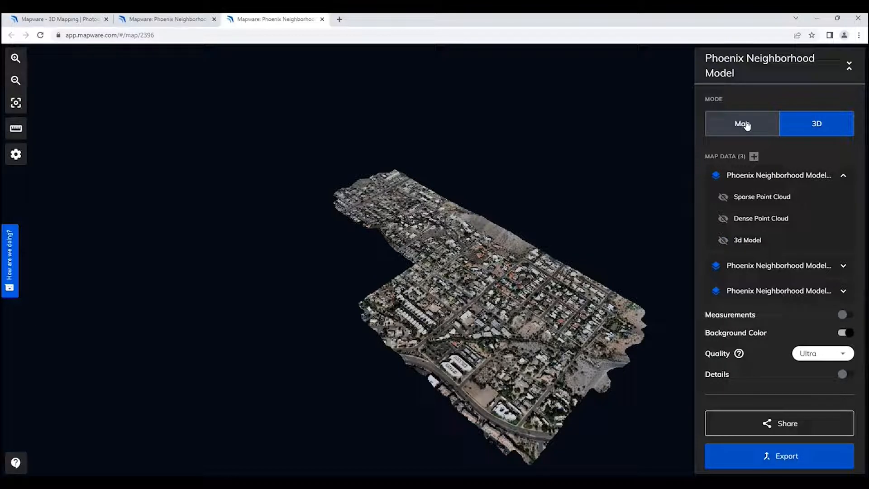
# Switch to 2D map mode and briefly preview the DSM elevation layer.
pyautogui.click(742, 123)
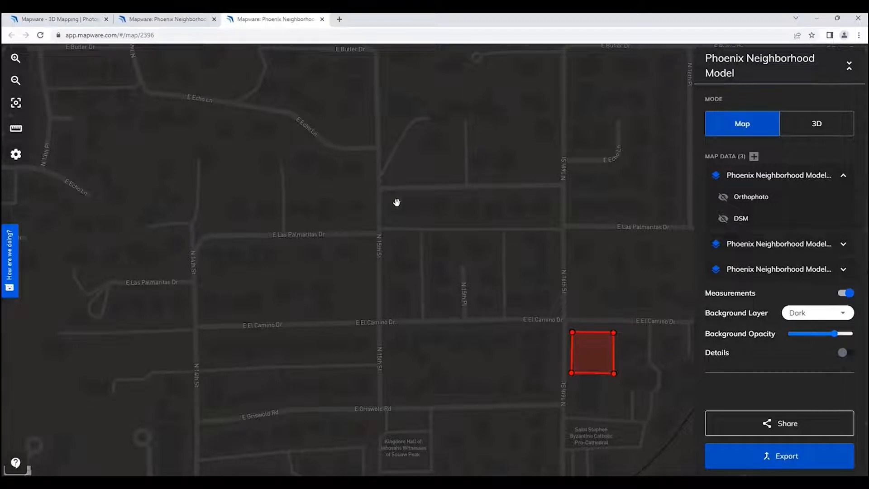
pyautogui.moveTo(758, 224)
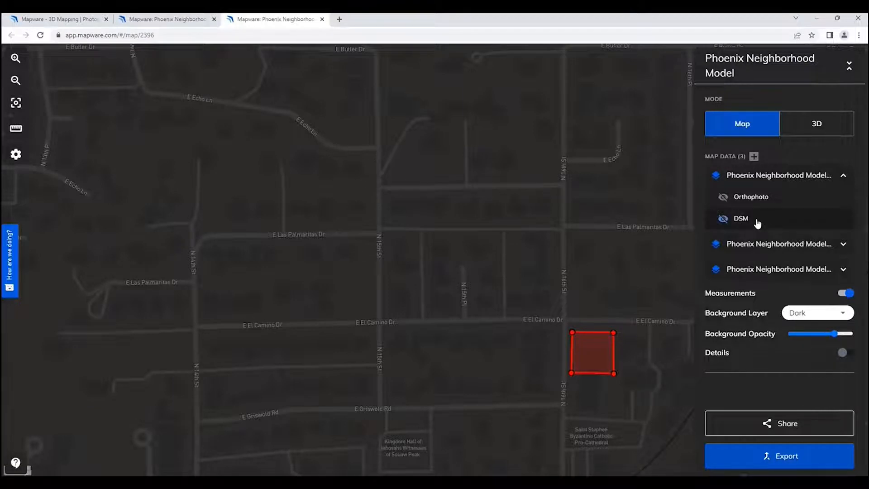
pyautogui.click(722, 218)
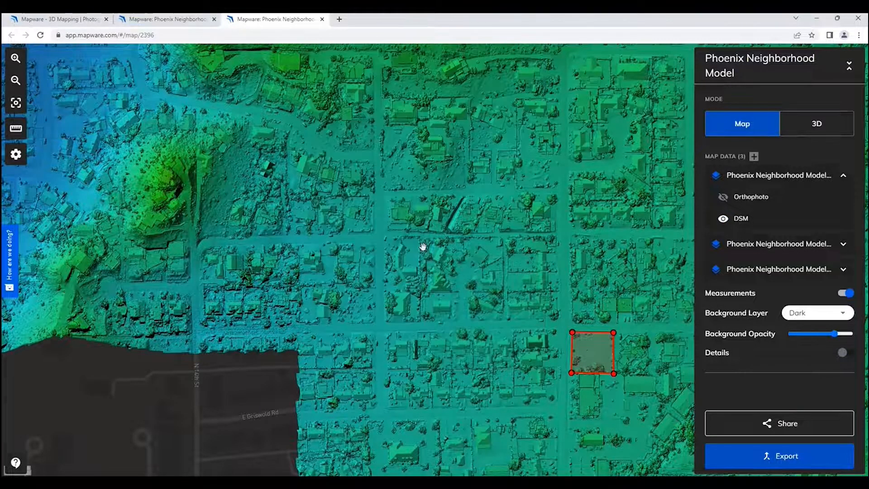
pyautogui.scroll(-3)
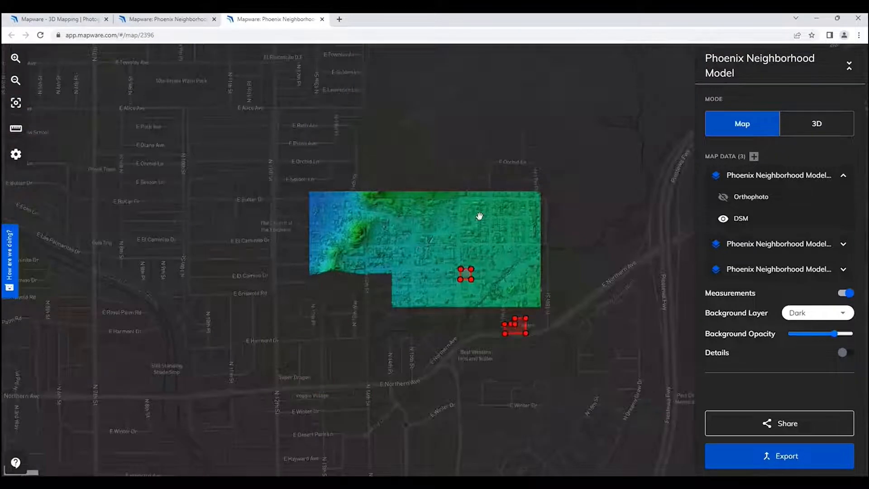
pyautogui.click(723, 218)
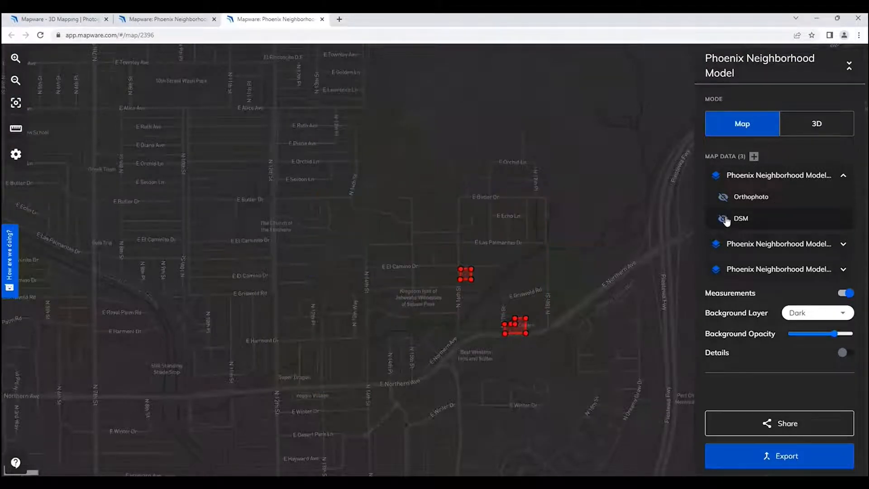
# Show the Orthophoto layer over the dark basemap and zoom out to the whole area.
pyautogui.click(723, 196)
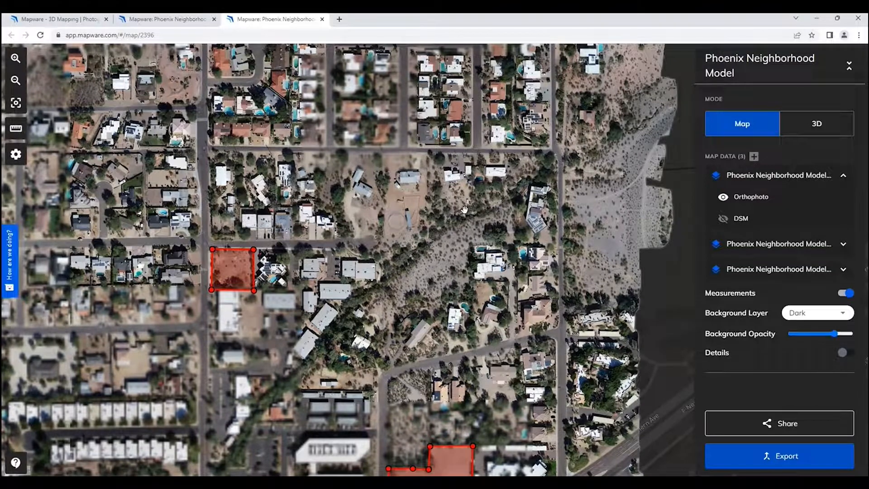
pyautogui.scroll(-3)
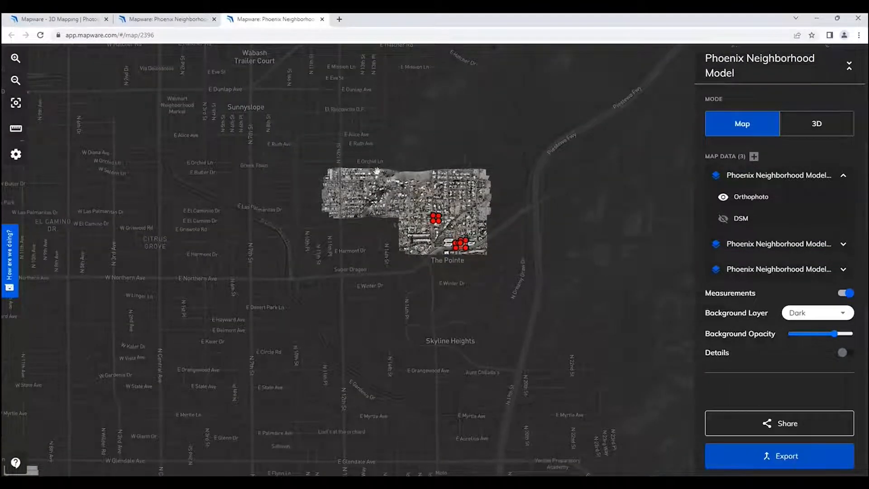
pyautogui.moveTo(497, 198)
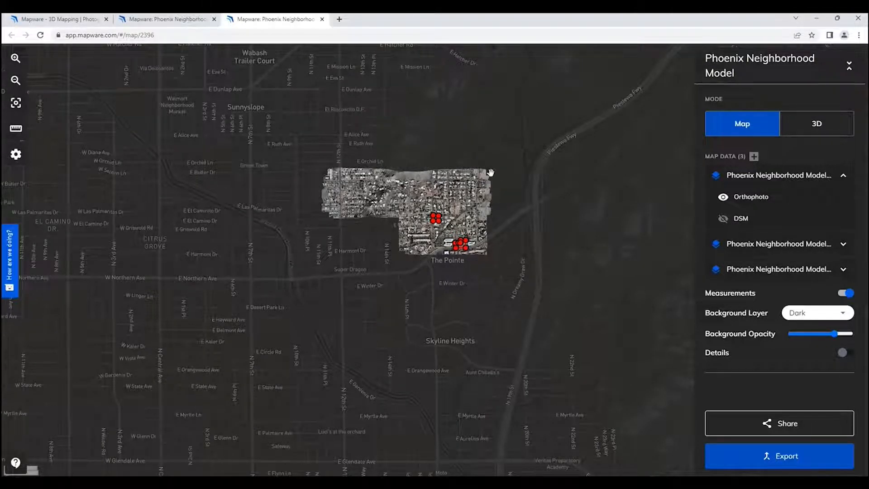
pyautogui.moveTo(528, 182)
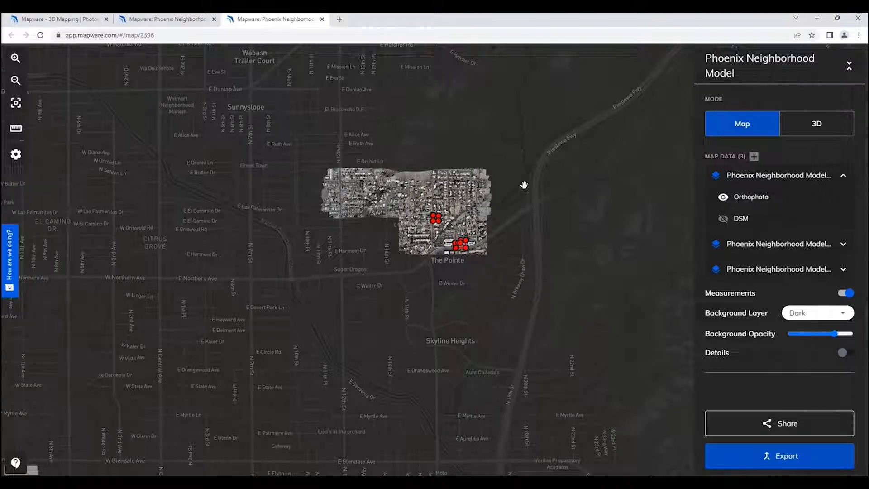
pyautogui.moveTo(656, 337)
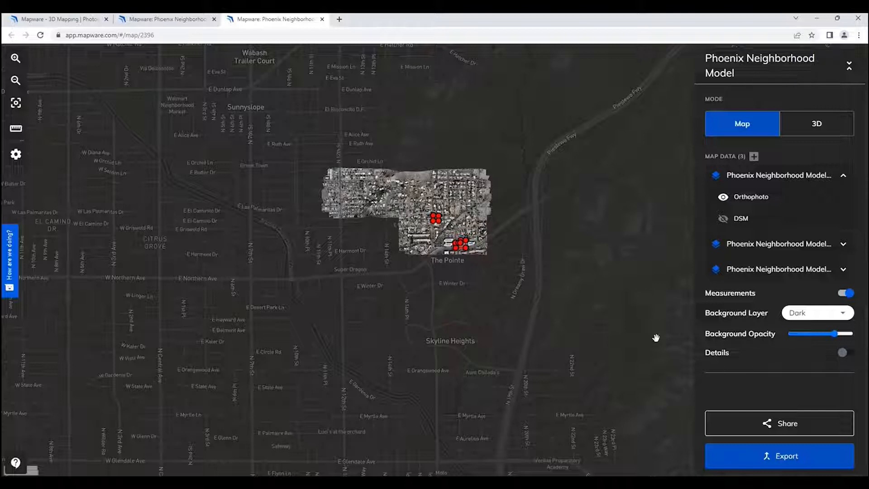
pyautogui.moveTo(862, 320)
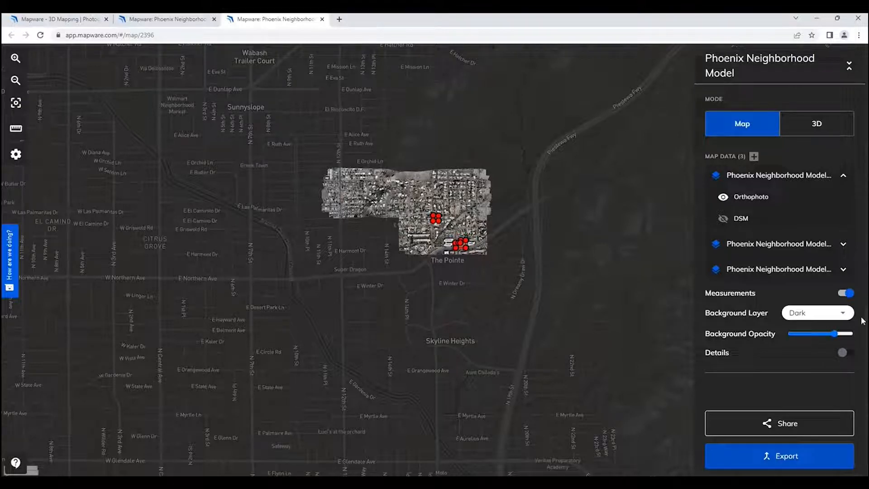
# Hide the measurements and switch the background map to Street.
pyautogui.click(844, 293)
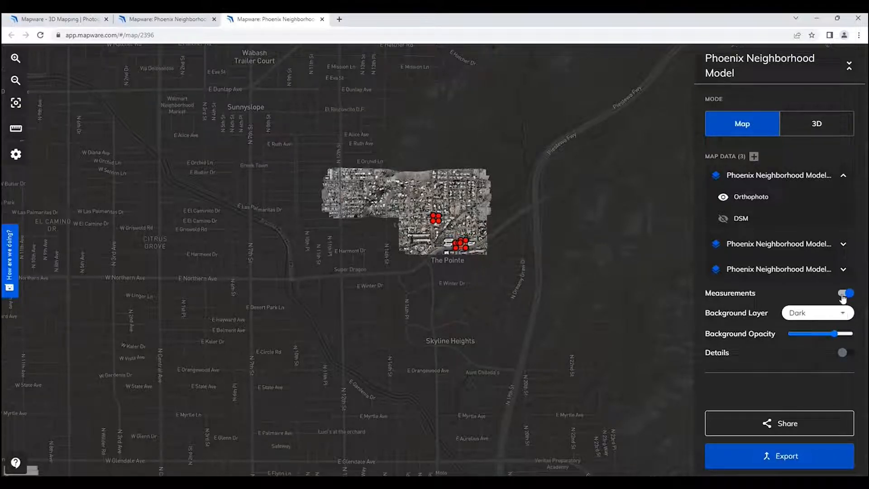
pyautogui.click(816, 312)
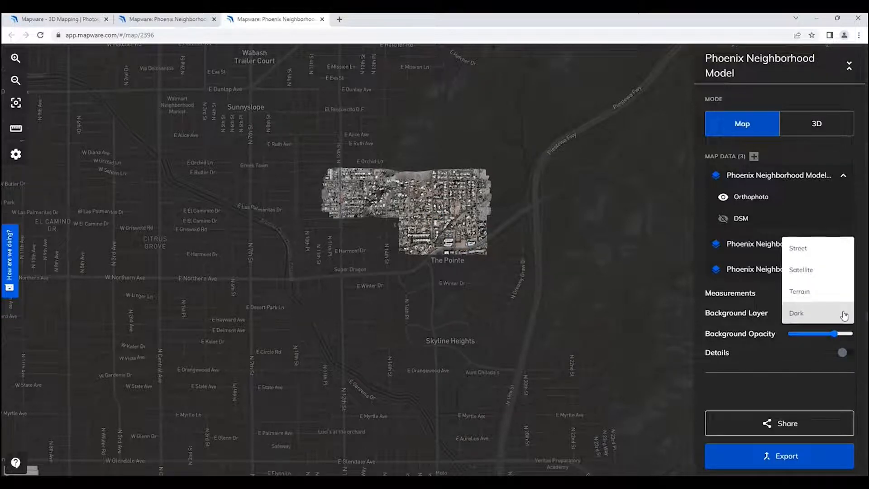
pyautogui.moveTo(804, 314)
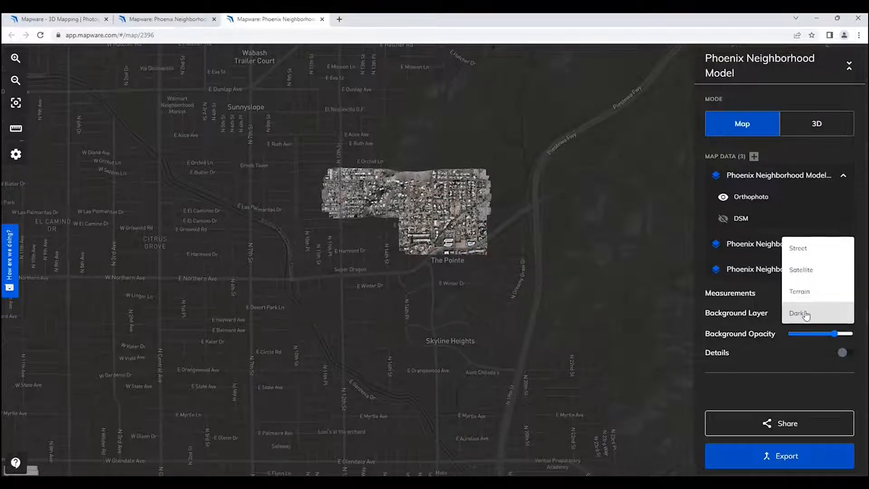
pyautogui.moveTo(811, 252)
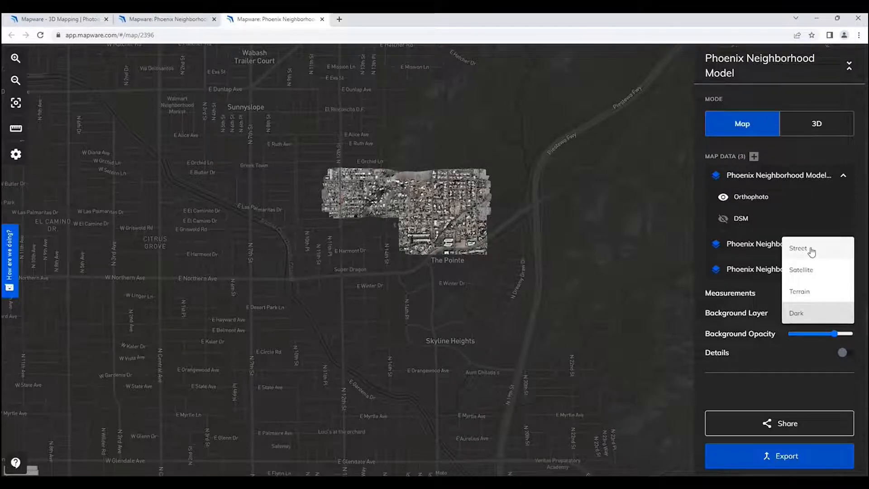
pyautogui.click(798, 248)
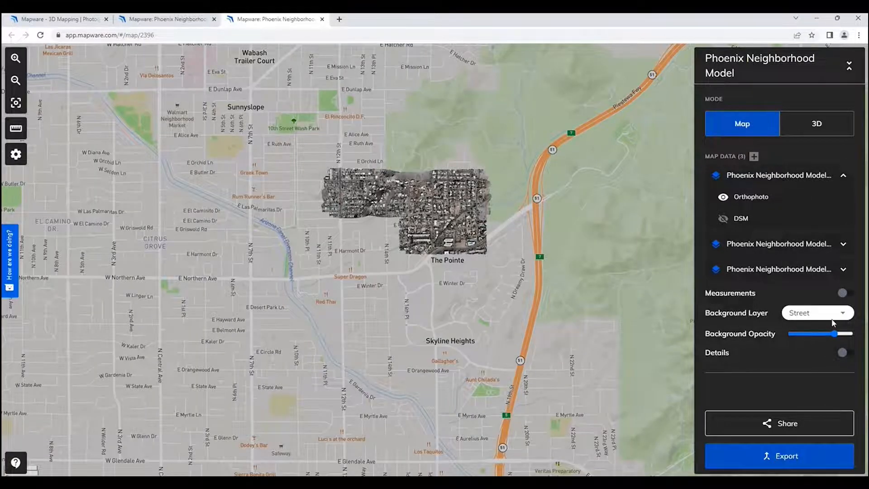
# Preview Satellite, settle on the Terrain background, and collapse the side panel.
pyautogui.click(817, 313)
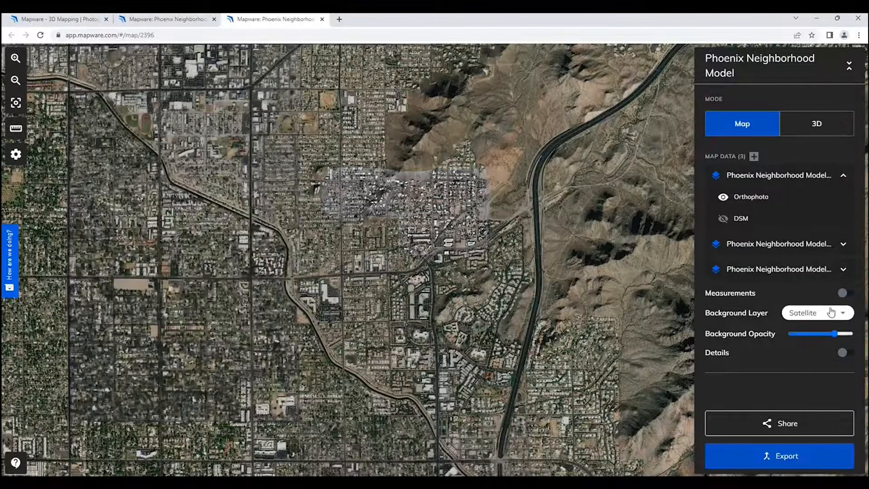
pyautogui.click(816, 313)
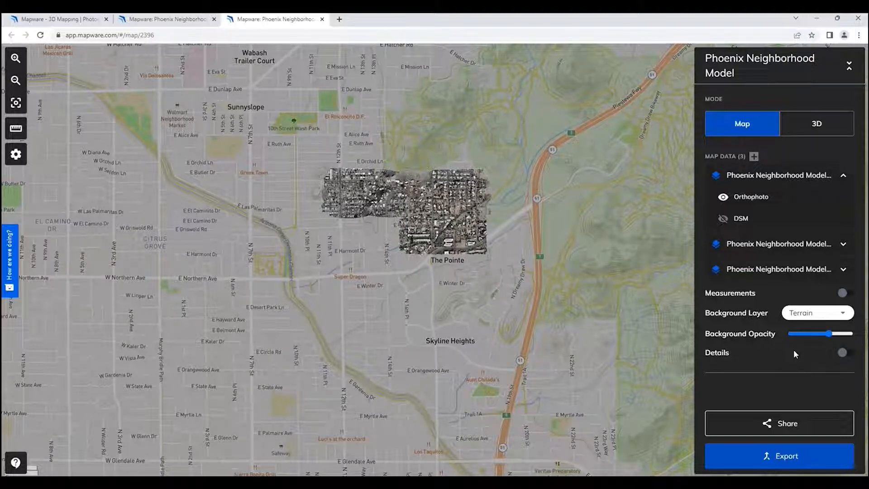
pyautogui.moveTo(783, 337)
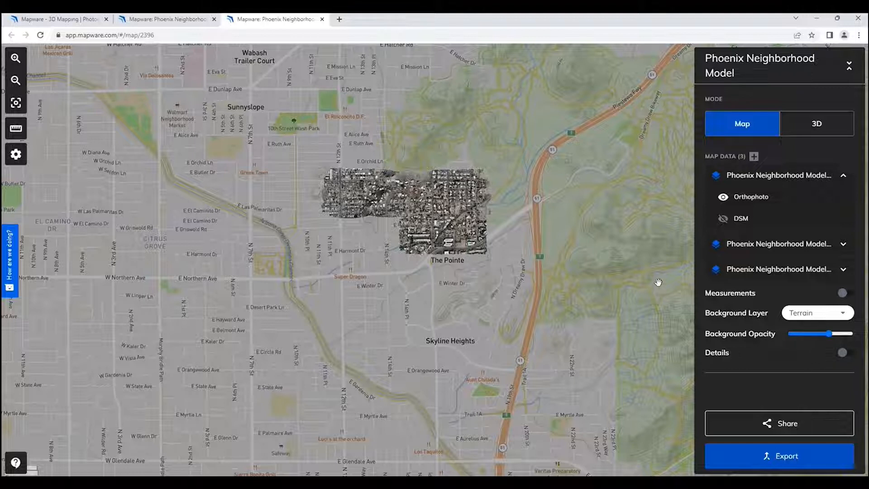
pyautogui.click(848, 65)
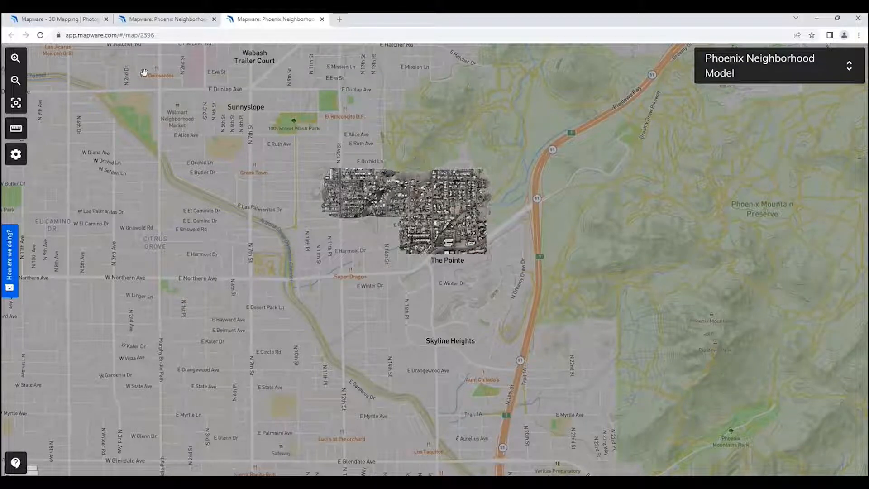
pyautogui.moveTo(490, 329)
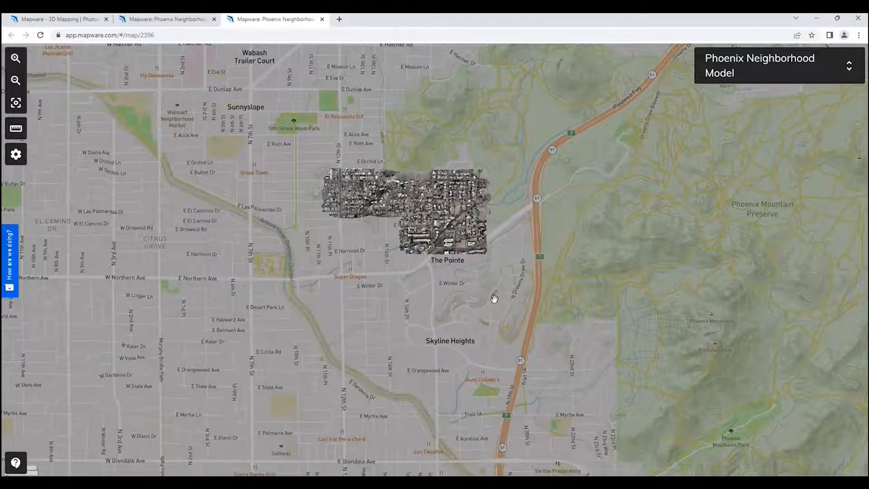
pyautogui.moveTo(487, 241)
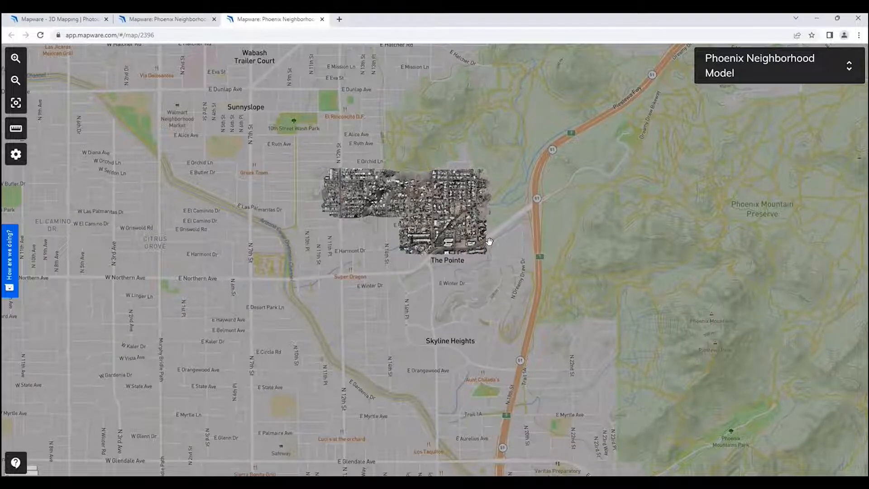